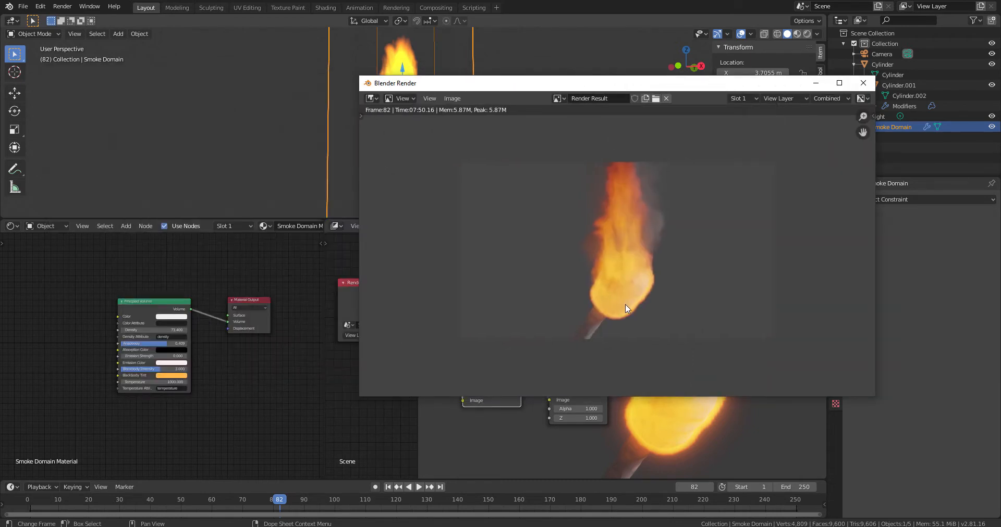
mouse_move(707, 438)
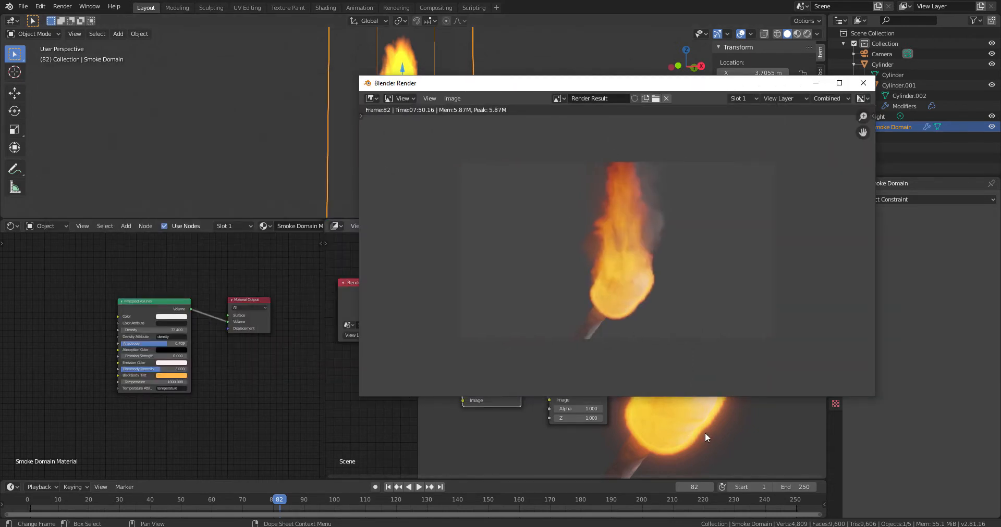
mouse_move(617, 256)
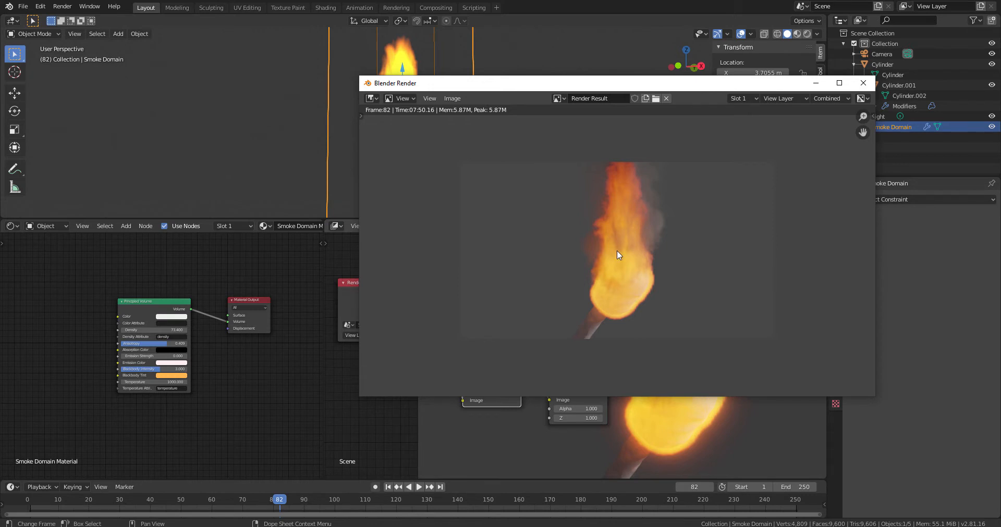
mouse_move(618, 276)
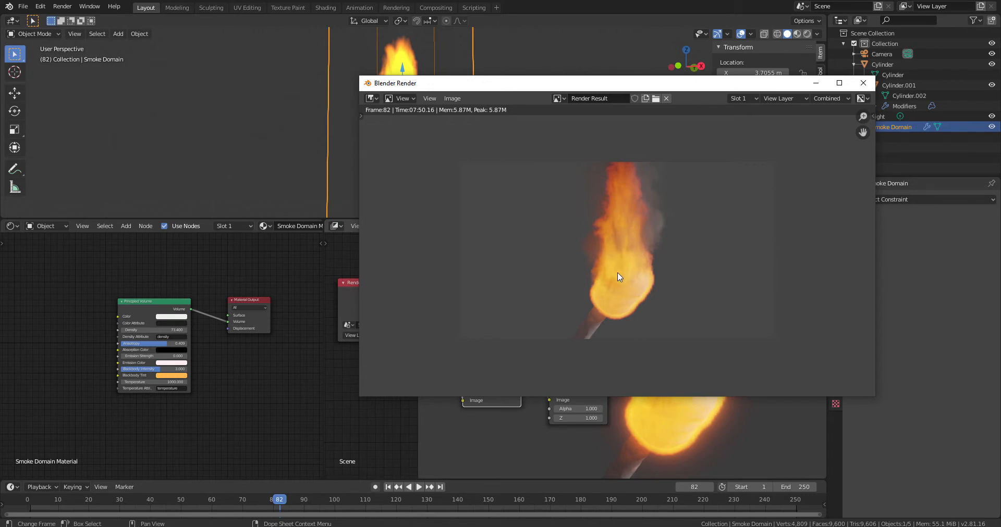
mouse_move(630, 307)
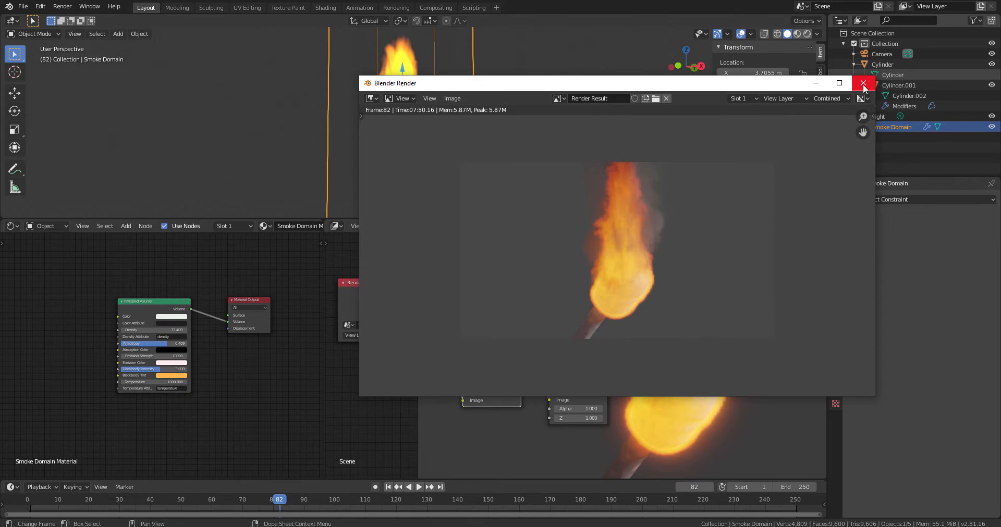
Close the render result window and delete the Glare and Viewer nodes from the compositor.
click(864, 83)
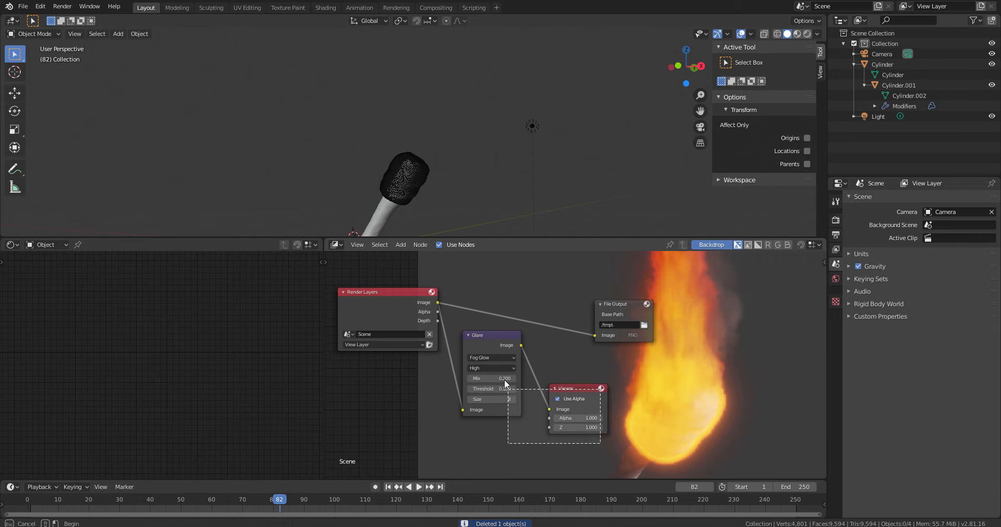
key(X)
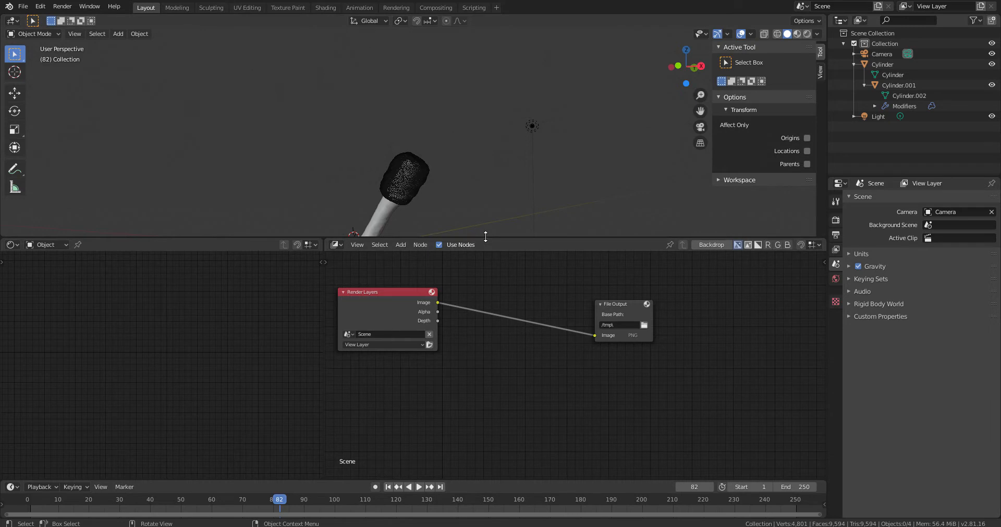
Set Cylinder.001's Viewport Display 'Display As' from Wire to Solid.
click(404, 223)
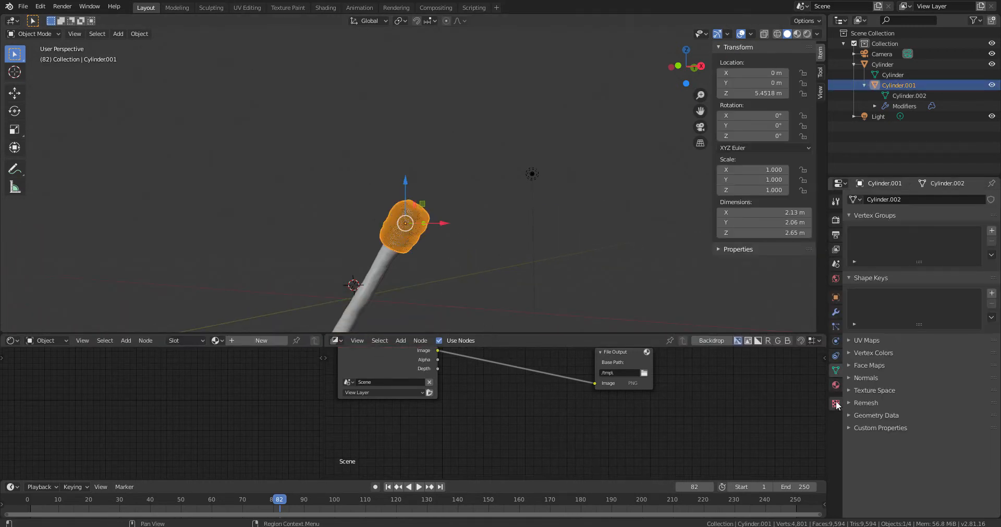
click(835, 298)
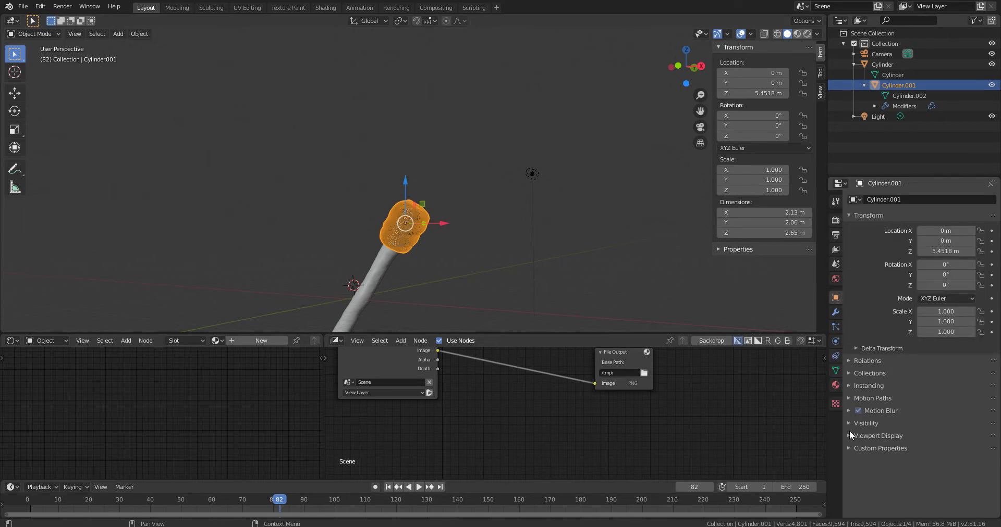
click(878, 436)
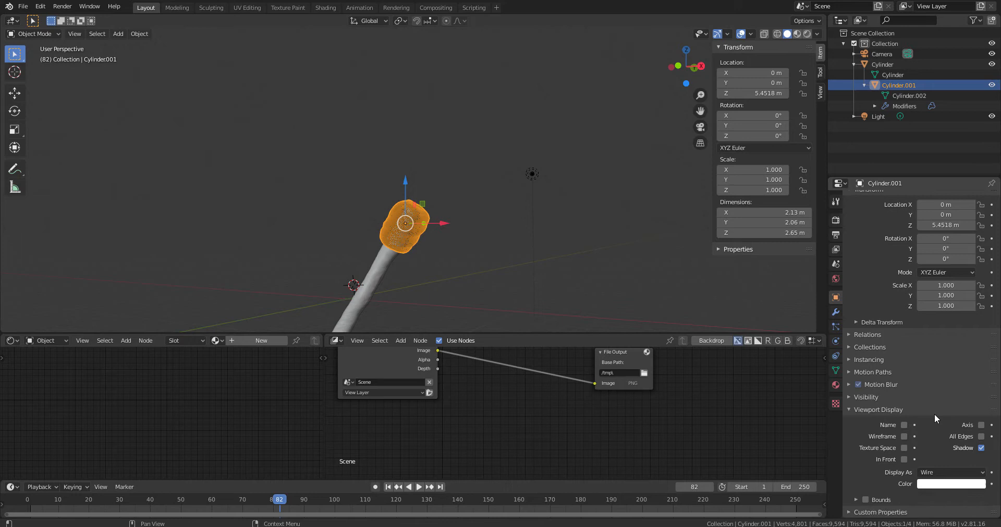
click(951, 472)
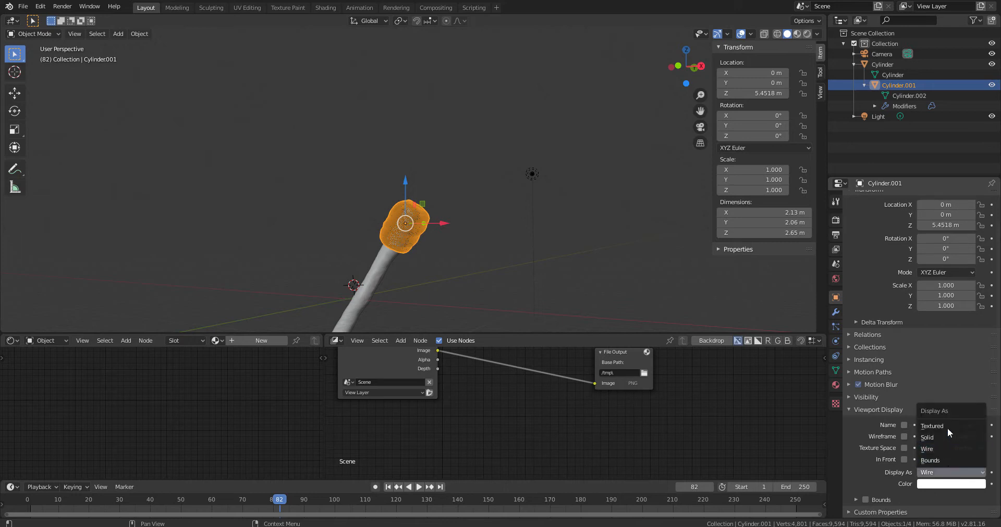
click(927, 438)
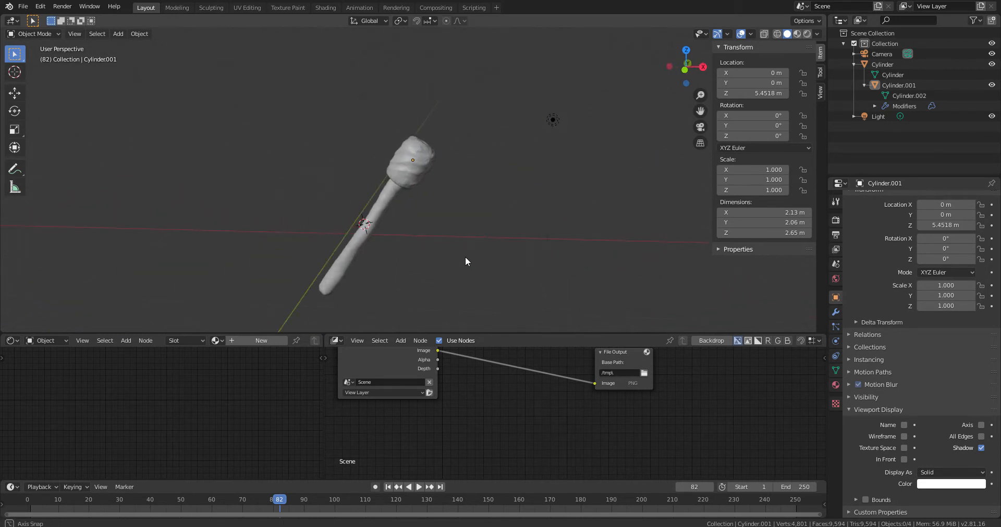
Enlarge the node editor area, narrow the compositor pane, and reselect the torch head.
drag(466, 261, 445, 206)
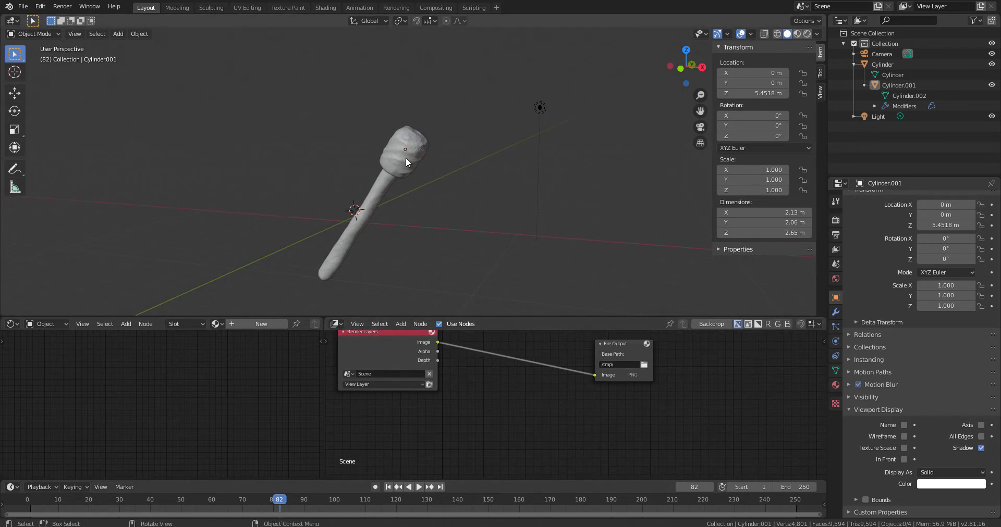
click(404, 151)
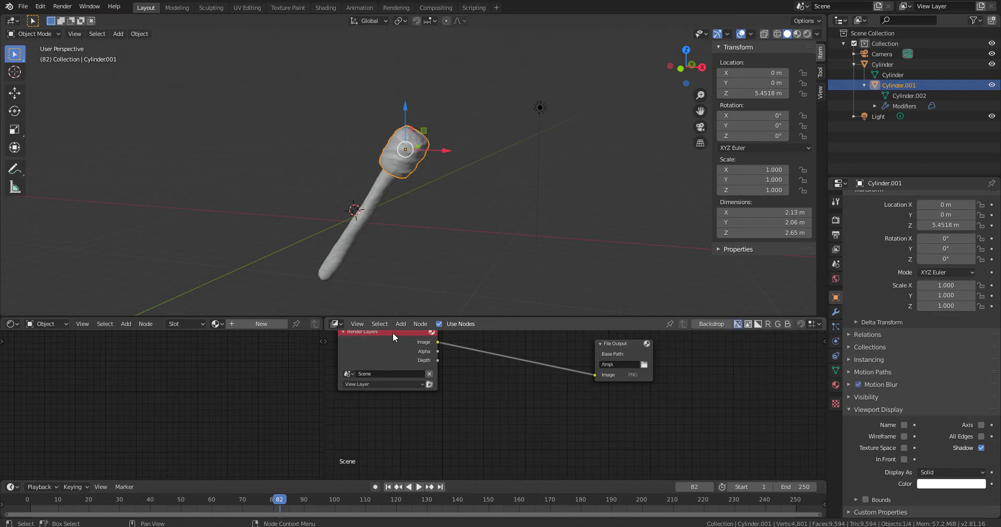
drag(393, 336, 517, 376)
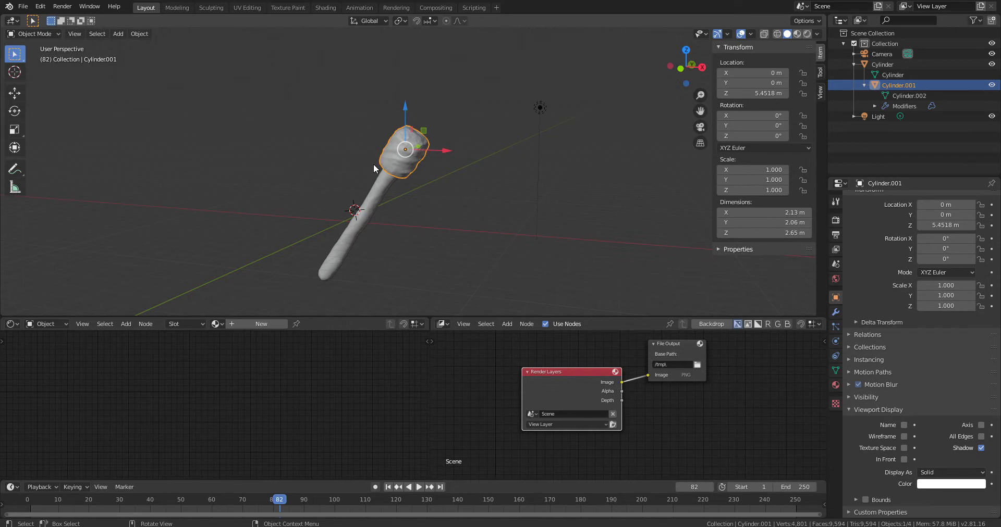
mouse_move(156, 50)
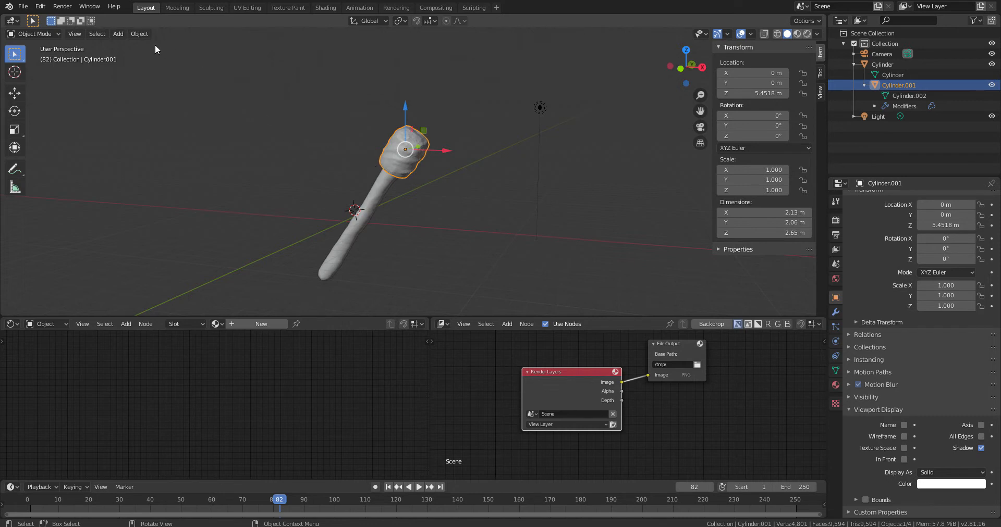
mouse_move(156, 50)
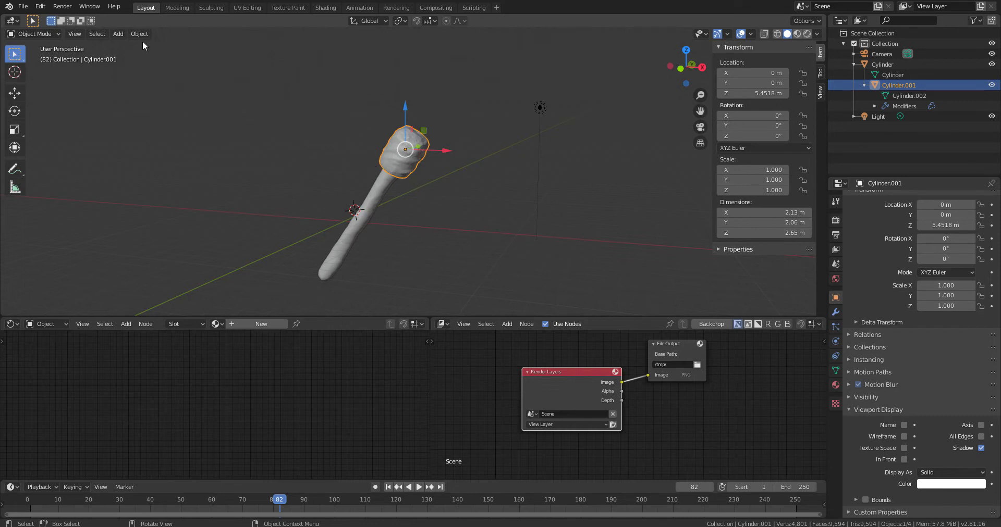
Add a Quick Smoke effect to Cylinder.001, creating a Smoke Domain around it, then reselect the head.
click(138, 34)
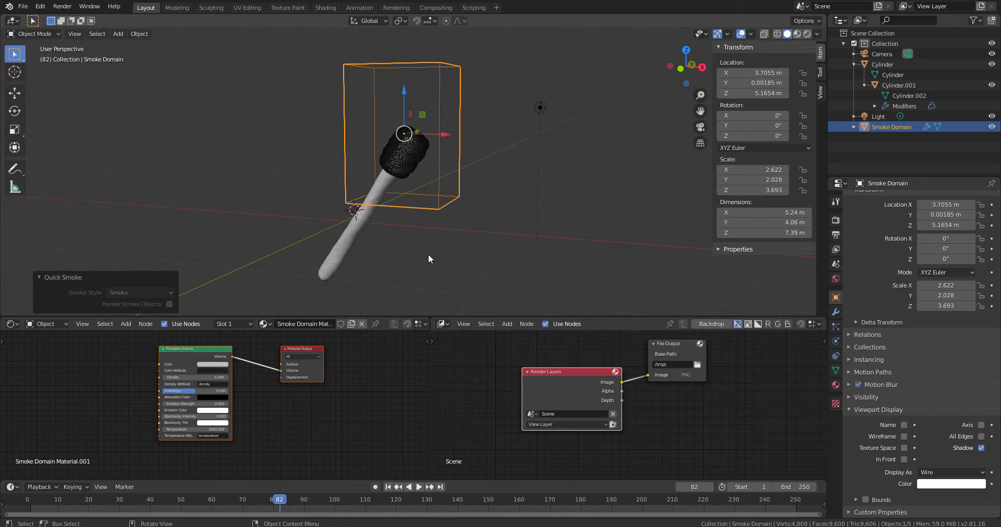
mouse_move(484, 138)
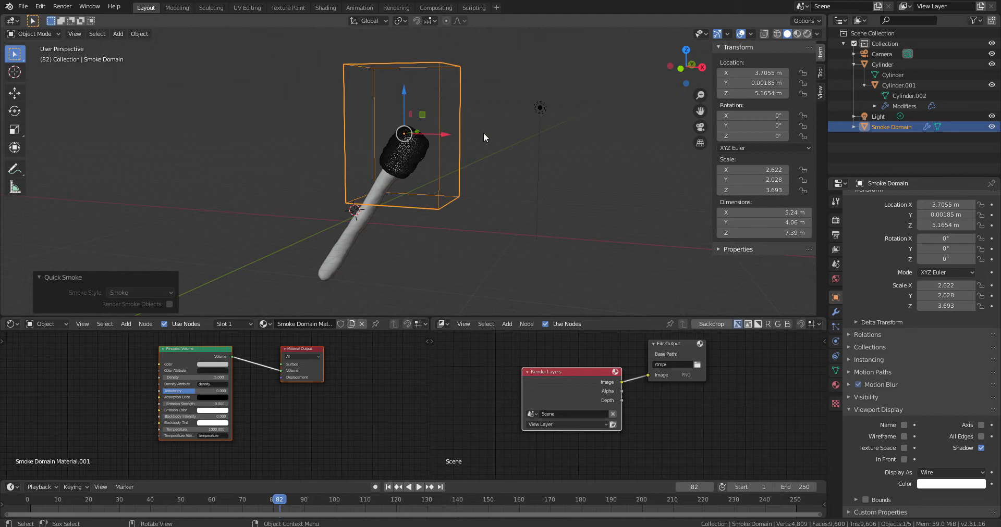
mouse_move(587, 217)
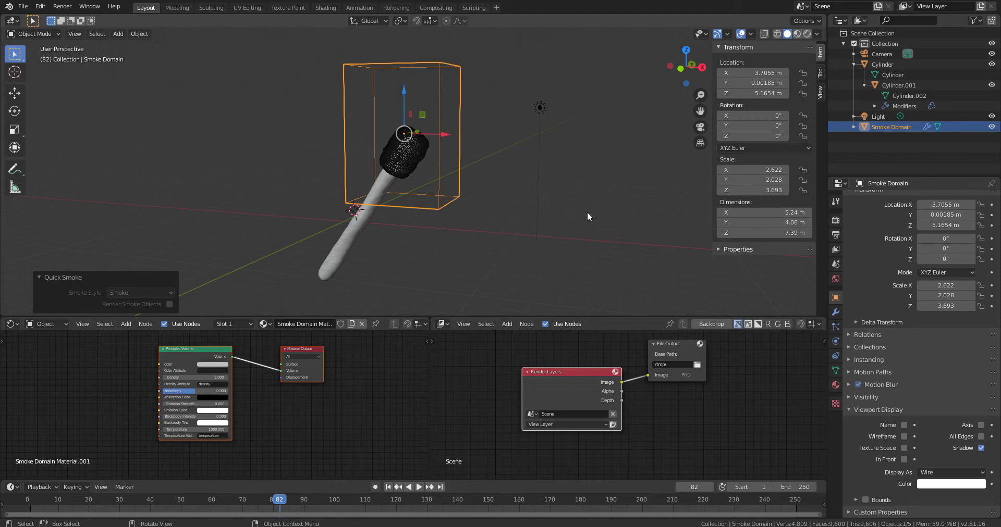
mouse_move(473, 225)
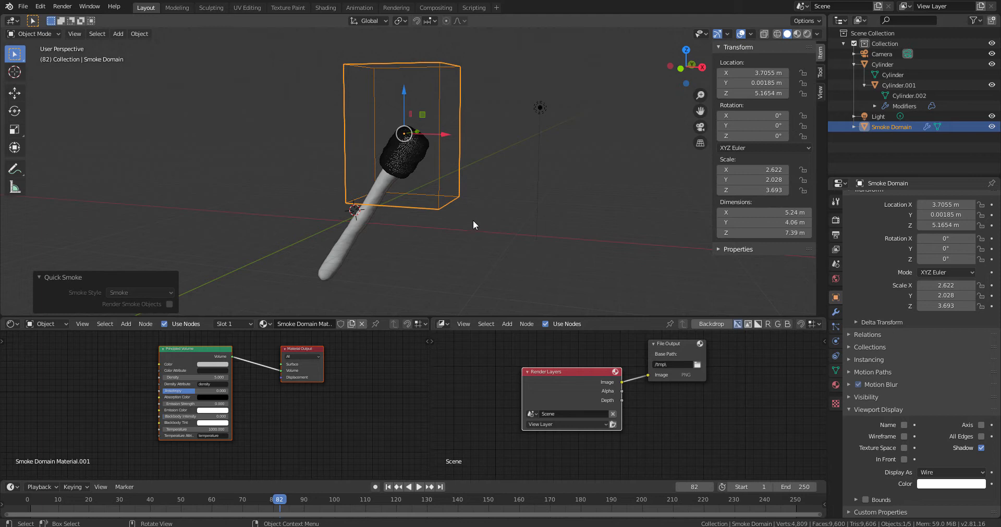
mouse_move(487, 172)
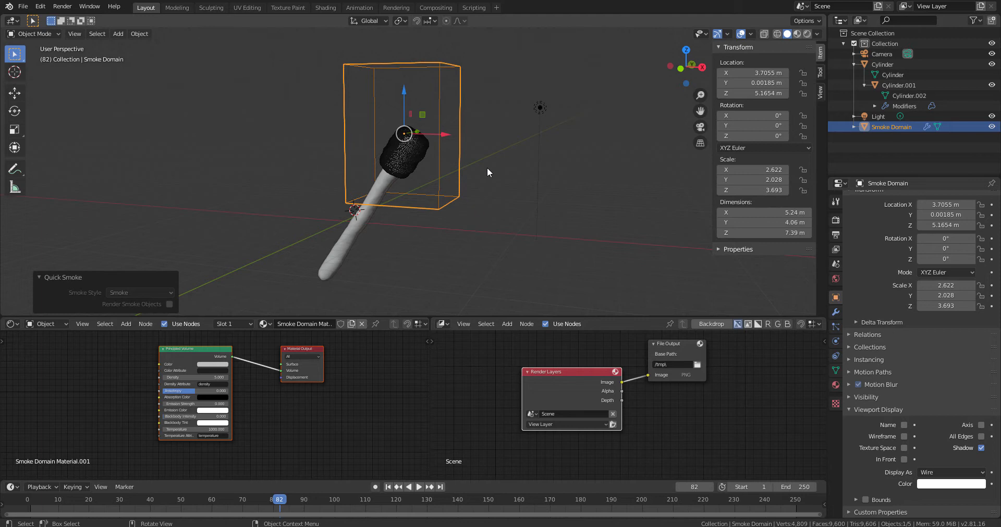
click(899, 84)
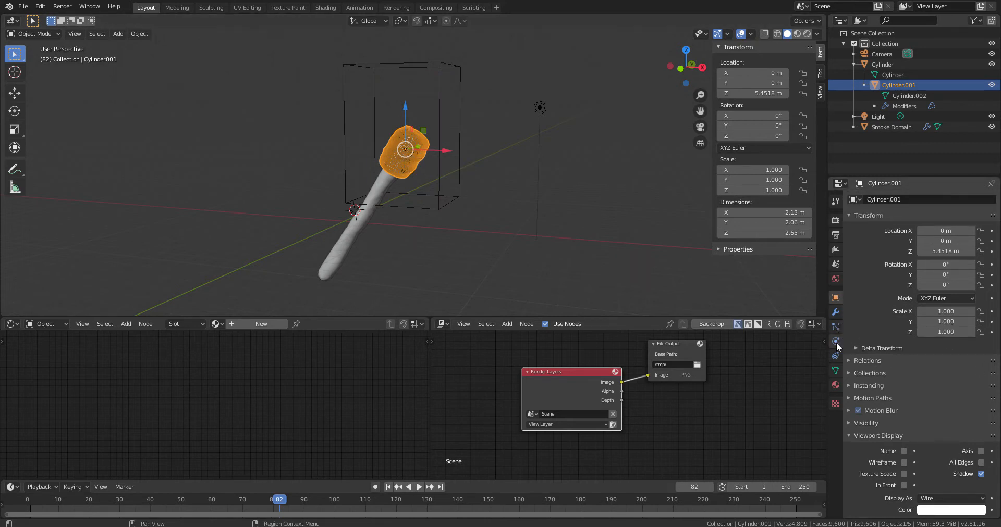
Show Cylinder.001's Physics settings: Flow Type Smoke, Flow Source Mesh, Density 1.0.
click(835, 341)
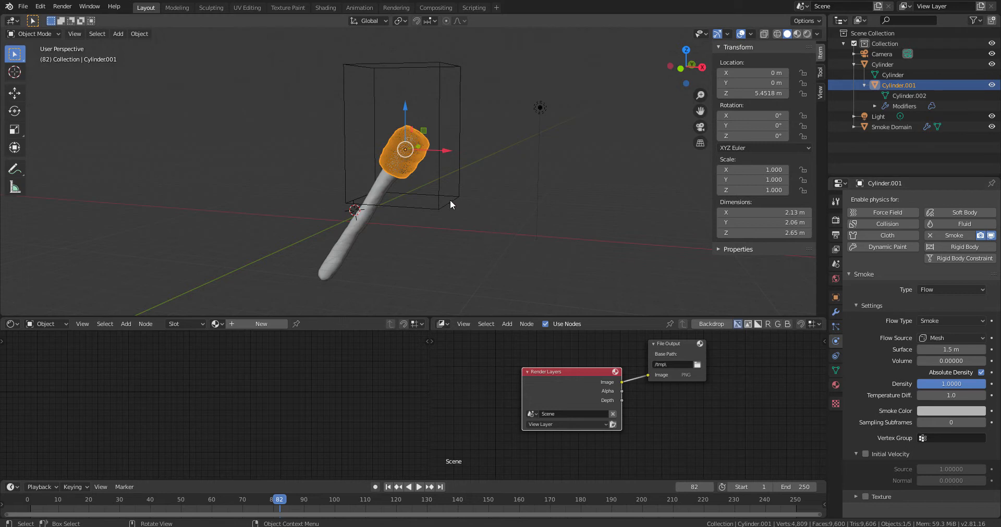
click(889, 126)
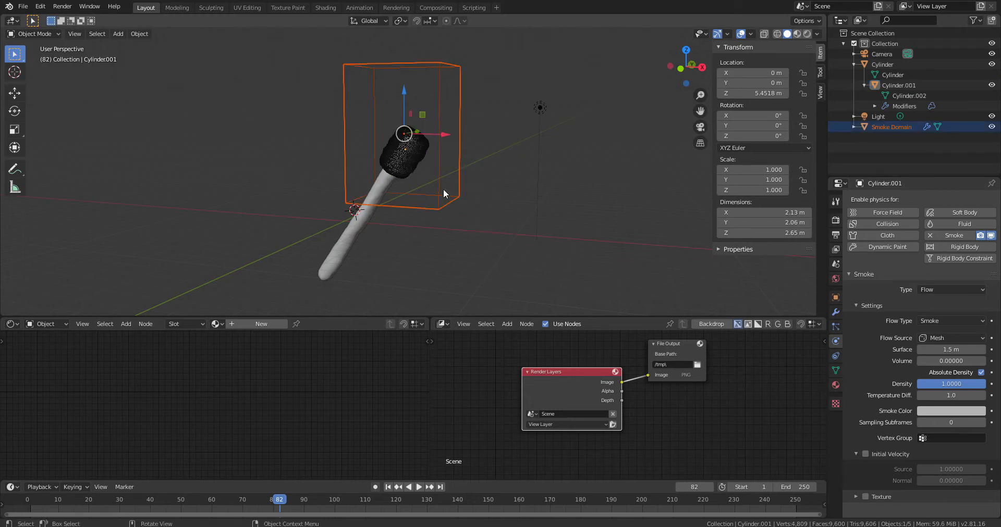
click(898, 85)
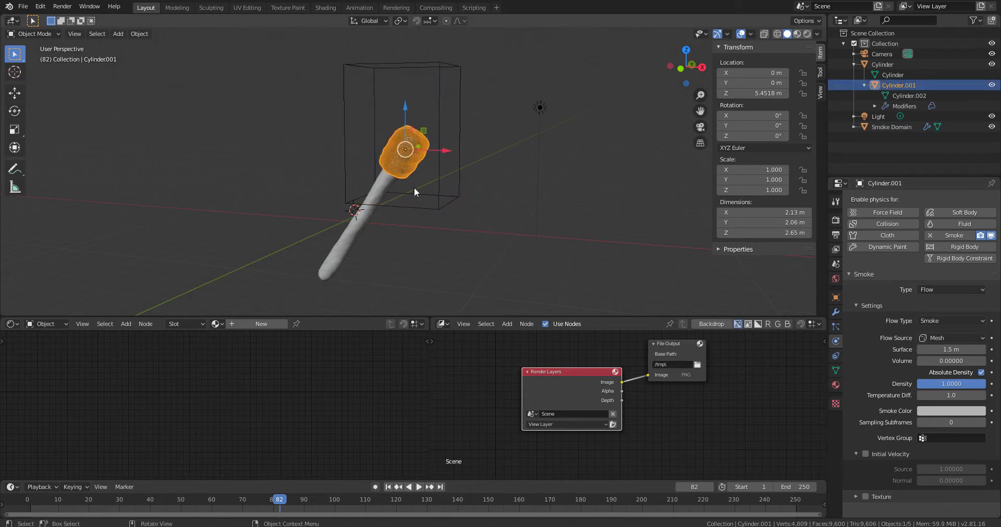
View the Smoke Domain settings, jump to frame 59 with rising smoke, and reselect the emitter head.
click(891, 126)
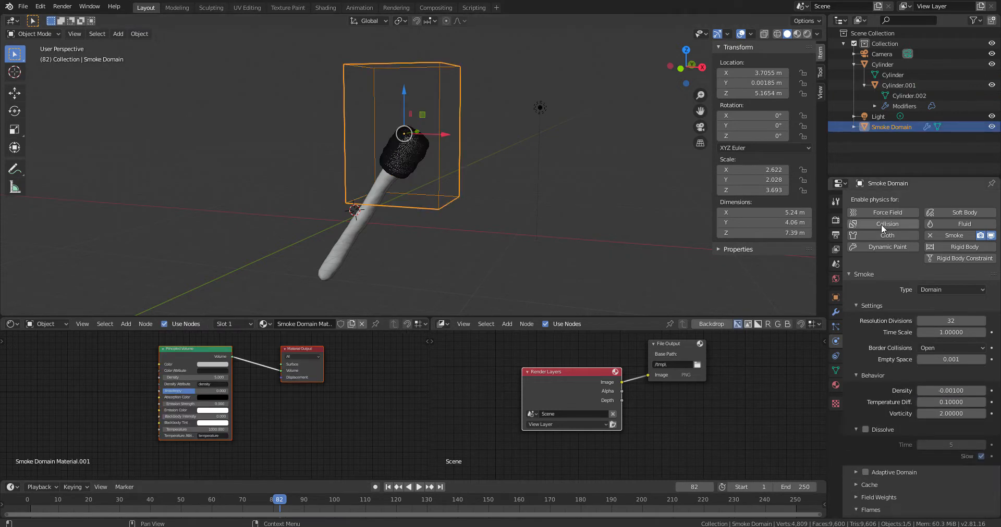
mouse_move(892, 345)
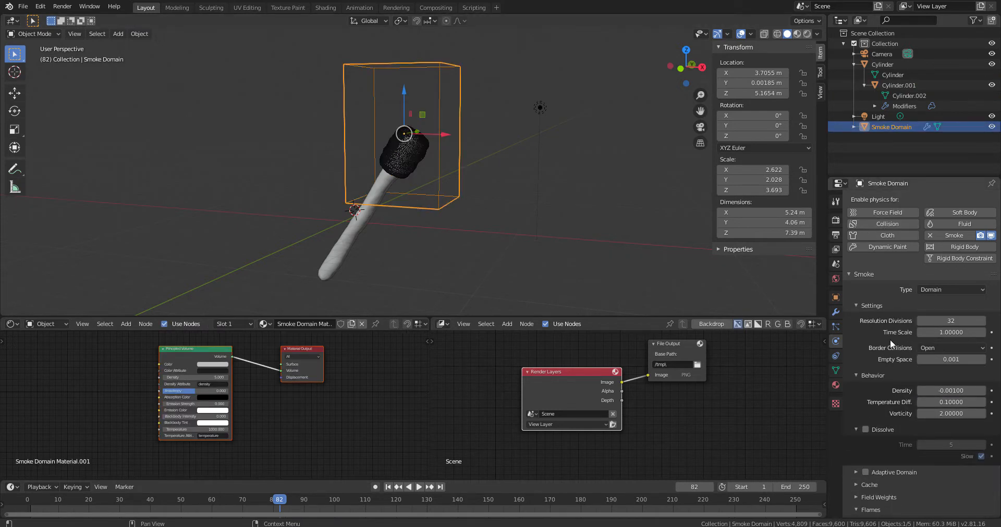
mouse_move(941, 474)
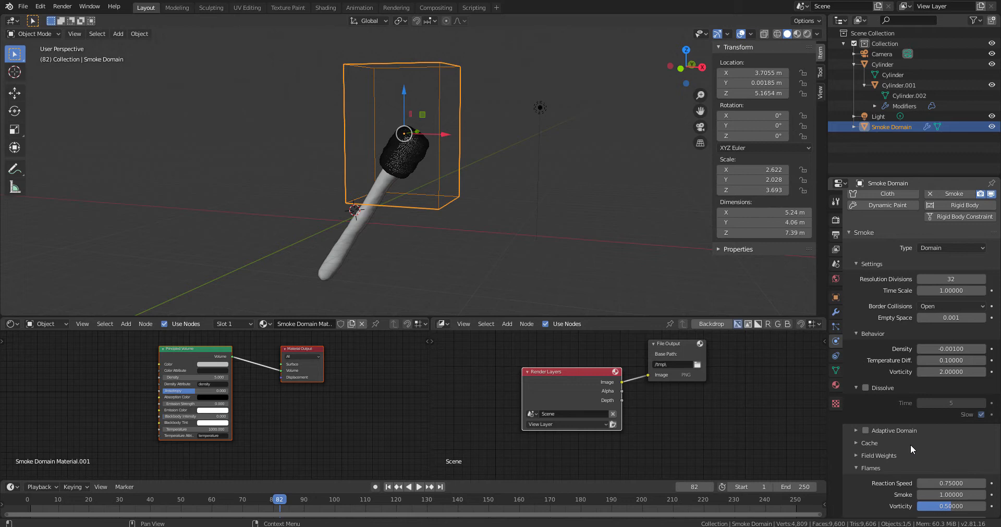
mouse_move(878, 345)
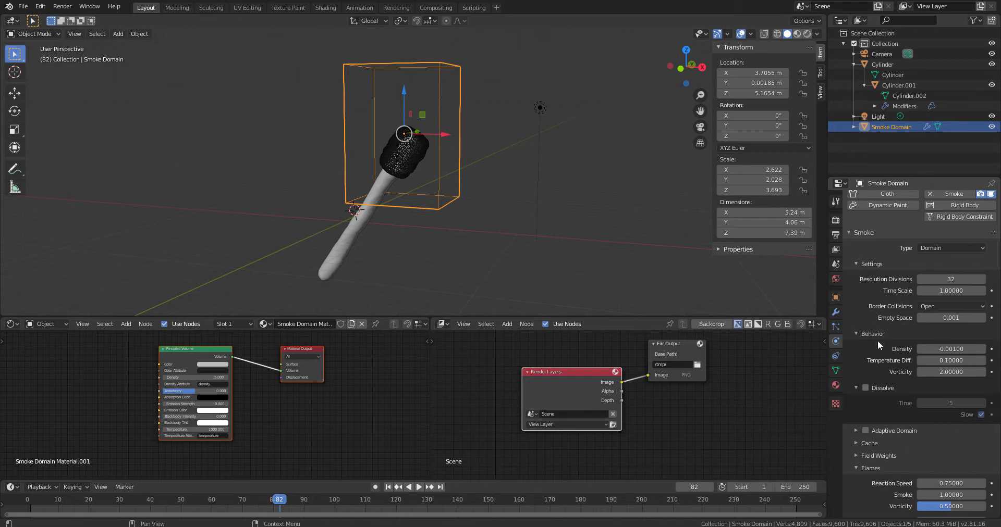
mouse_move(956, 266)
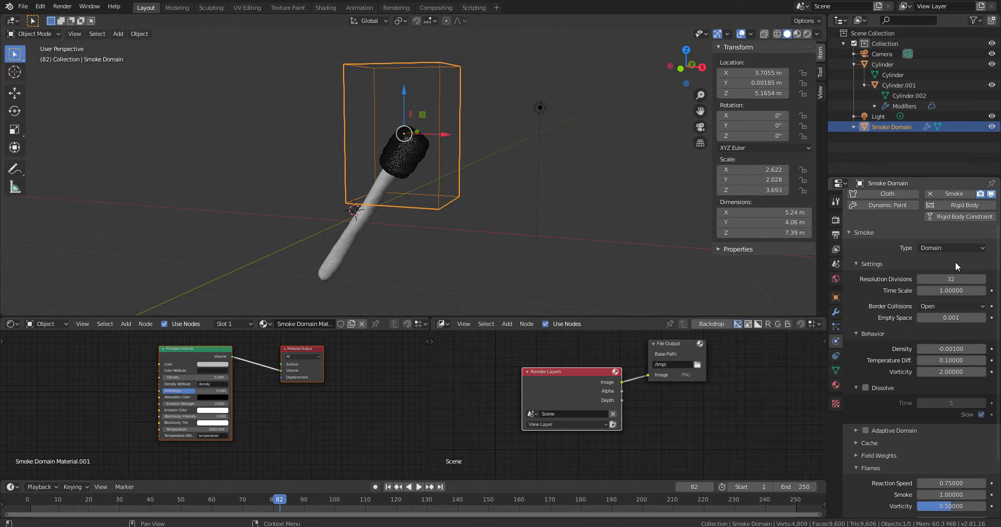
mouse_move(951, 372)
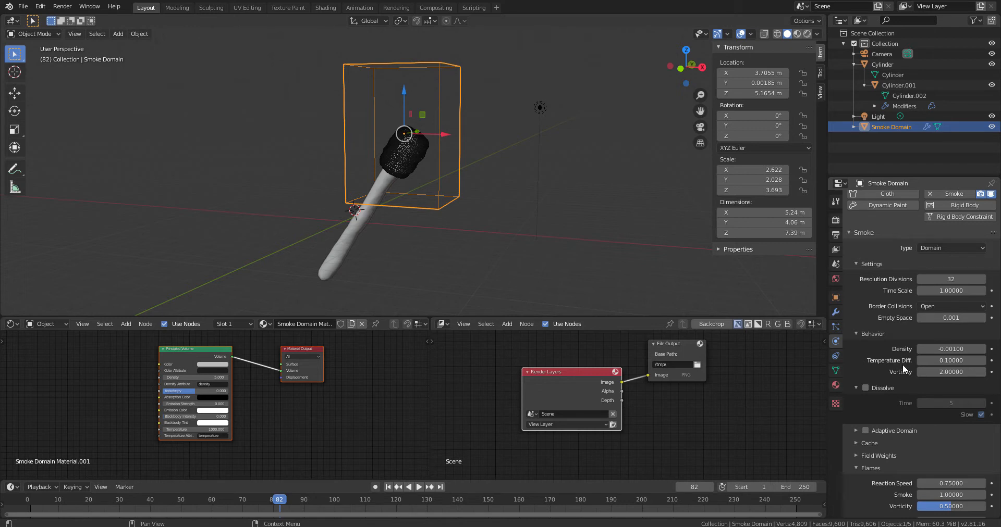
mouse_move(904, 379)
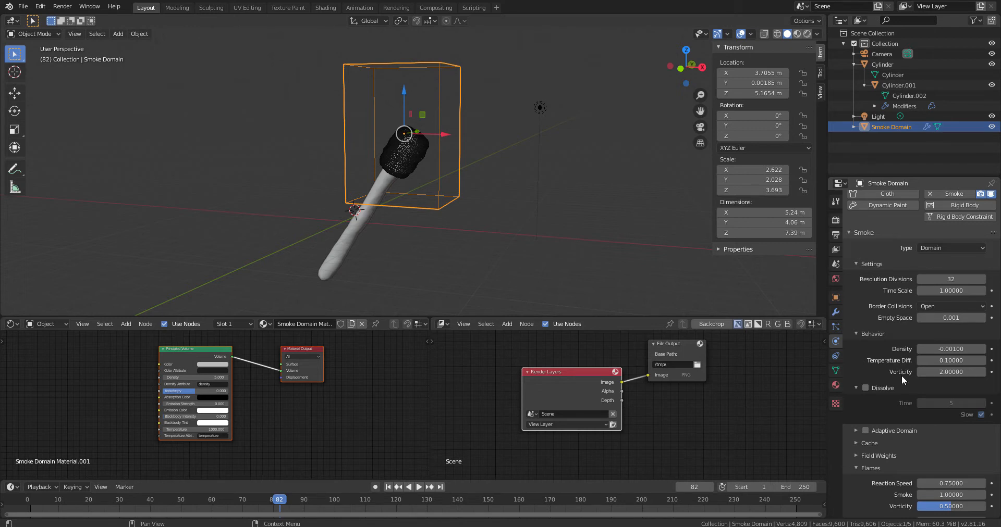
mouse_move(420, 162)
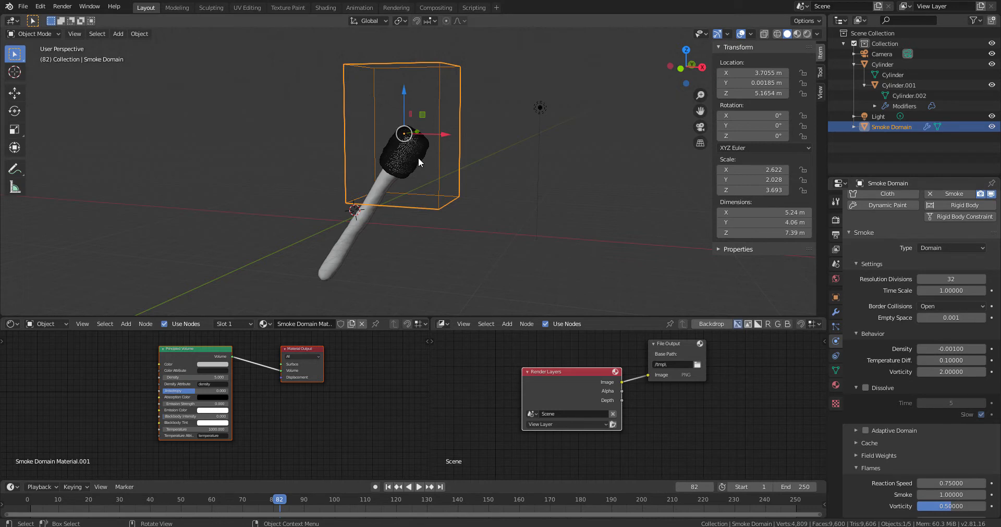
mouse_move(414, 167)
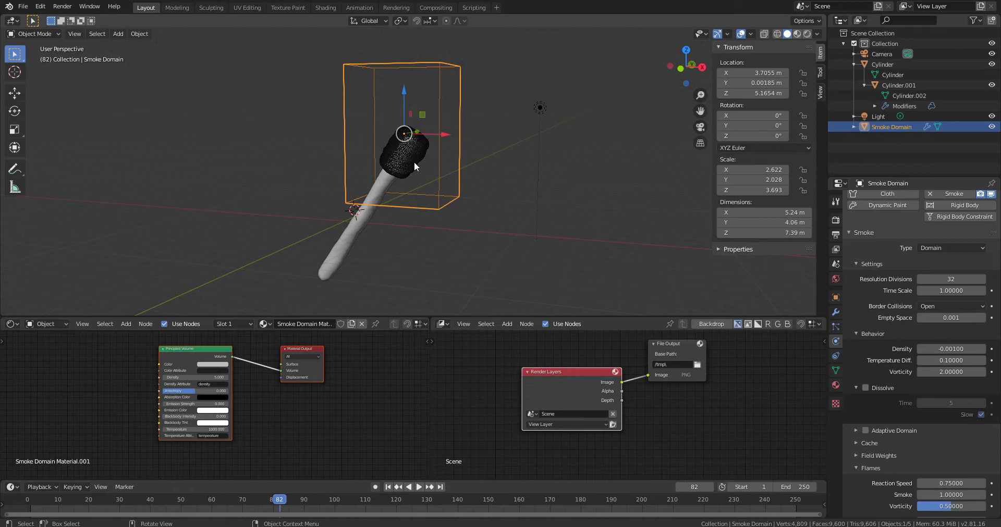
mouse_move(414, 171)
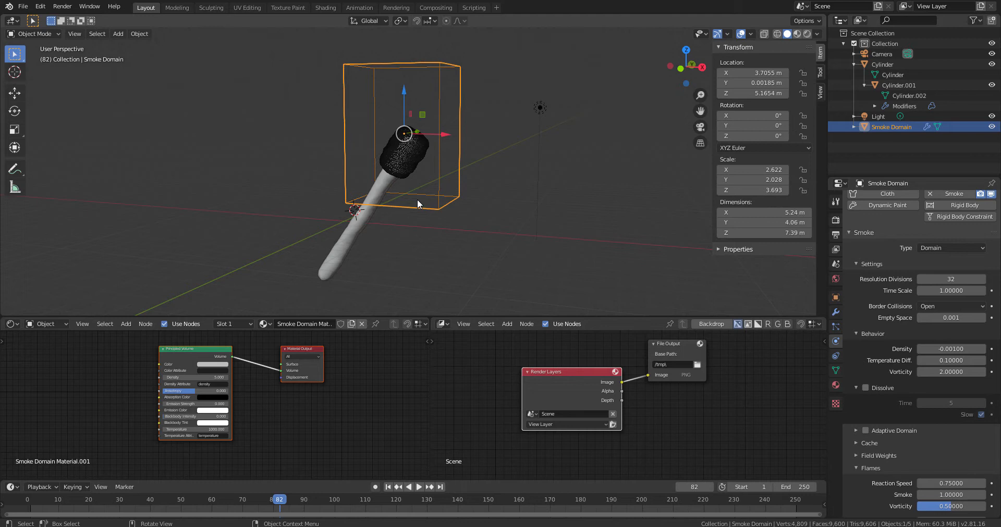
mouse_move(409, 469)
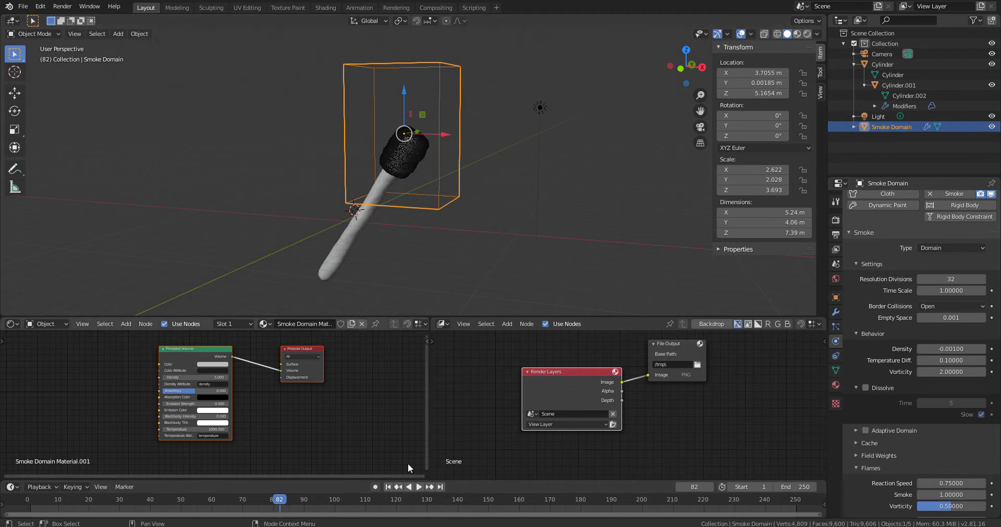
click(418, 487)
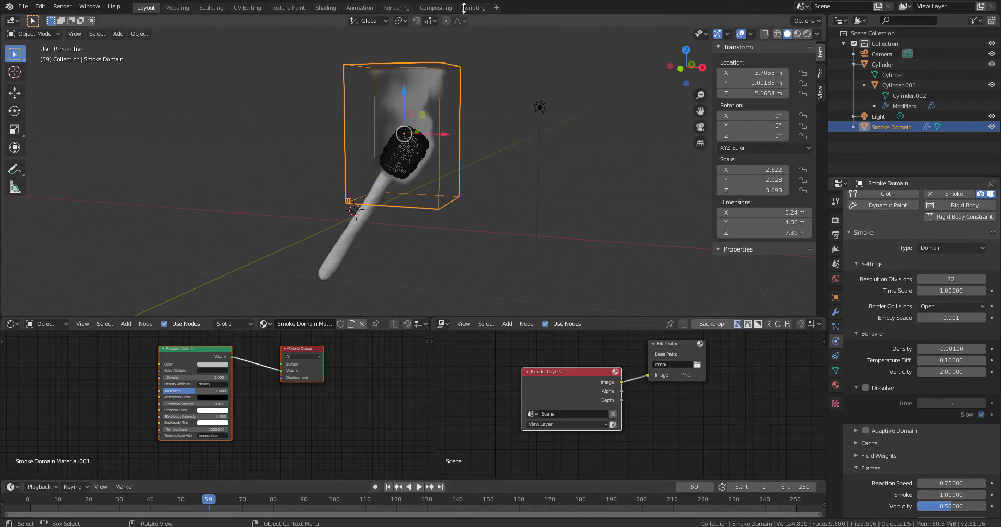
mouse_move(411, 163)
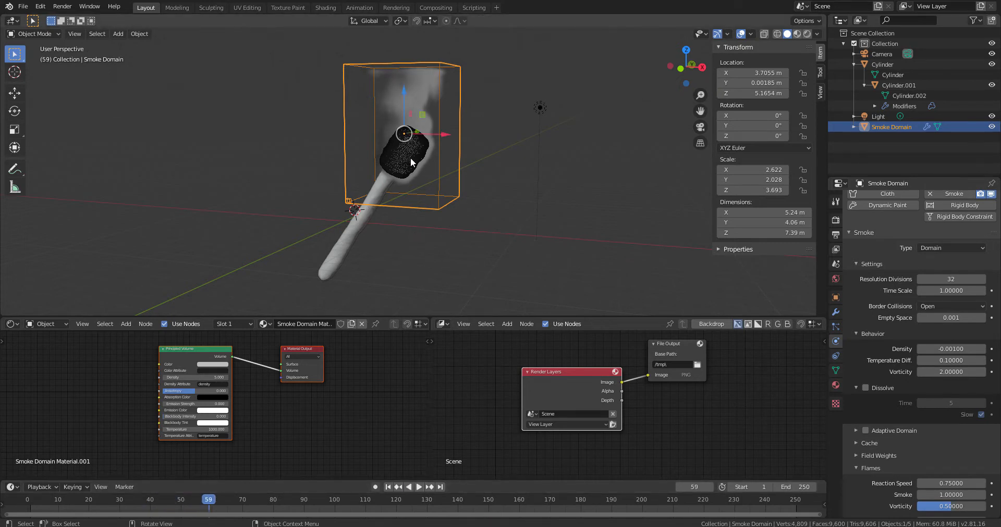
click(899, 84)
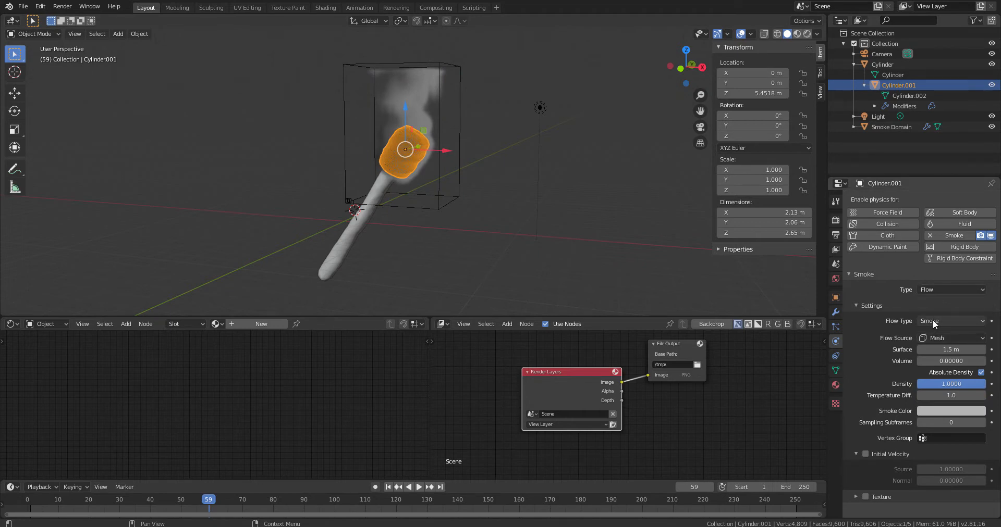
Change Cylinder.001's Flow Type from Smoke to Fire.
click(950, 321)
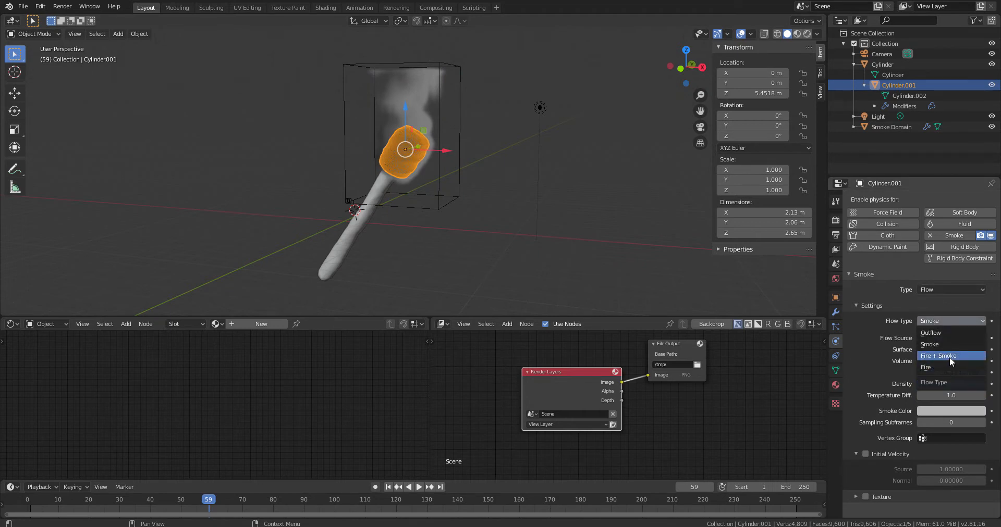
mouse_move(948, 367)
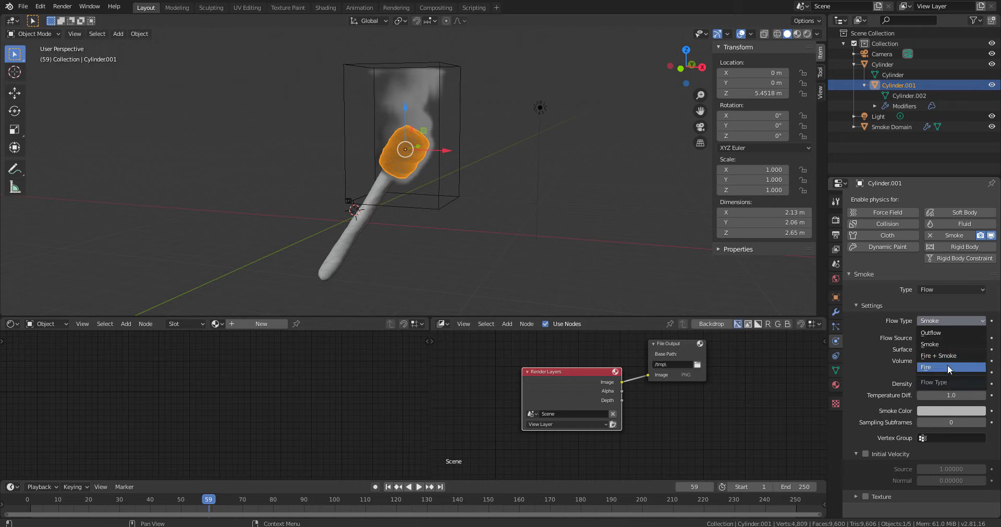
mouse_move(948, 368)
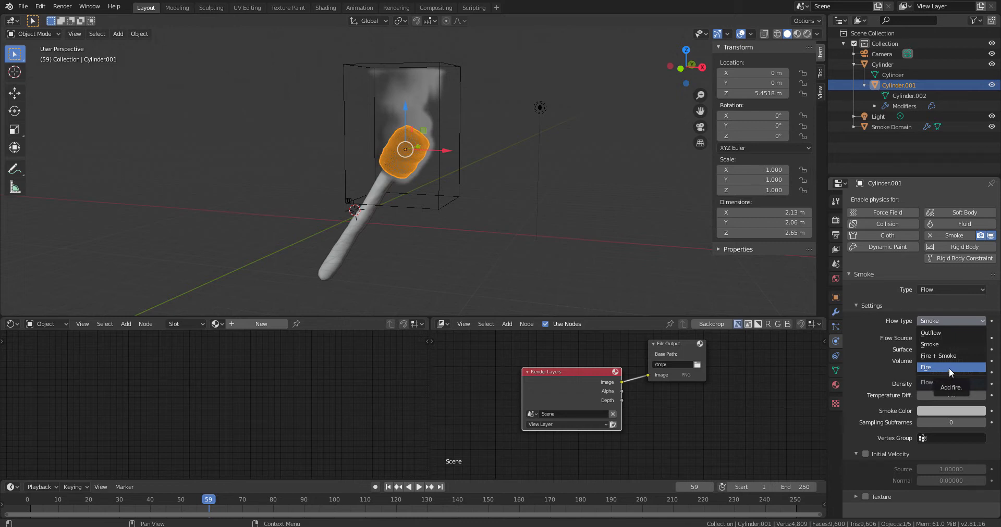
click(925, 373)
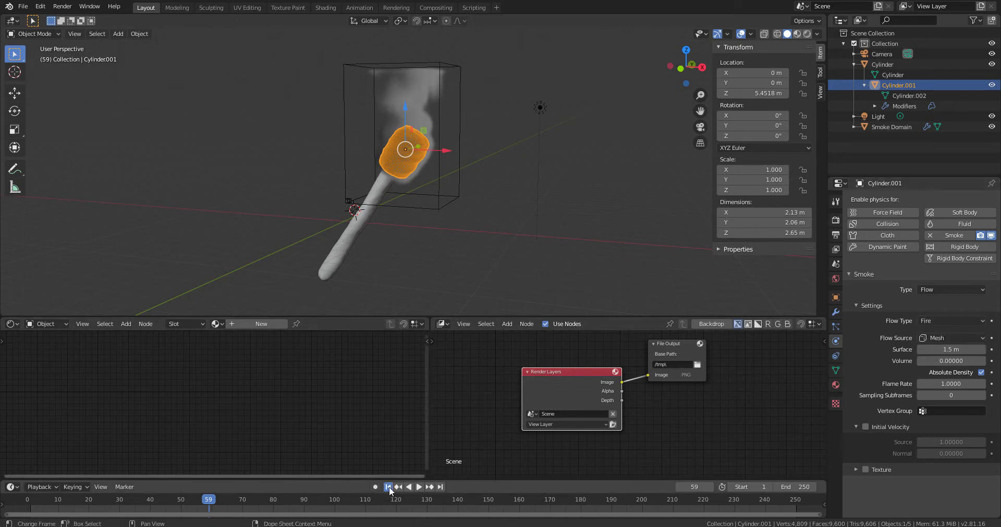
Play the fire simulation to frame 74 with yellow flames rising, then select the Smoke Domain.
click(419, 487)
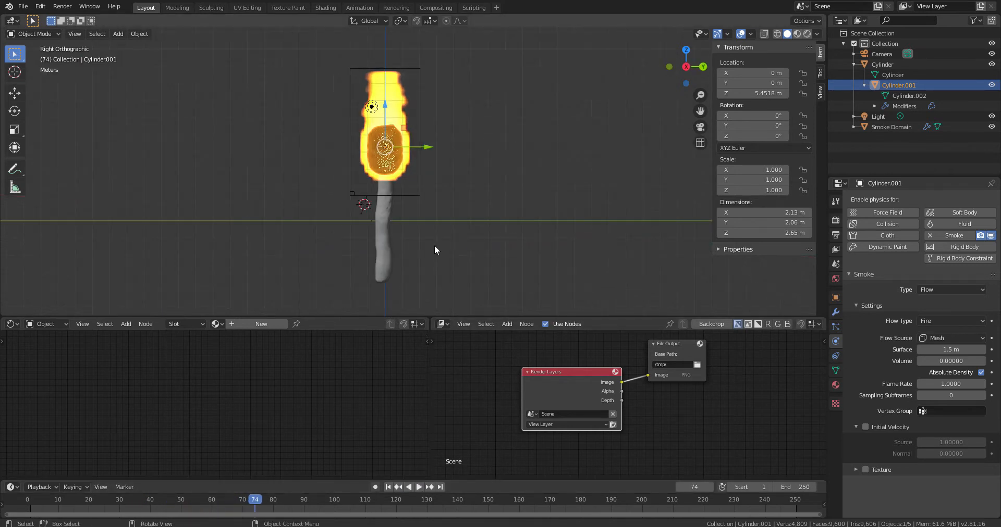
drag(435, 250, 472, 199)
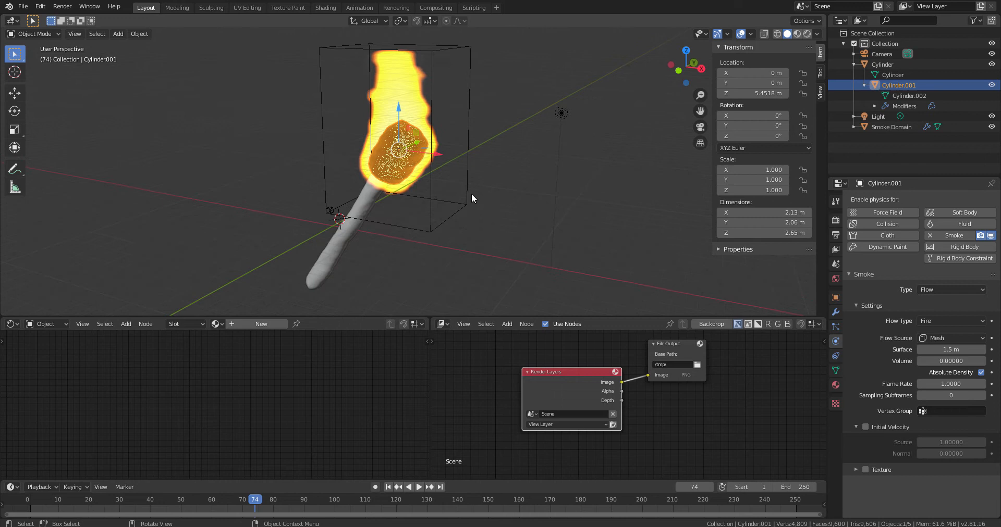
click(892, 127)
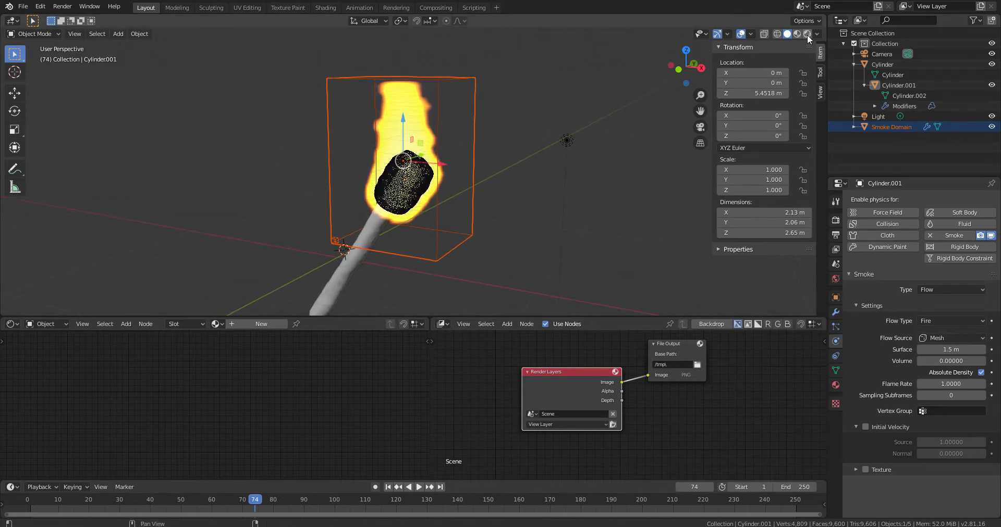
Switch the viewport to Rendered shading and select the Smoke Domain for adjustment.
click(796, 34)
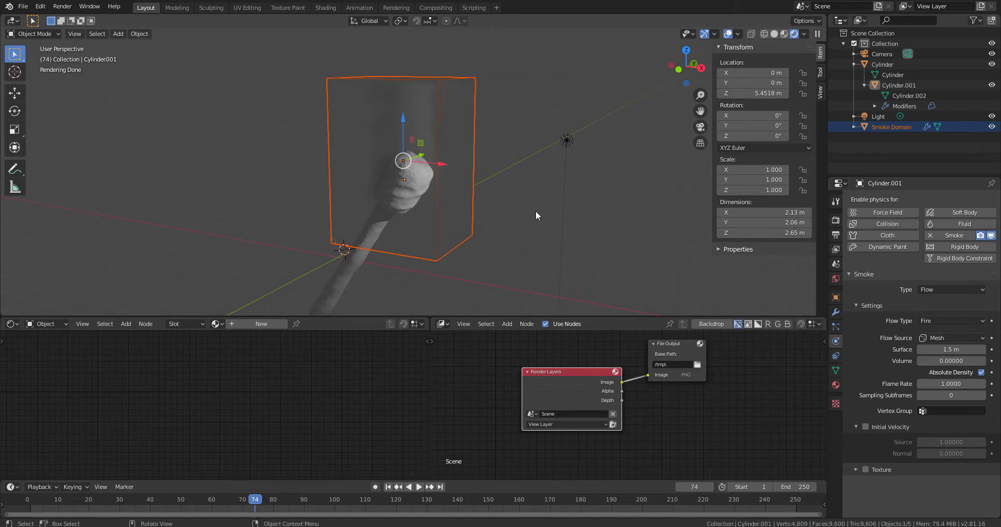
mouse_move(539, 219)
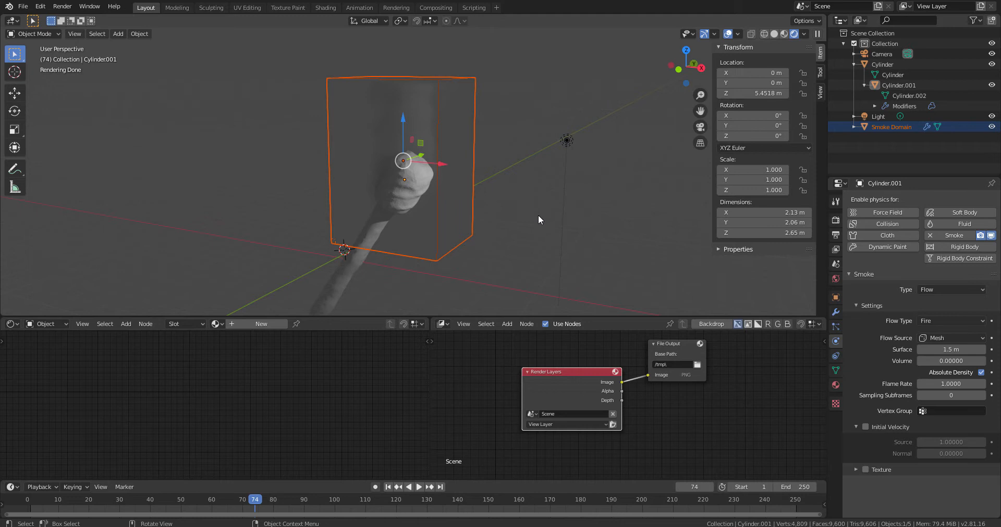
mouse_move(475, 163)
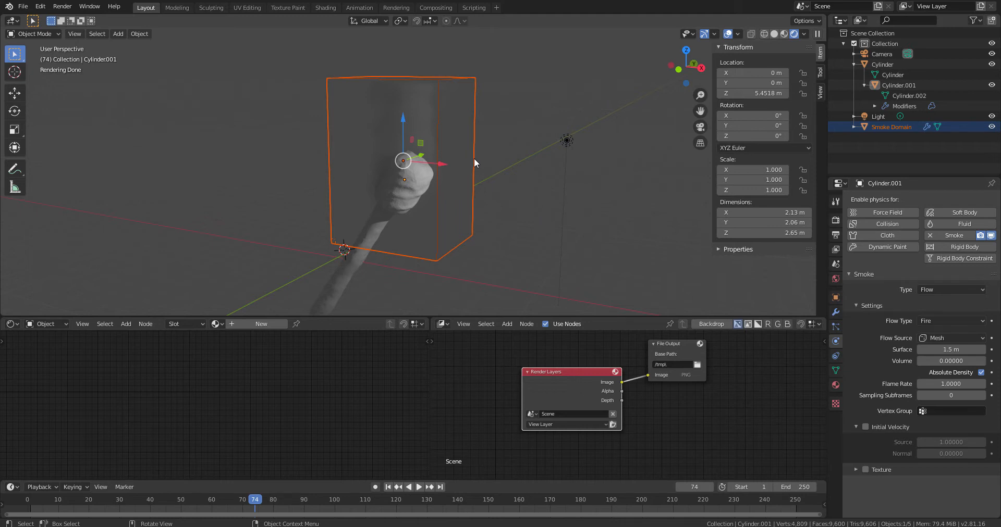
mouse_move(659, 264)
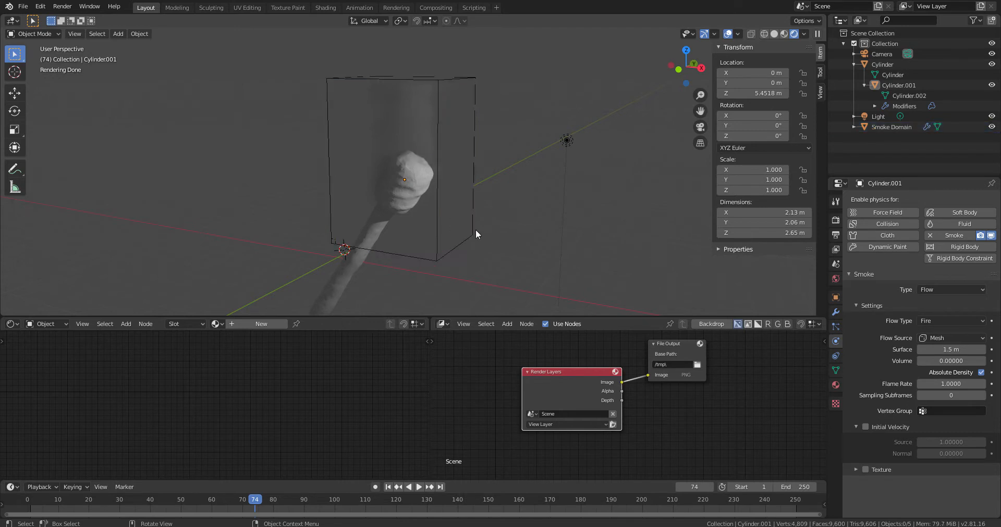
click(891, 126)
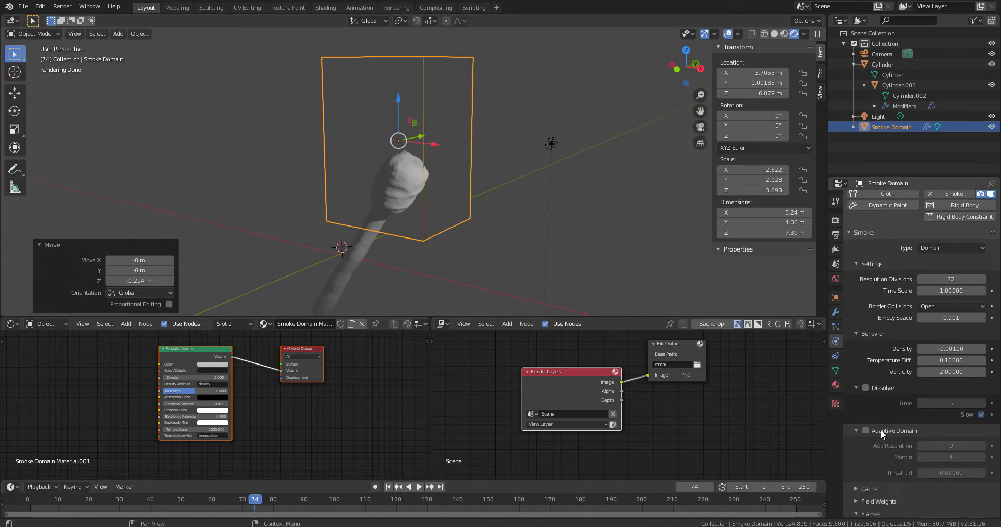
Enable Adaptive Domain on the Smoke Domain and replay the simulation from frame 1.
click(865, 430)
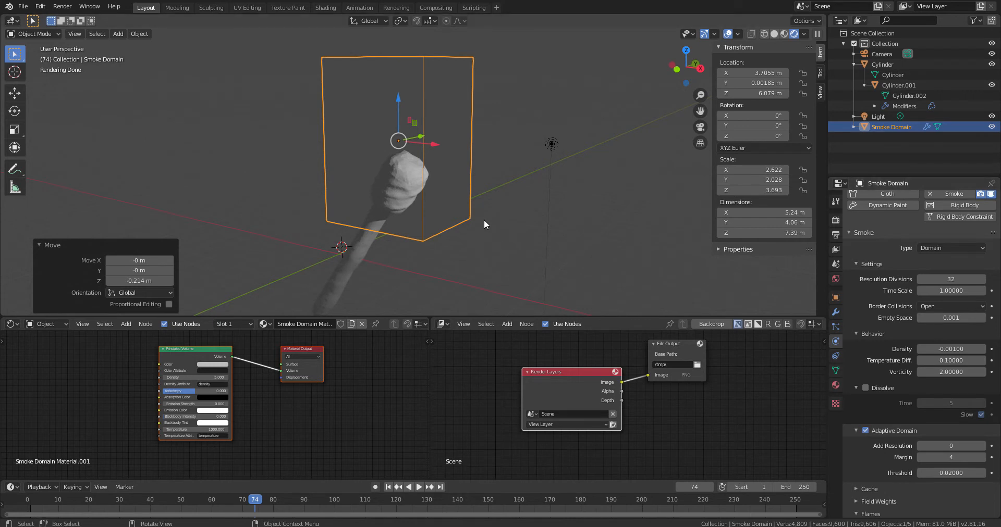
click(387, 487)
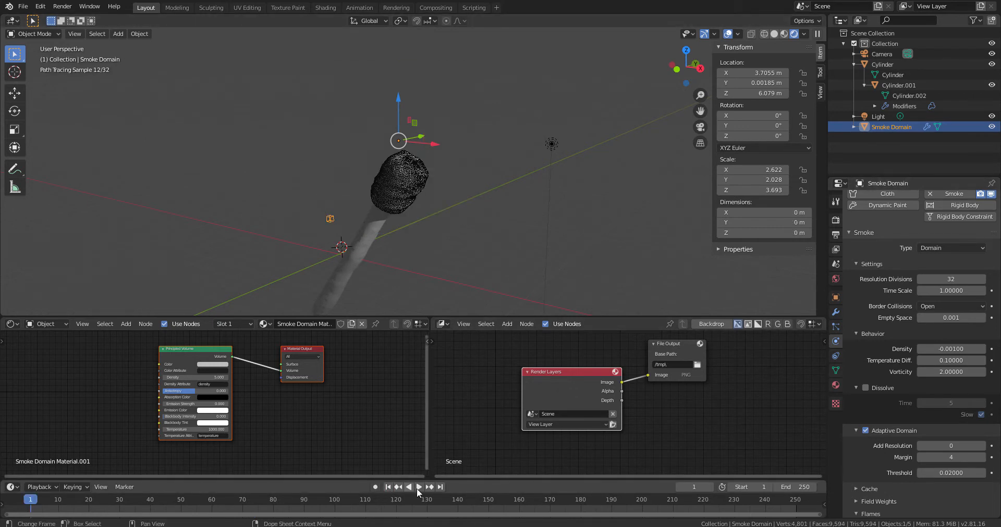
click(419, 487)
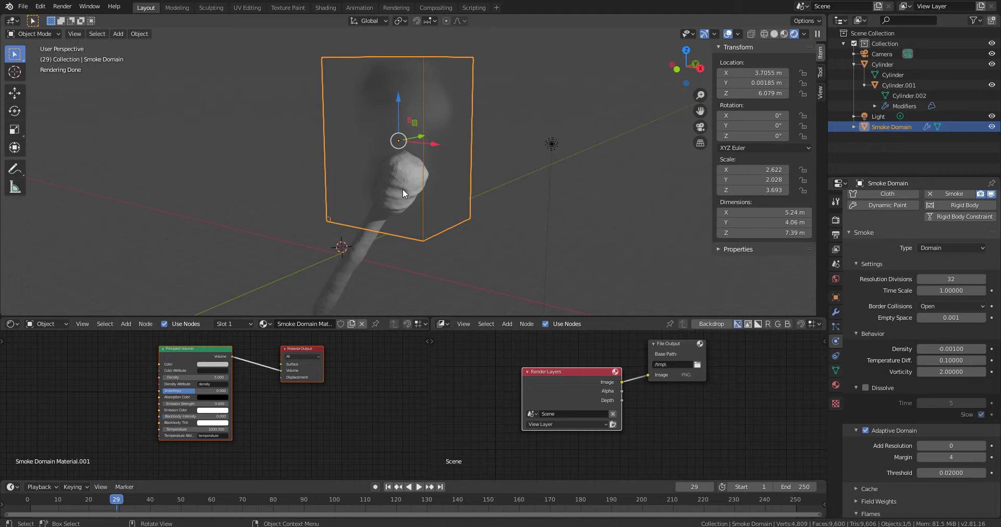
mouse_move(404, 192)
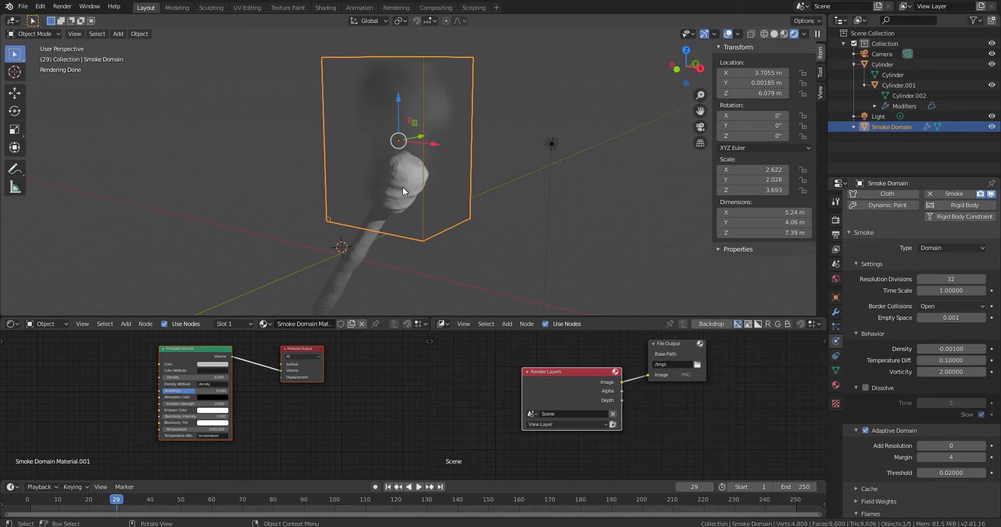
mouse_move(524, 242)
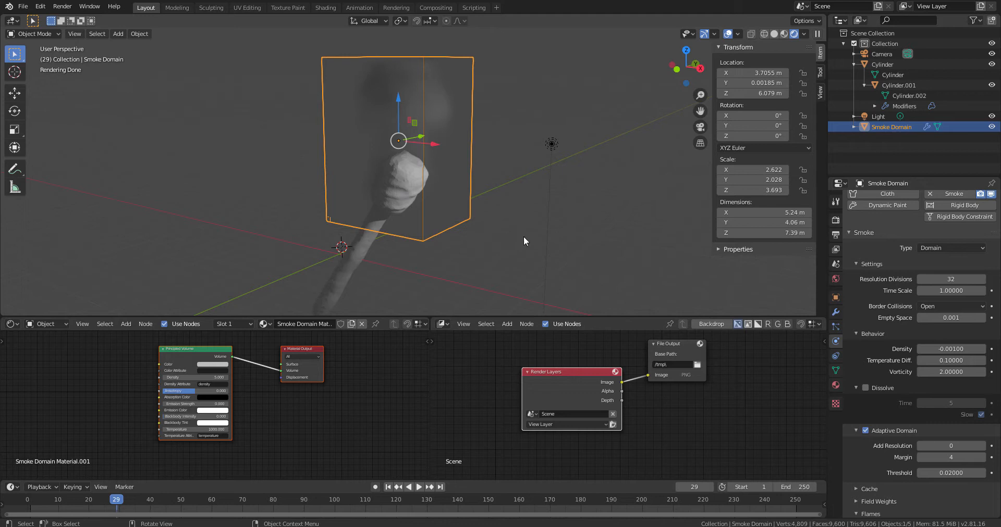
mouse_move(869, 430)
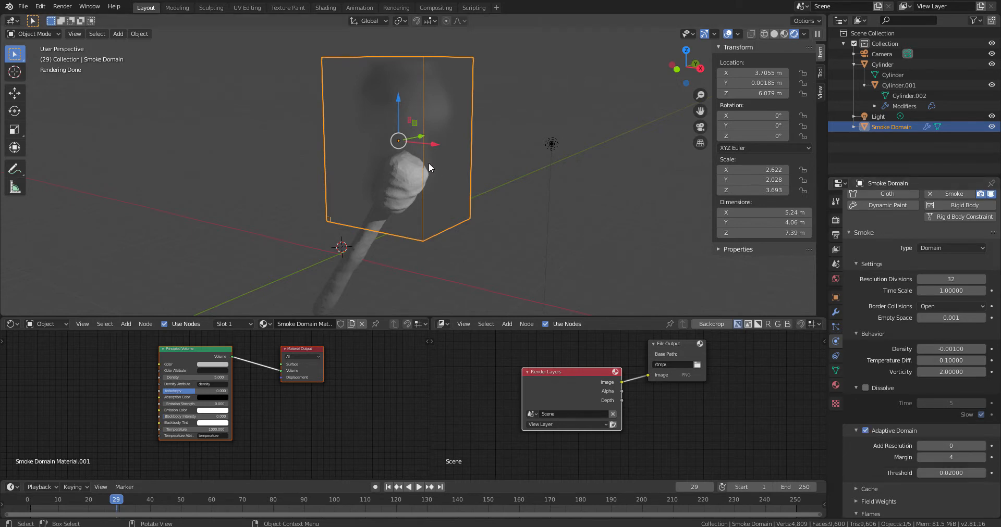
click(865, 430)
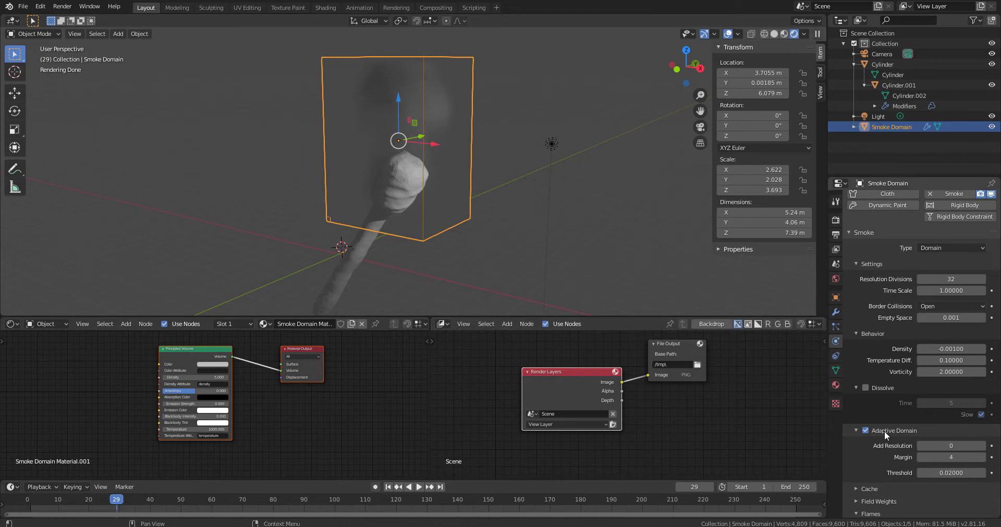
mouse_move(865, 390)
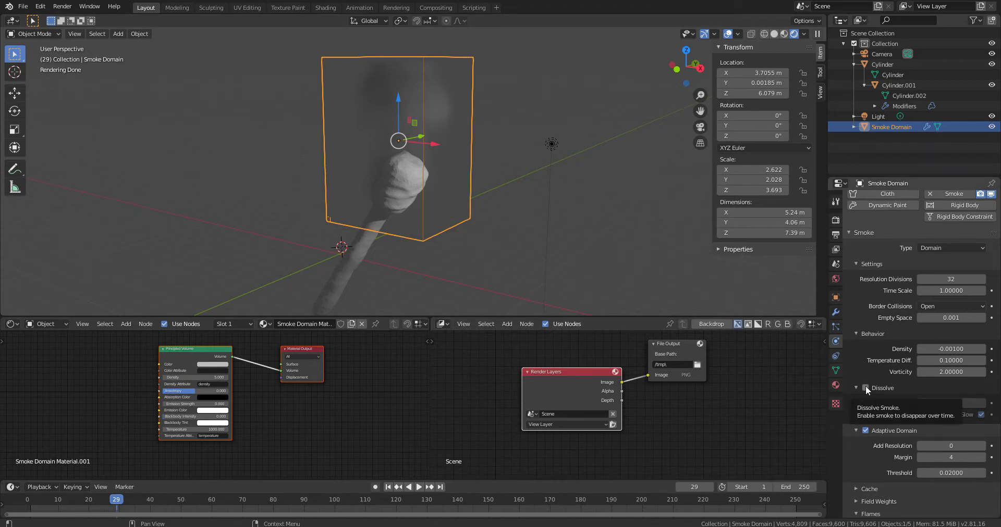
Enable Dissolve on the smoke domain, review the flames in playback, and set Dissolve Time to 10.
click(866, 388)
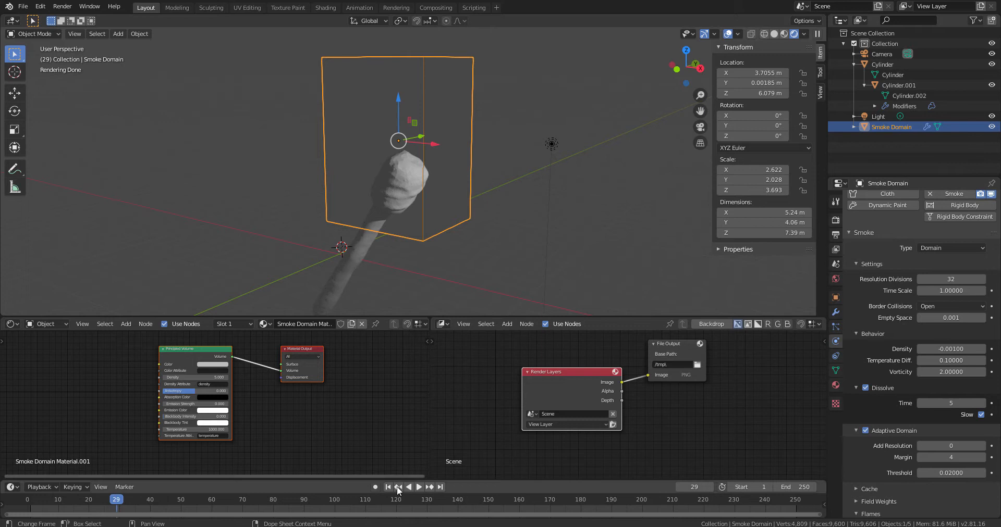
click(418, 487)
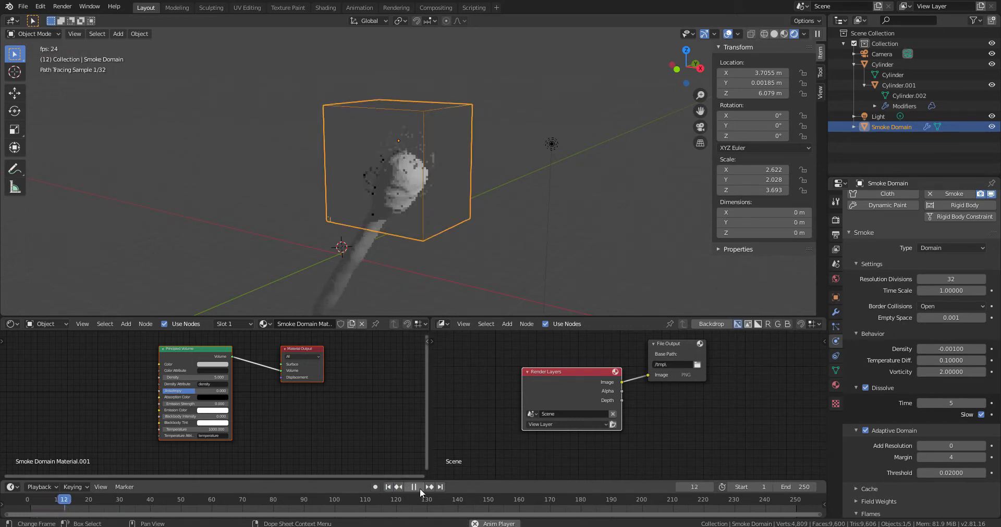
click(413, 487)
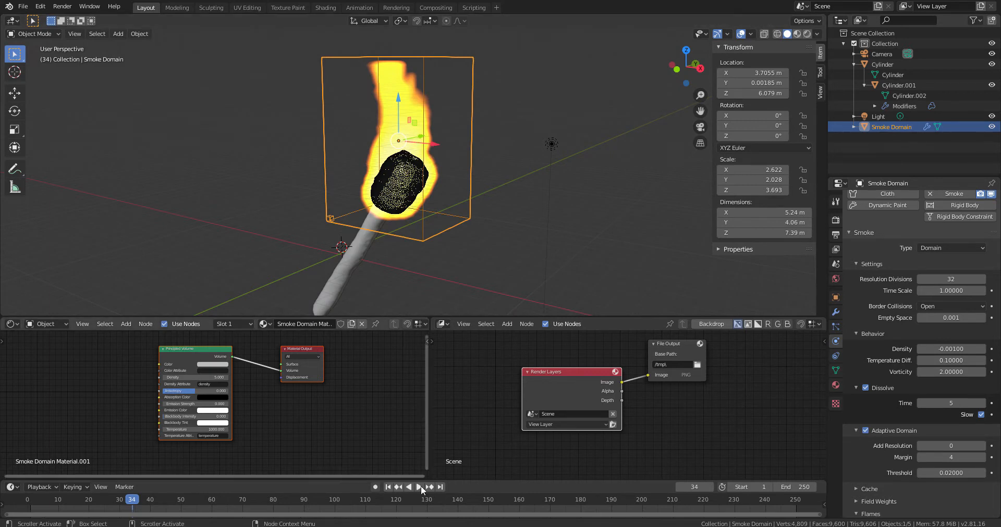
click(419, 486)
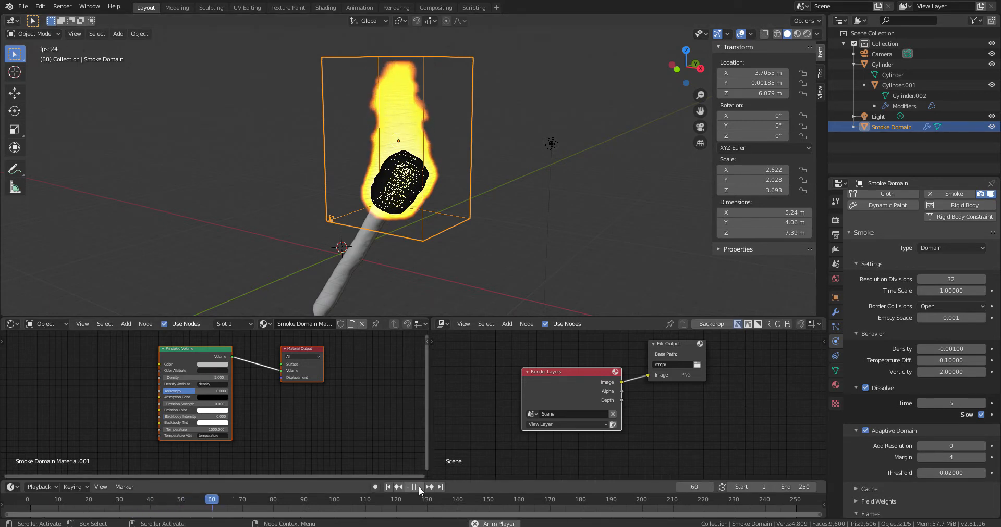
click(413, 487)
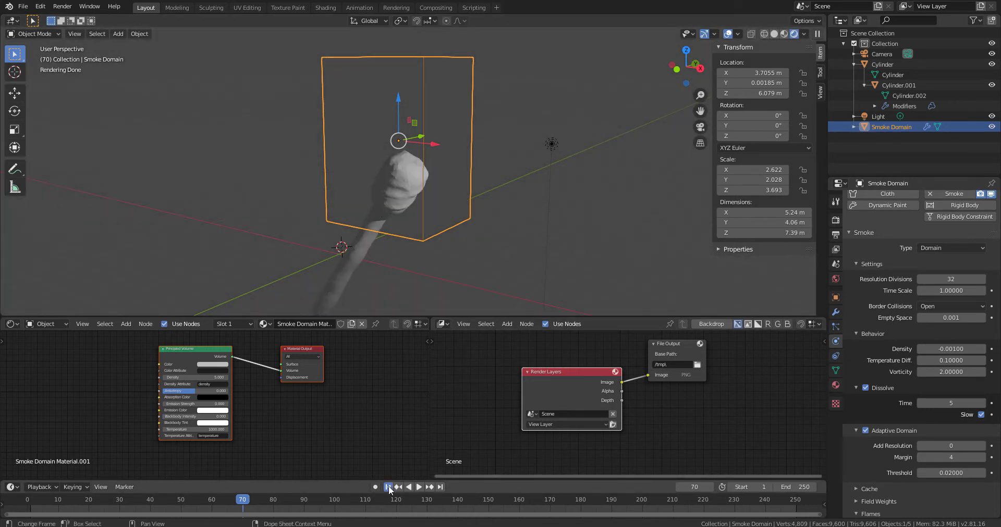
click(418, 487)
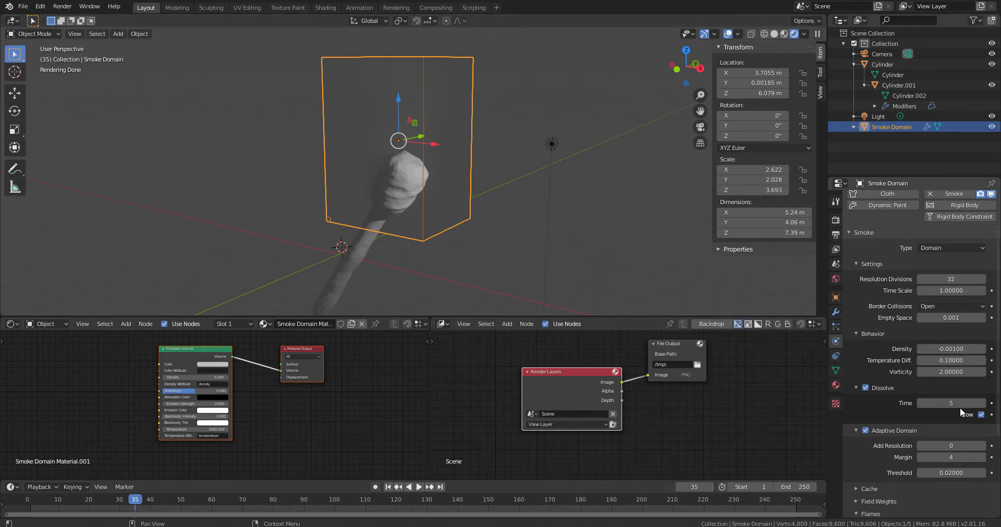
click(950, 404)
text(10)
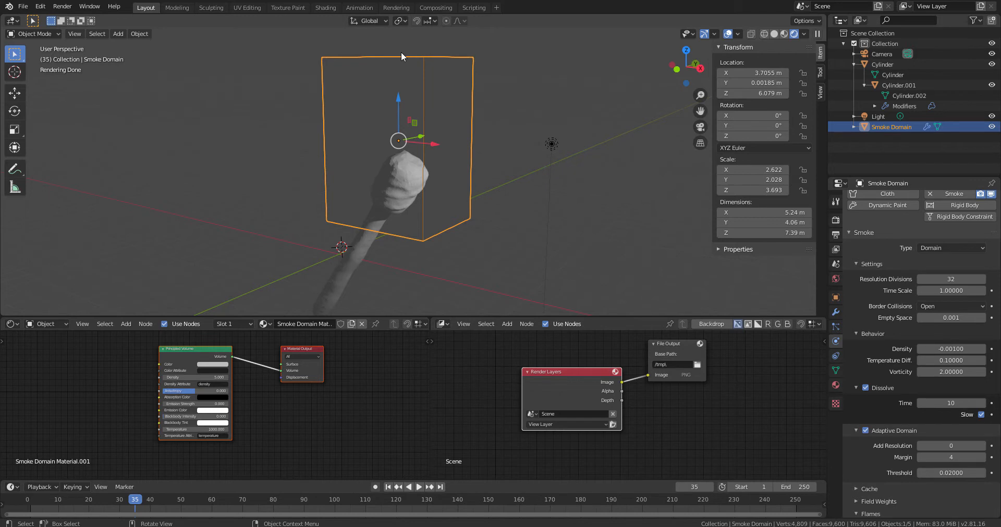
mouse_move(469, 290)
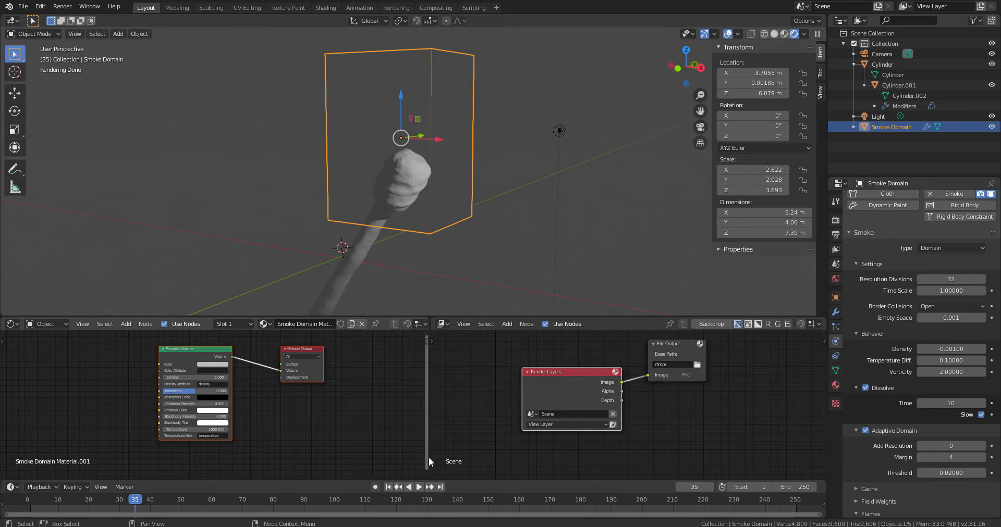
Move to frame 53 and reveal the domain's Flames and High Resolution panels in Physics properties.
click(419, 487)
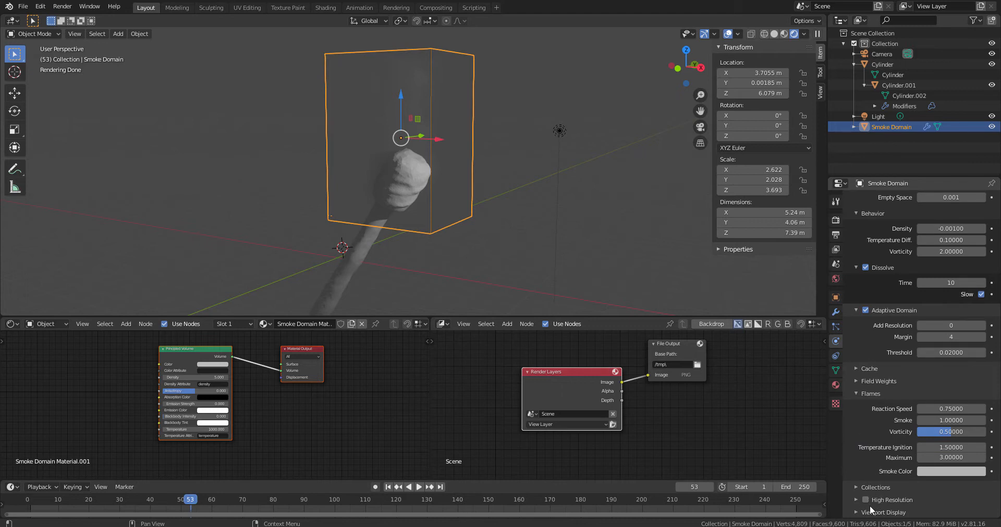
scroll(down, 3)
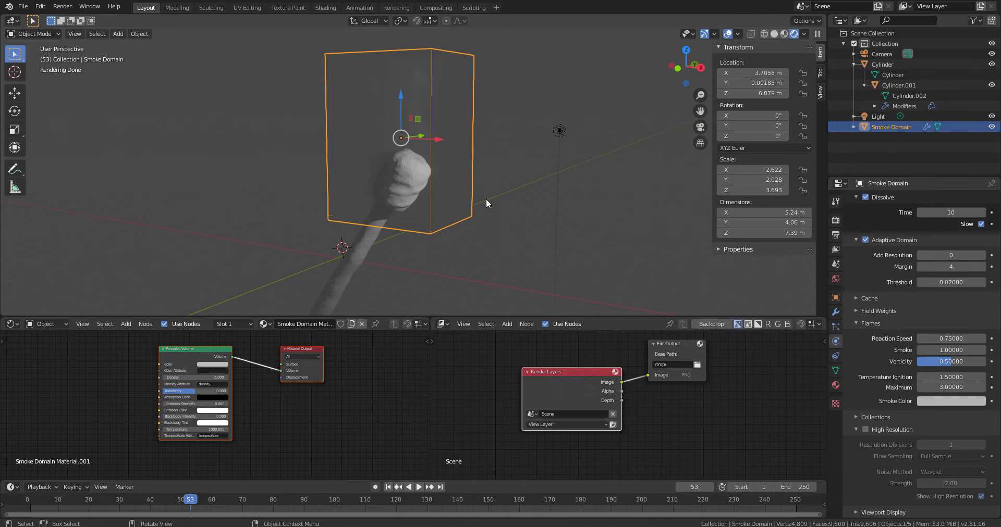
mouse_move(420, 185)
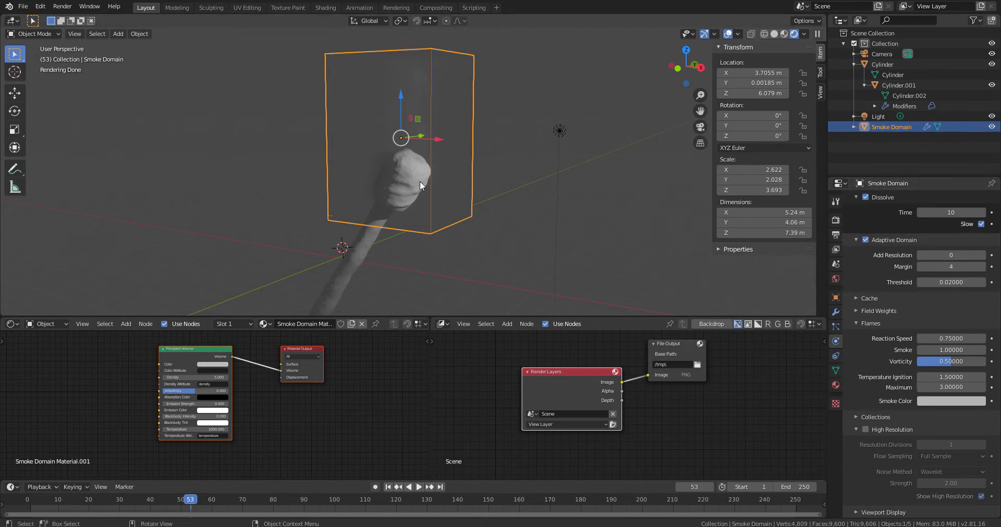
click(898, 85)
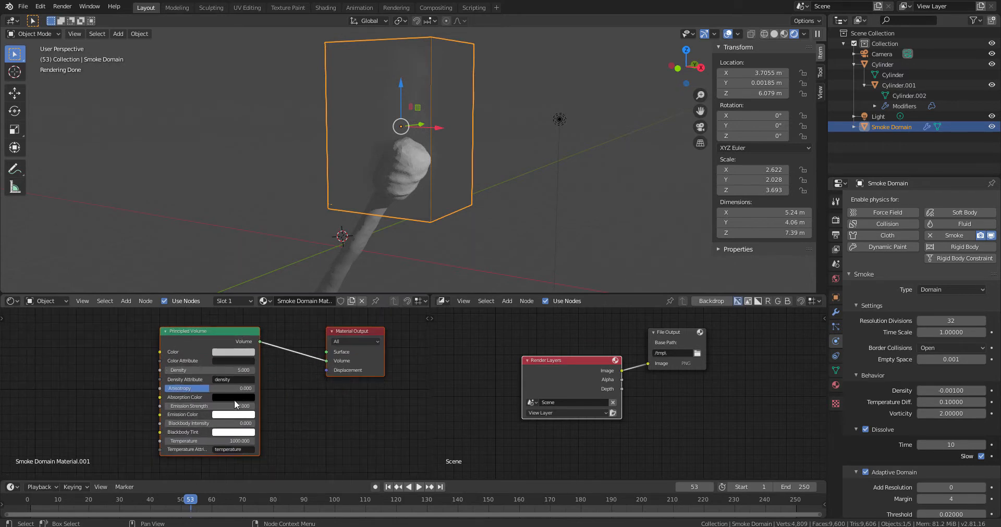
mouse_move(233, 415)
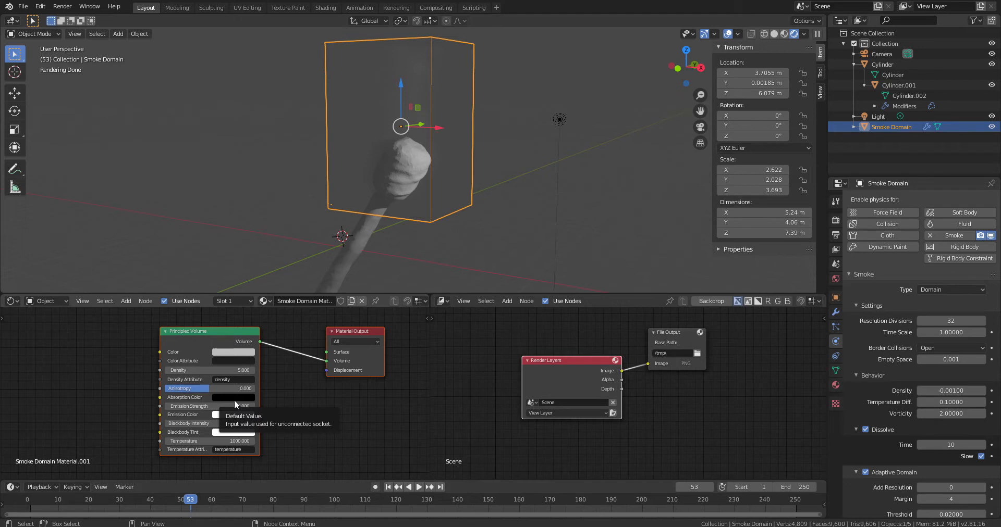
mouse_move(280, 424)
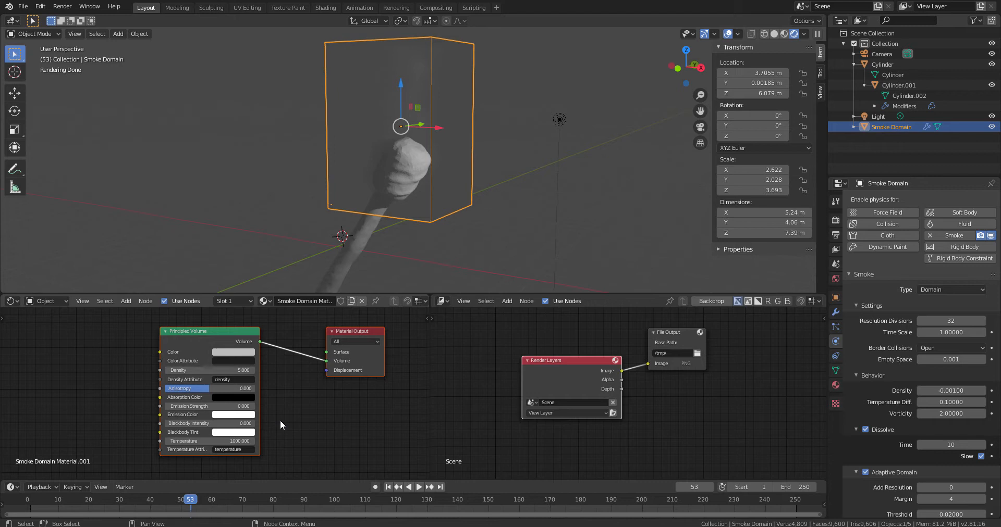
mouse_move(285, 426)
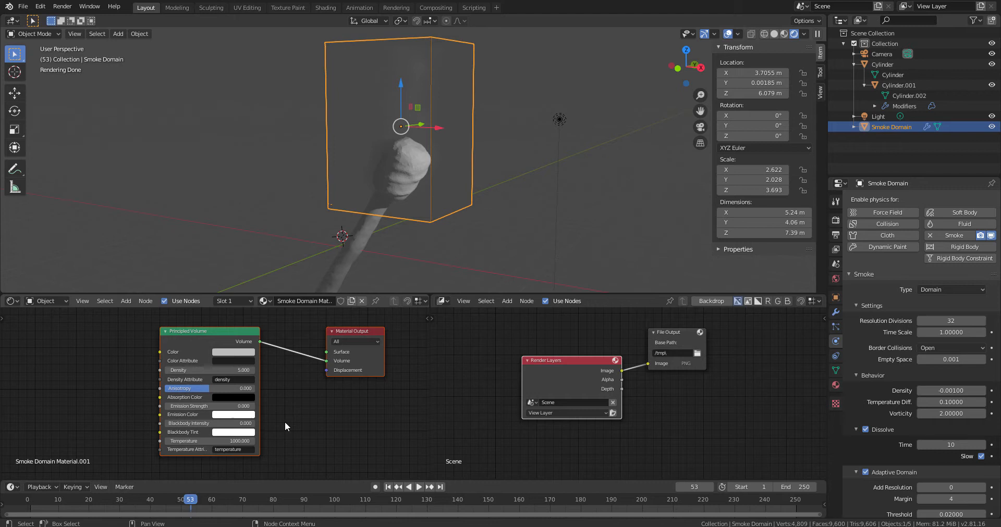
mouse_move(287, 429)
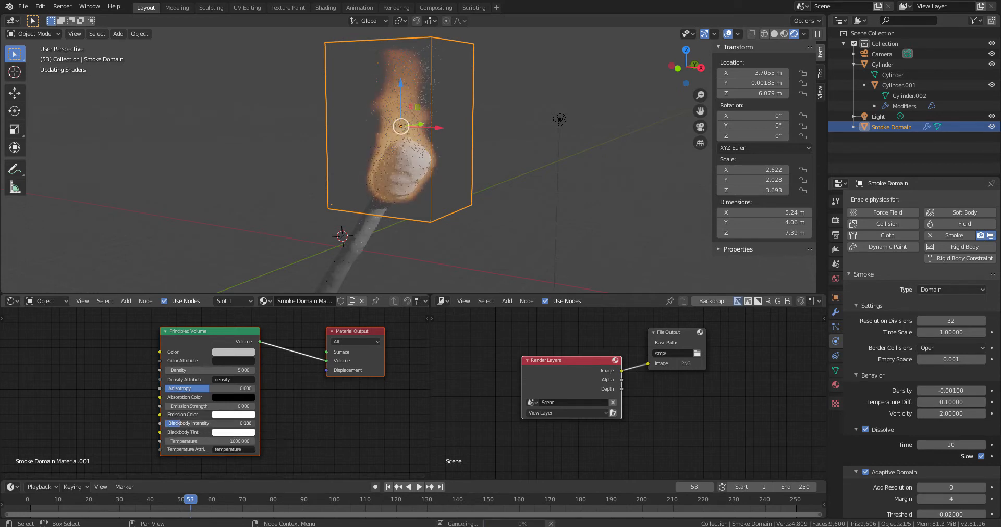
Raise Principled Volume Blackbody Intensity to 3.0 and give the tint a warm light-orange colour.
drag(192, 423, 249, 423)
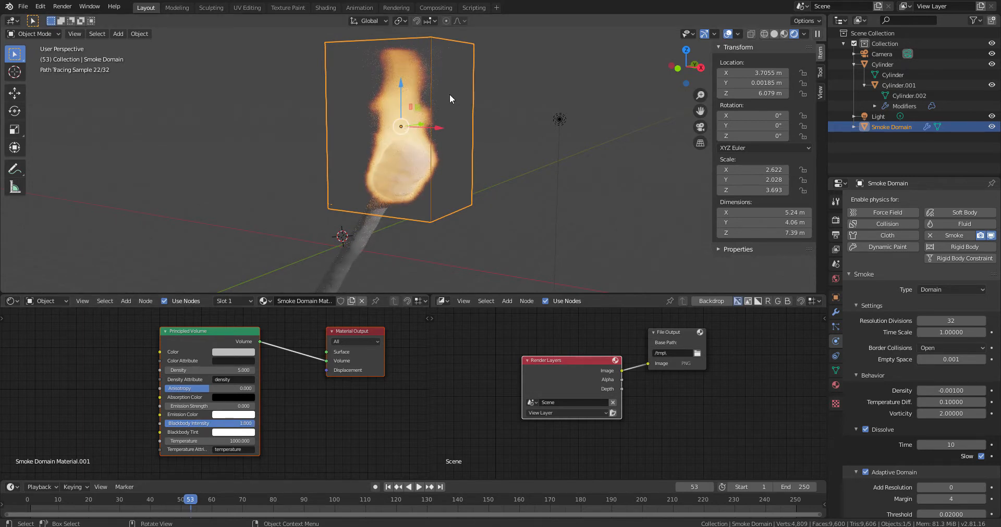
mouse_move(442, 154)
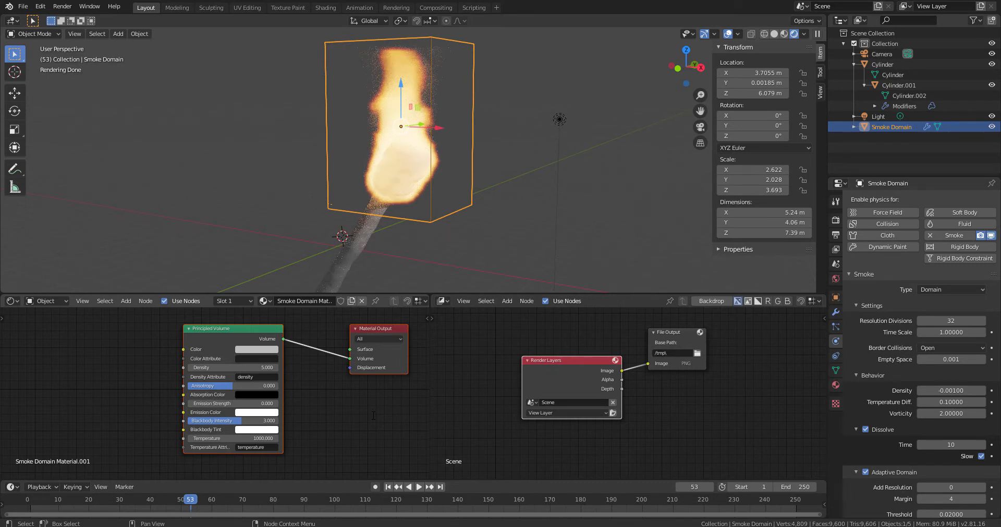
mouse_move(359, 7)
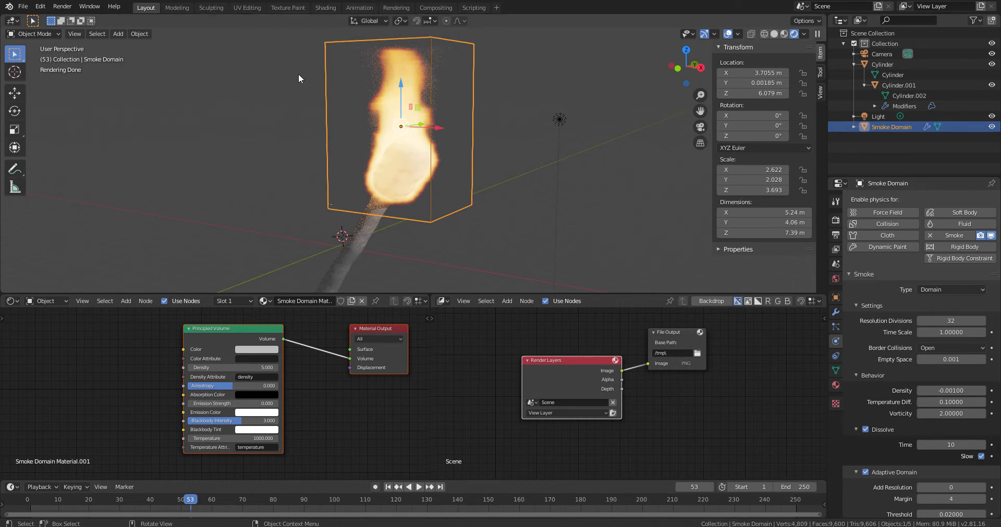
mouse_move(292, 321)
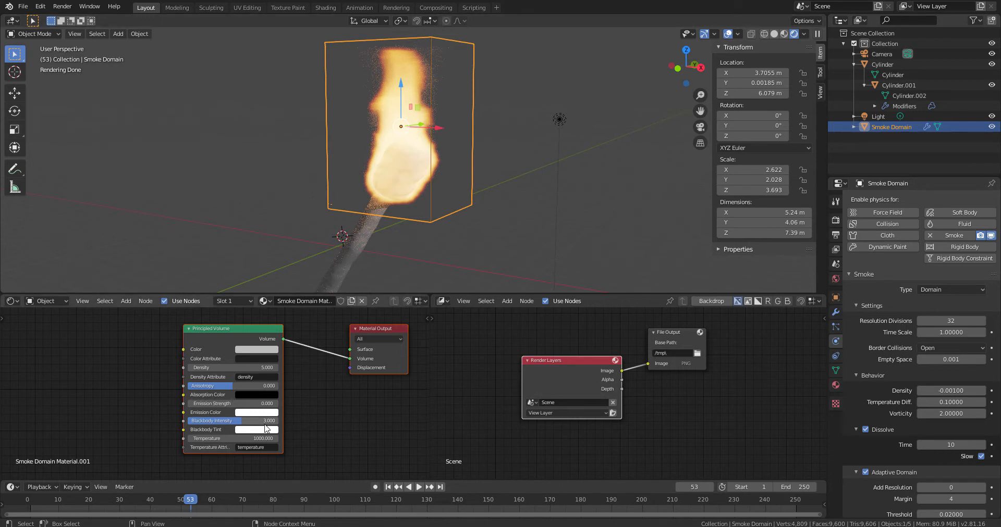
click(255, 429)
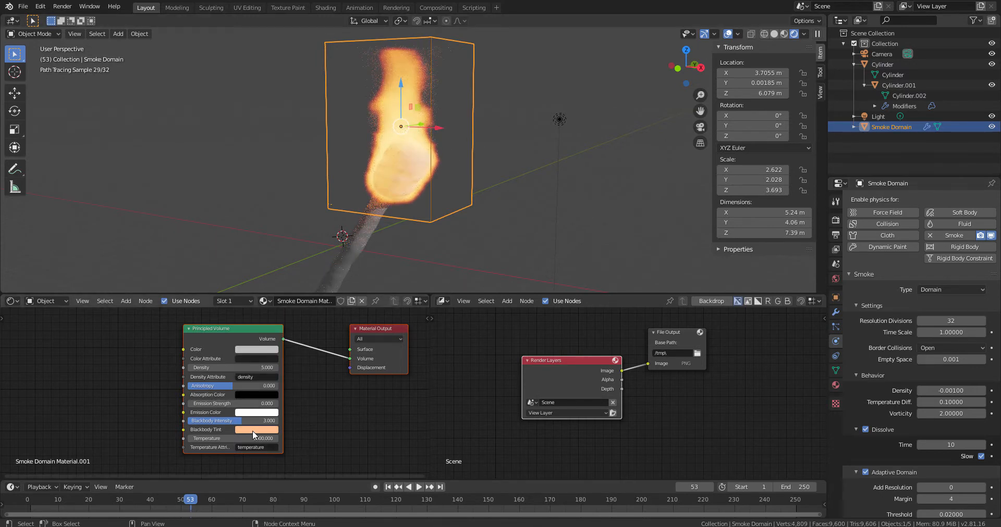
mouse_move(232, 439)
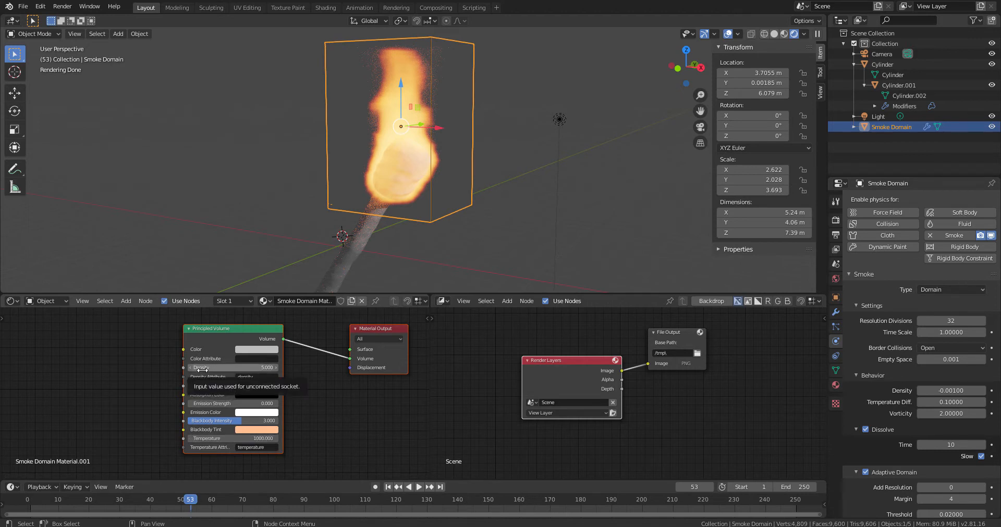
mouse_move(219, 369)
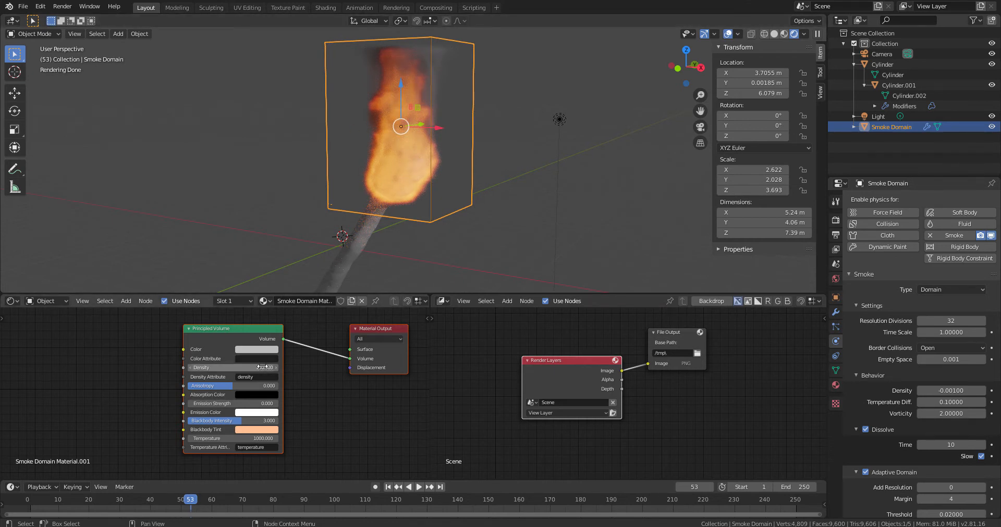
Adjust the volume's anisotropy to about 0.455 while checking the flame in playback.
click(232, 368)
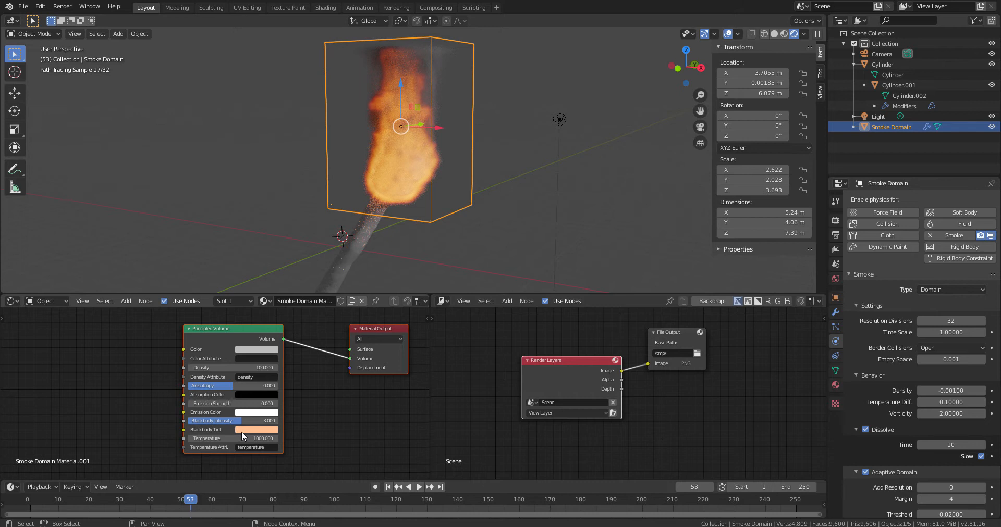
click(419, 487)
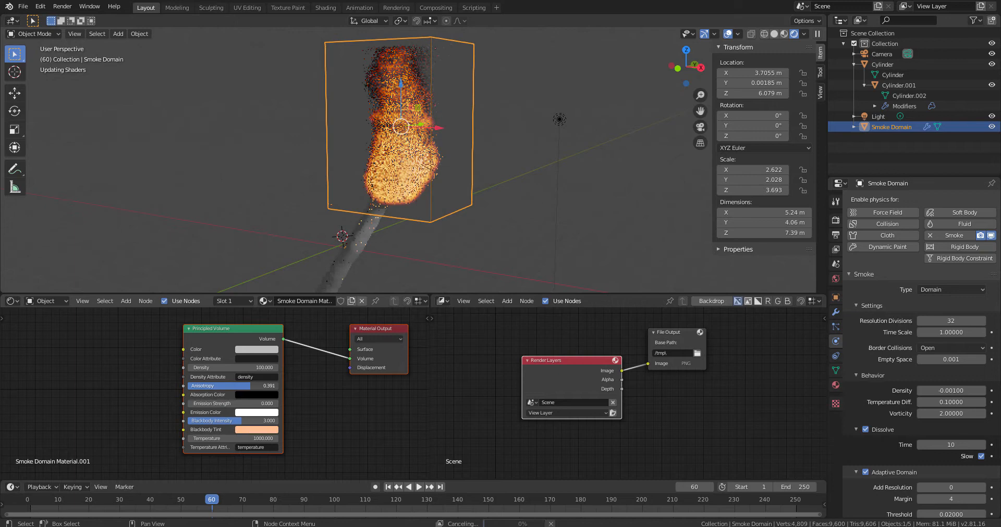
drag(204, 386, 243, 386)
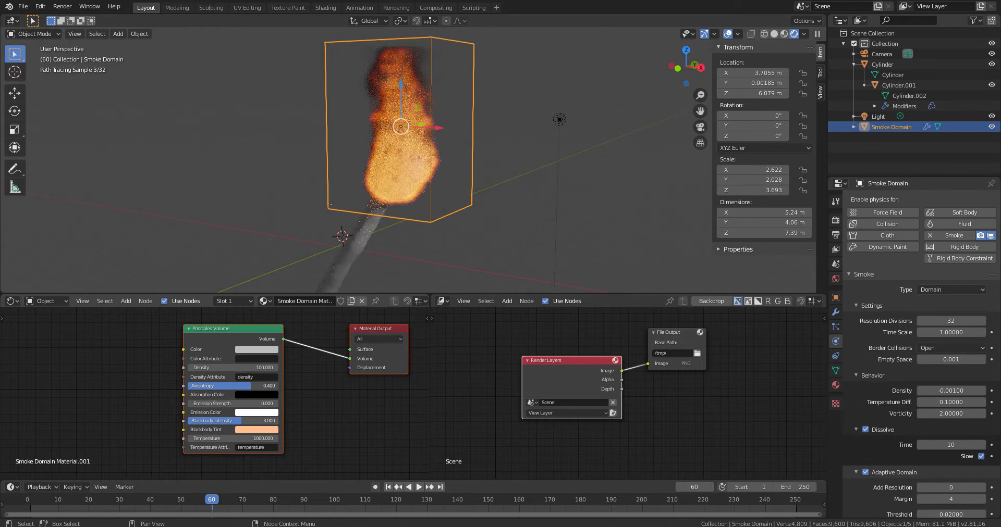
drag(237, 385, 268, 386)
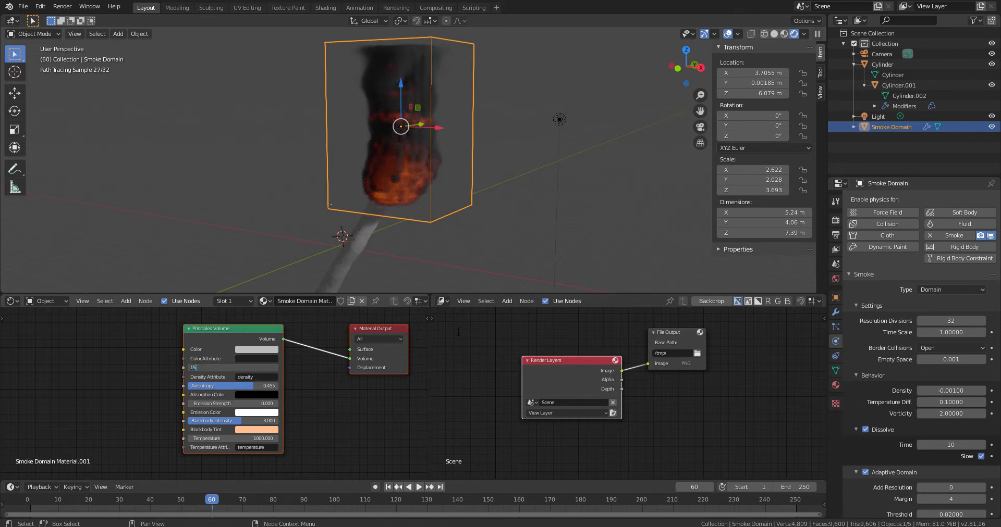
Set volume Density to 150 with a peach Blackbody Tint so the flame renders denser orange at frame 60.
text(150.000)
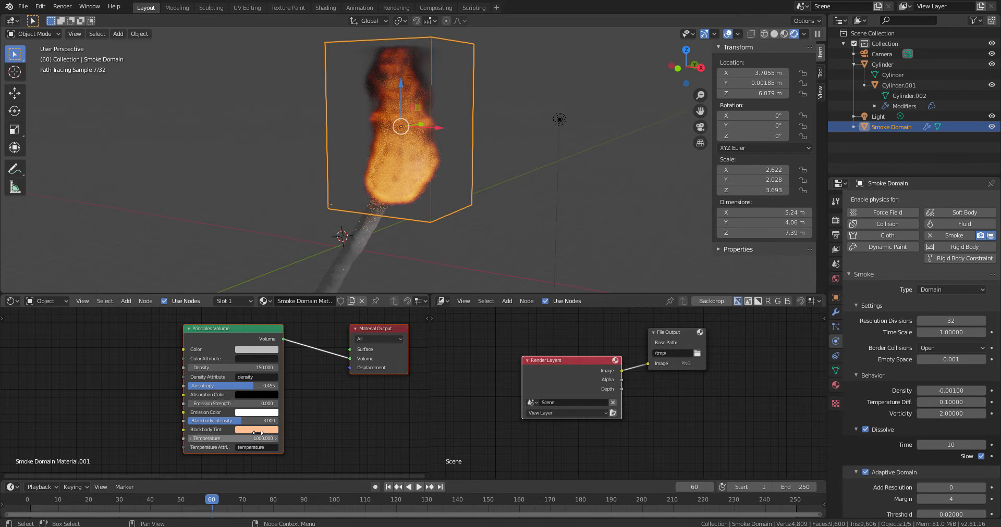
click(255, 429)
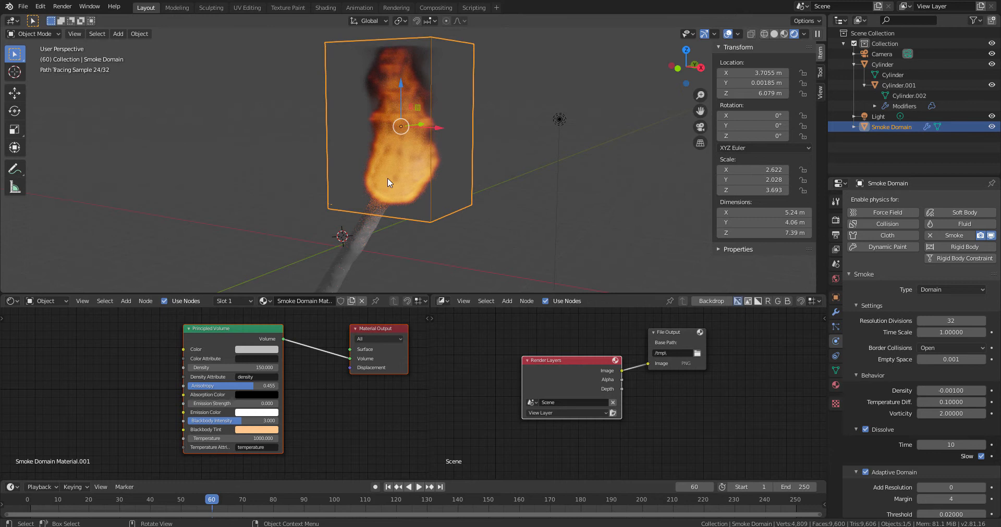
drag(389, 183, 507, 253)
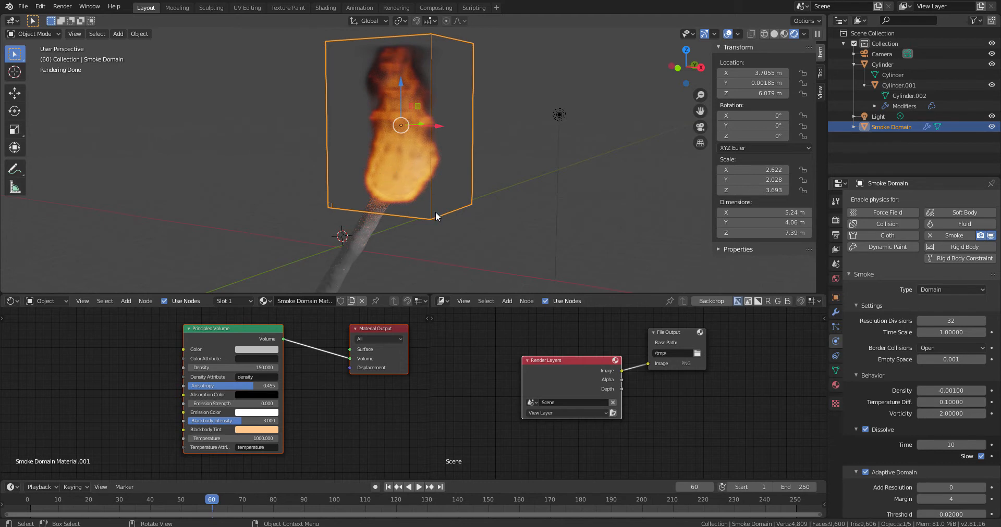
mouse_move(363, 133)
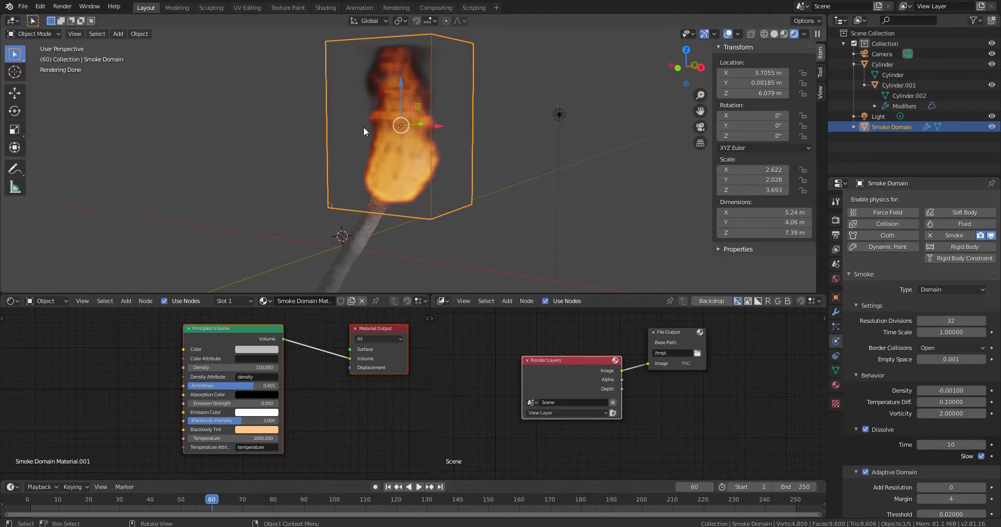
click(898, 85)
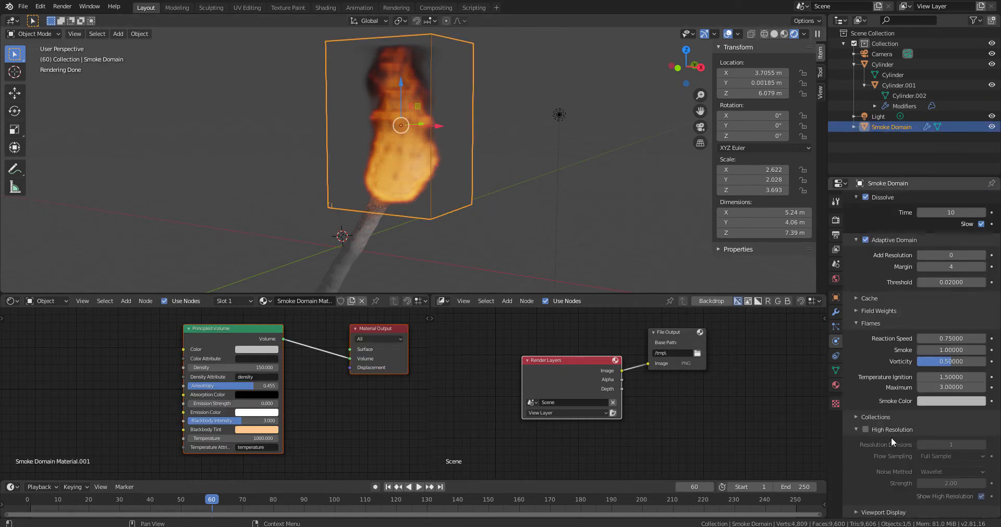
Enable High Resolution on the smoke domain and replay the simulation, pausing at frame 82.
click(865, 430)
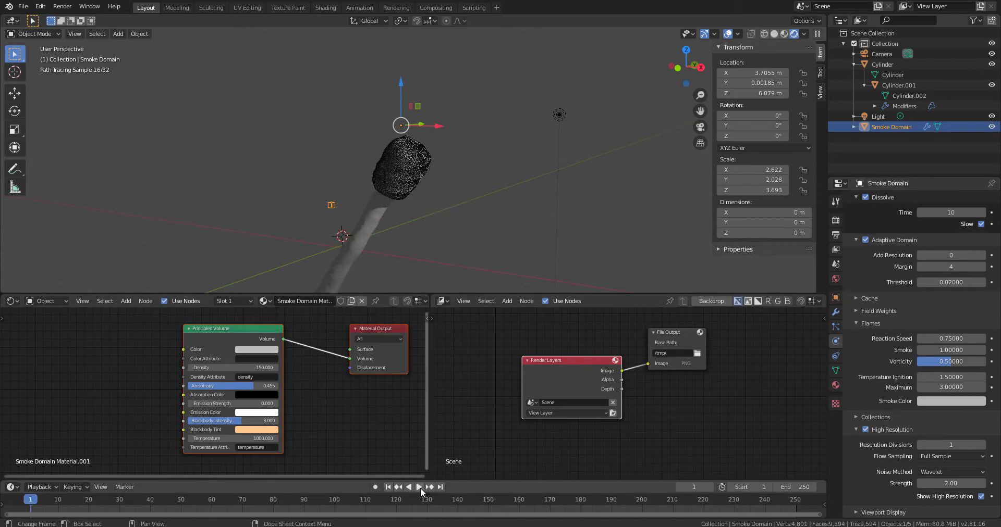
click(419, 487)
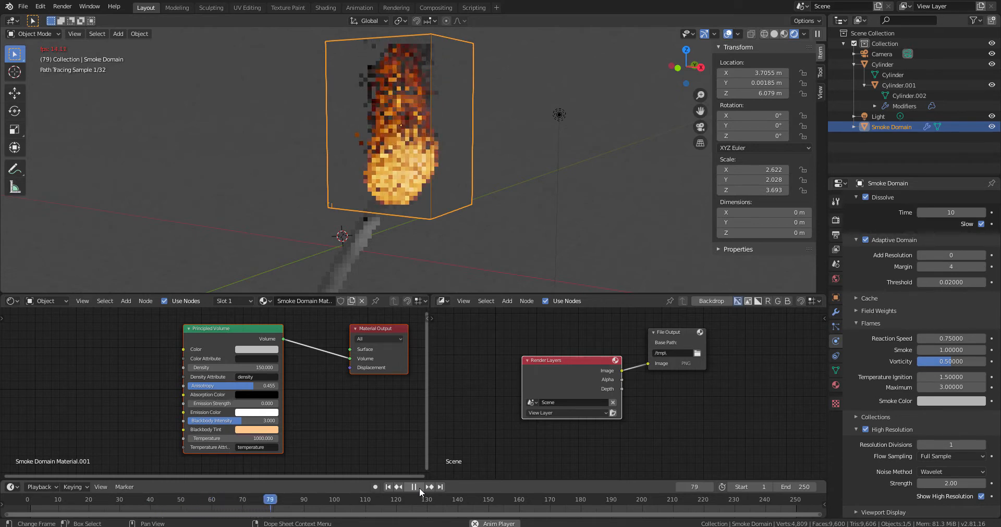
click(413, 487)
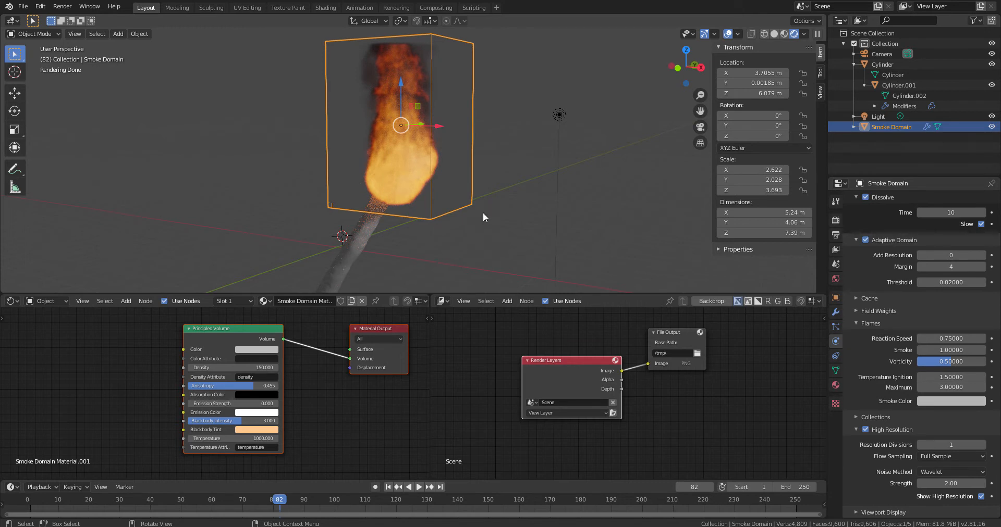
mouse_move(436, 144)
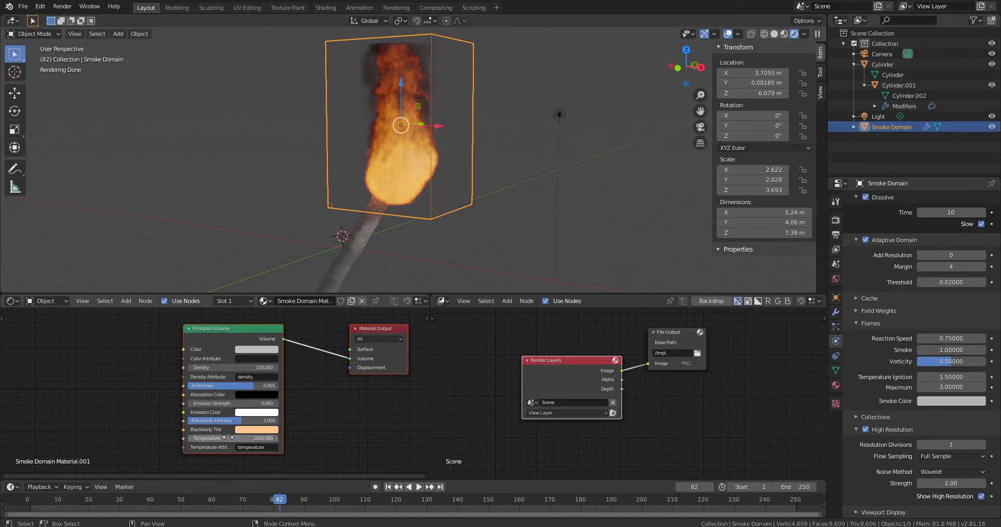
mouse_move(237, 437)
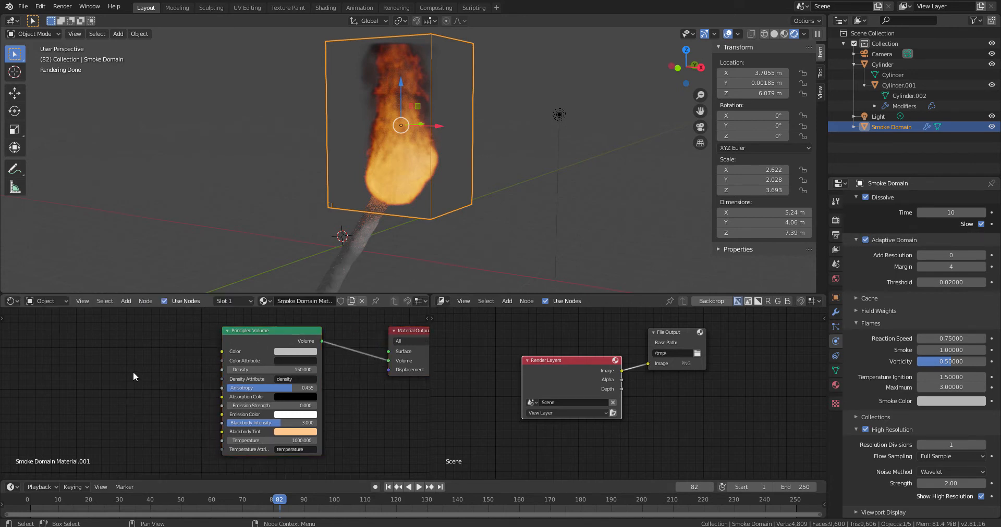
Add a ColorRamp node with an orange gradient feeding the Principled Volume colour.
click(127, 302)
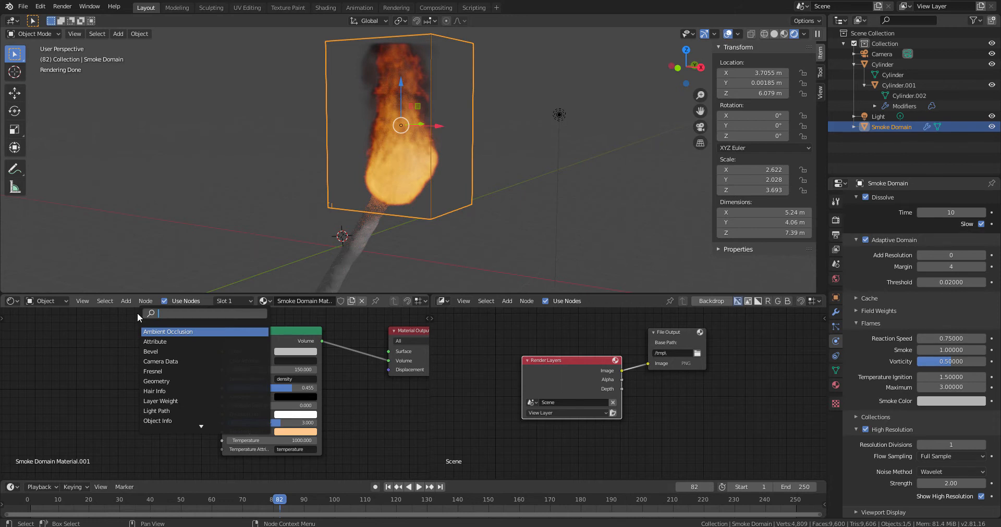
text(ramp)
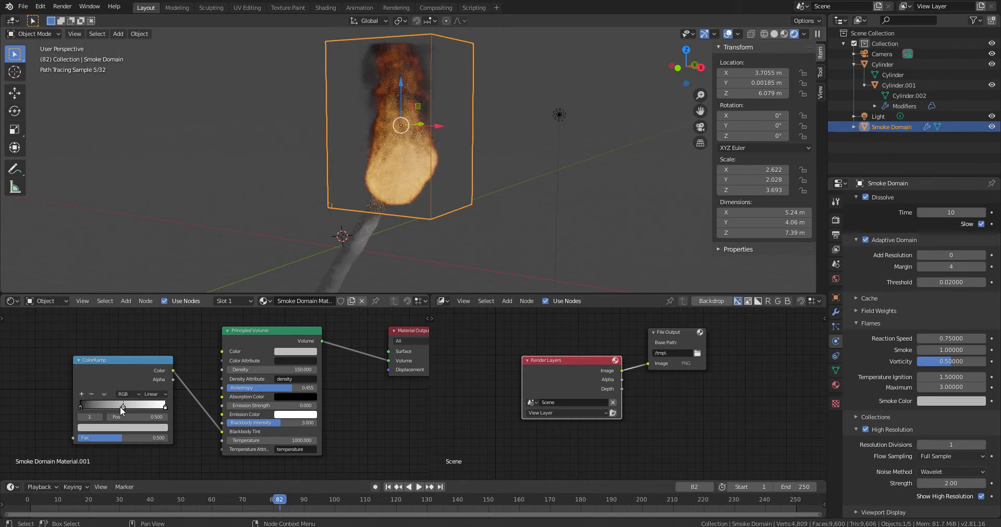
click(143, 370)
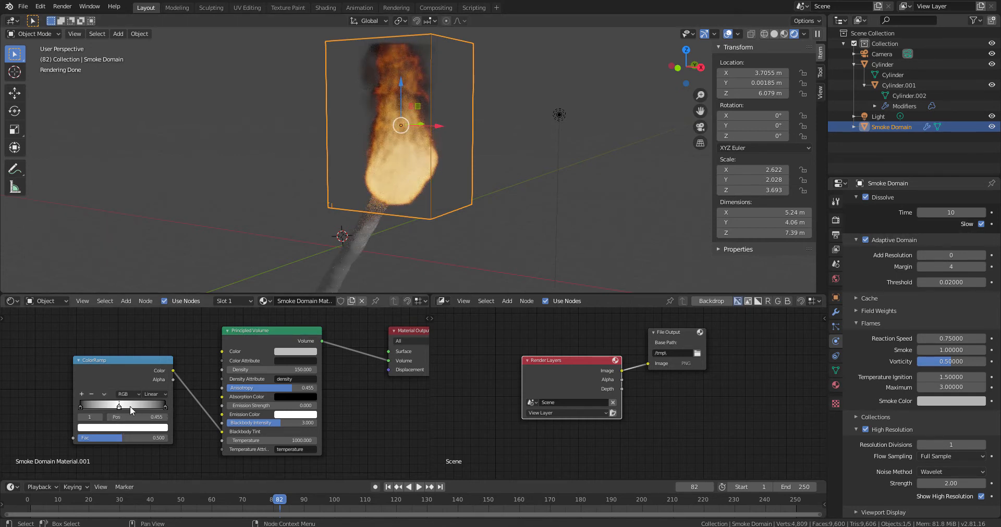
drag(118, 406, 105, 406)
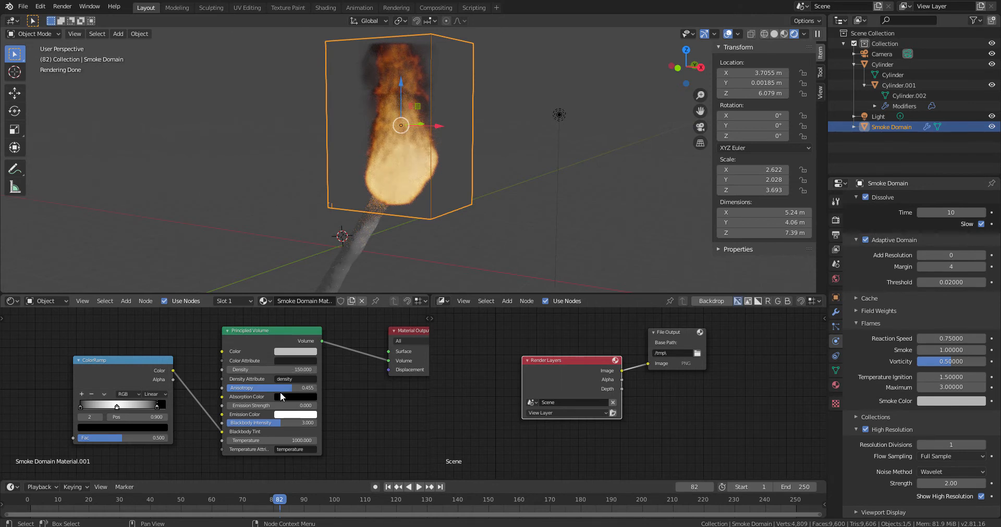
mouse_move(135, 430)
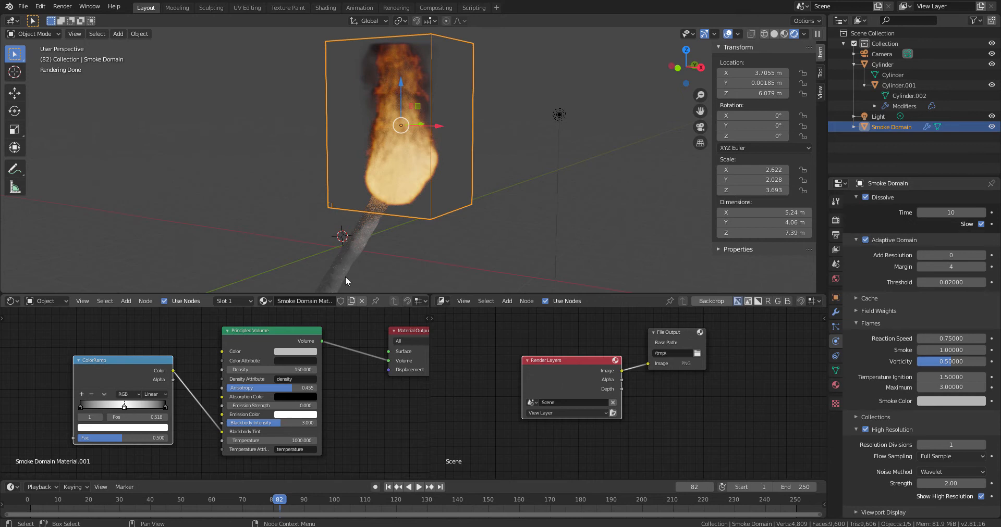
mouse_move(129, 433)
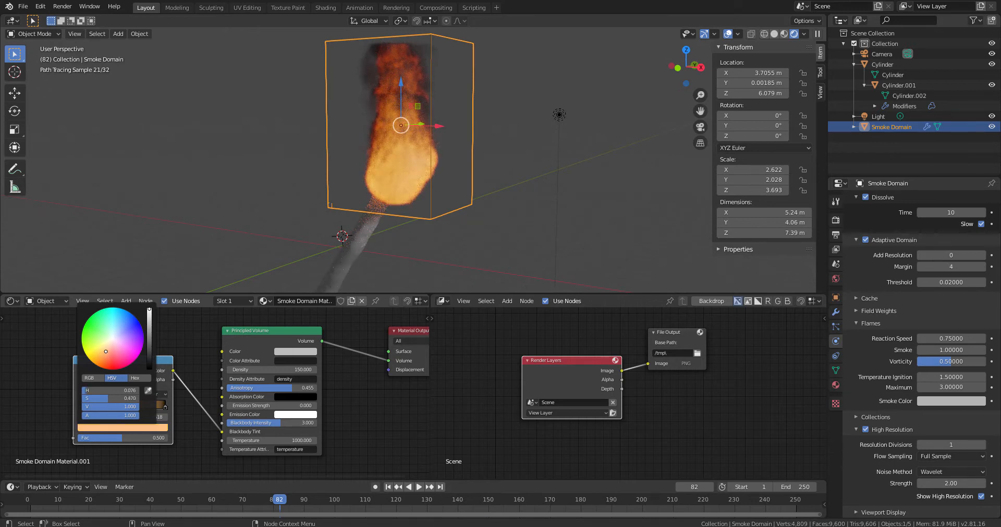
Set Density to 100 and replay so the flame renders brighter orange at frame 60.
click(420, 487)
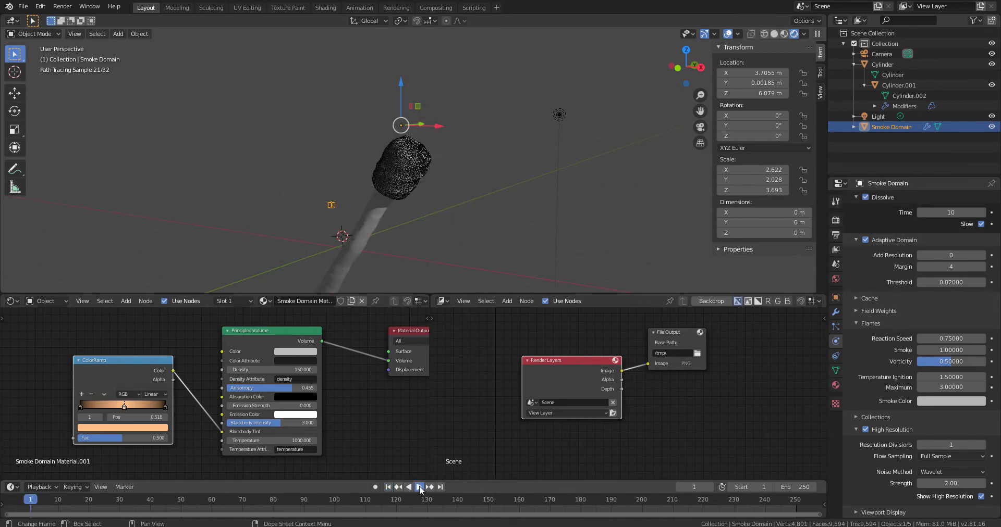
click(419, 487)
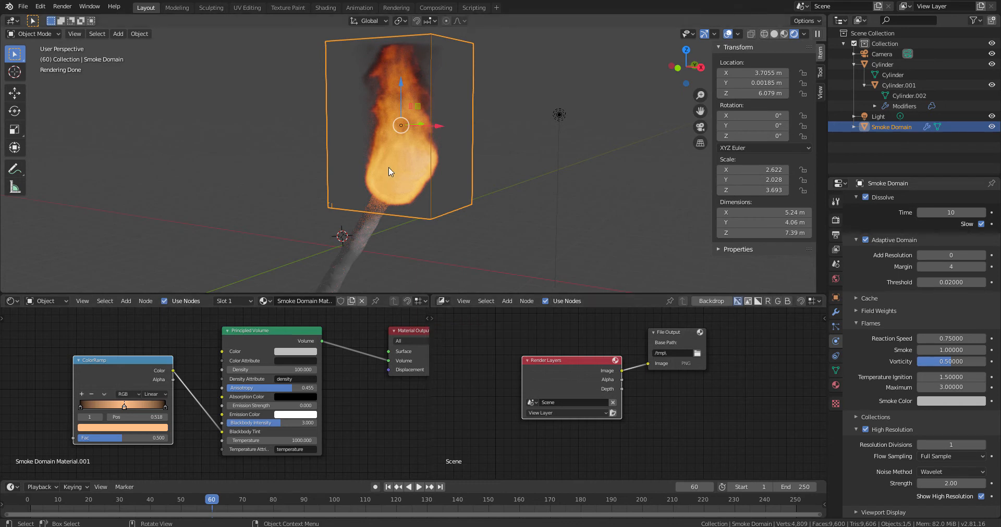
mouse_move(261, 380)
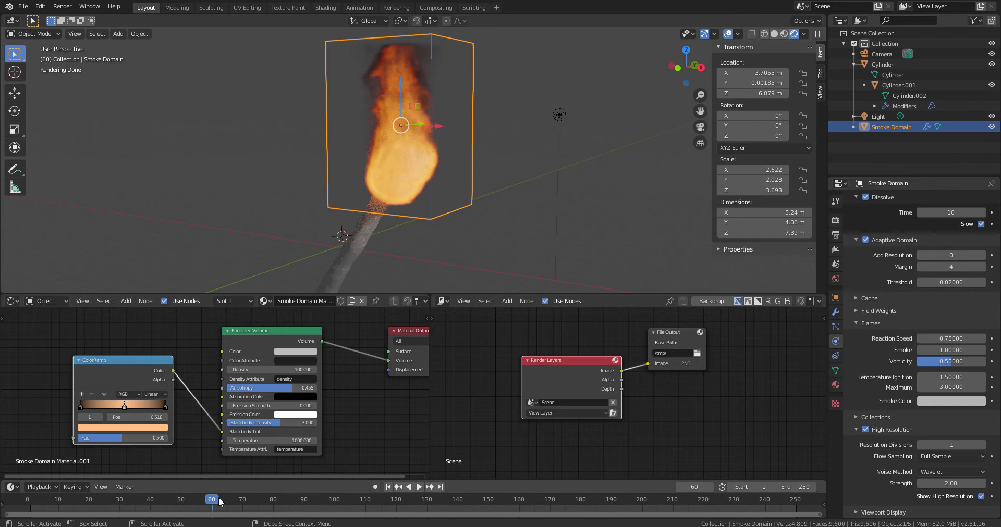
Raise the domain's Resolution Divisions from 32 to 64 and return to the start frame to clear the cache.
click(388, 487)
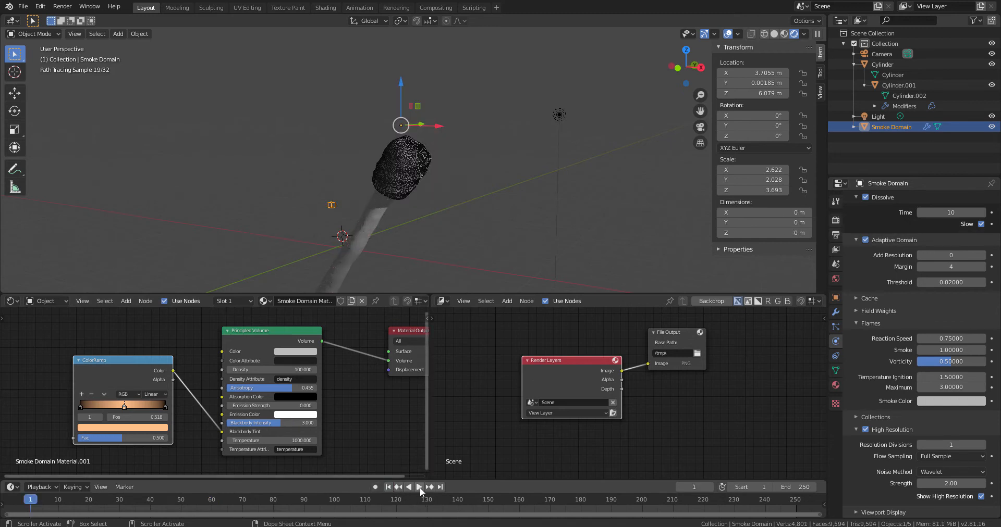
click(419, 487)
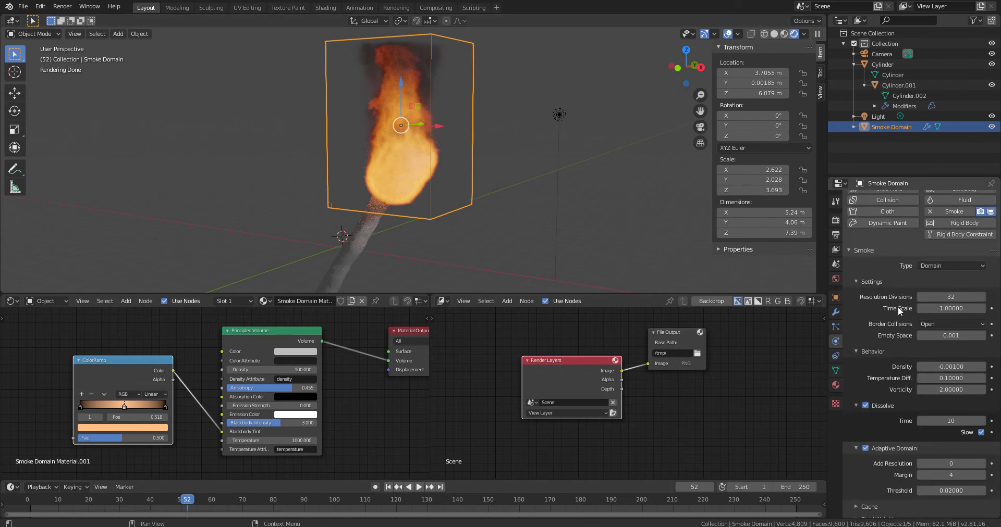
click(950, 296)
text(64)
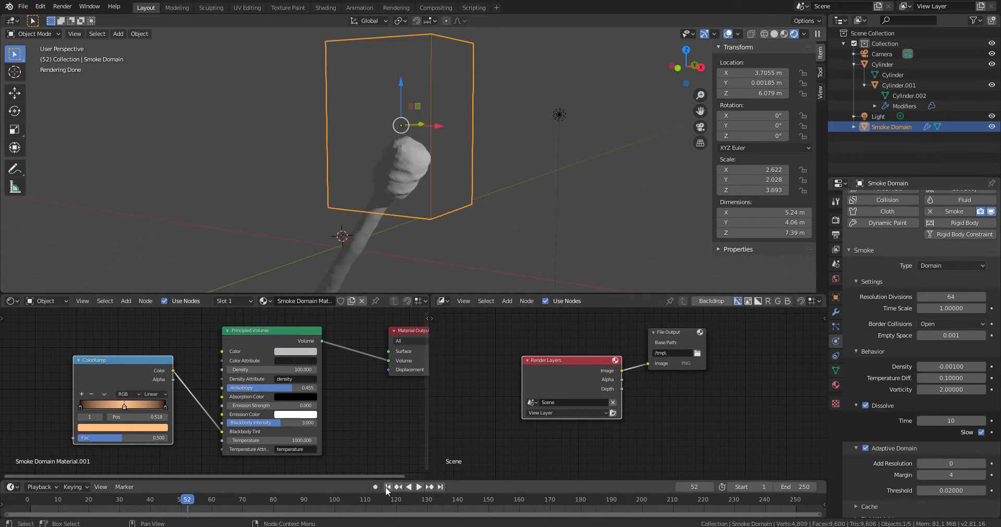
click(419, 487)
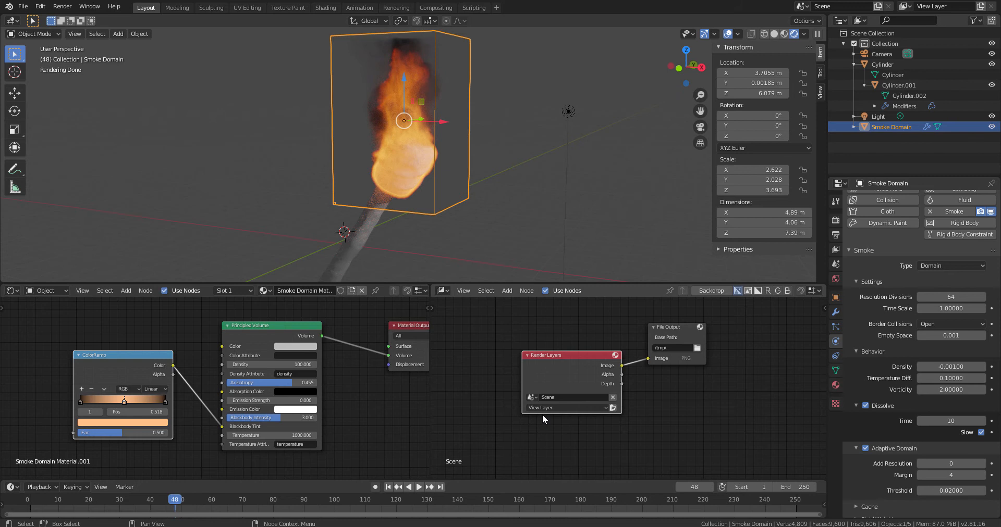
mouse_move(542, 419)
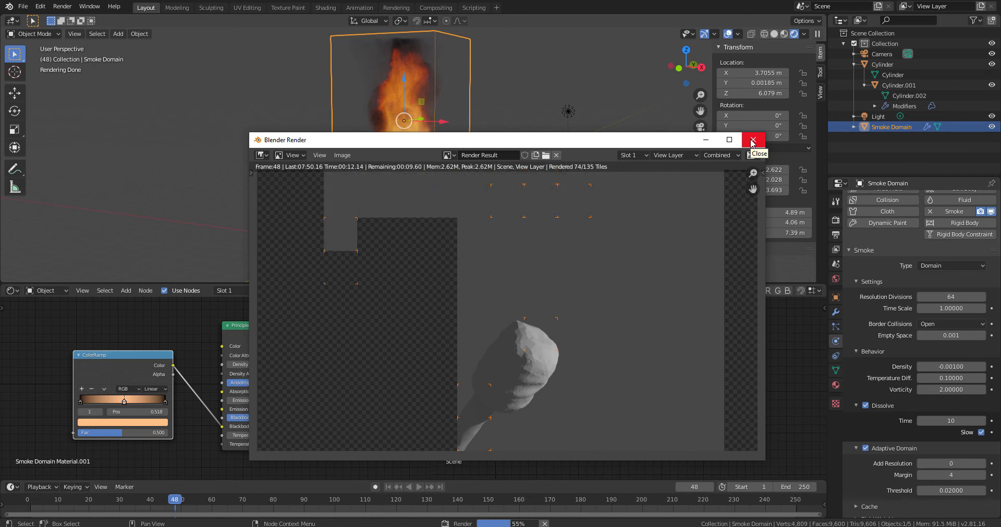
click(752, 139)
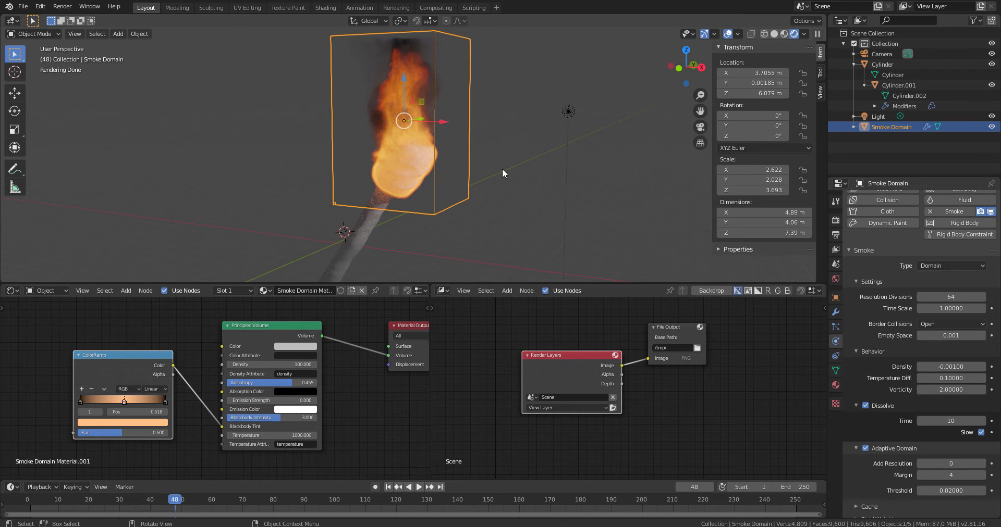
Save the project as Torch_Fire_New.blend.
key(ctrl+s)
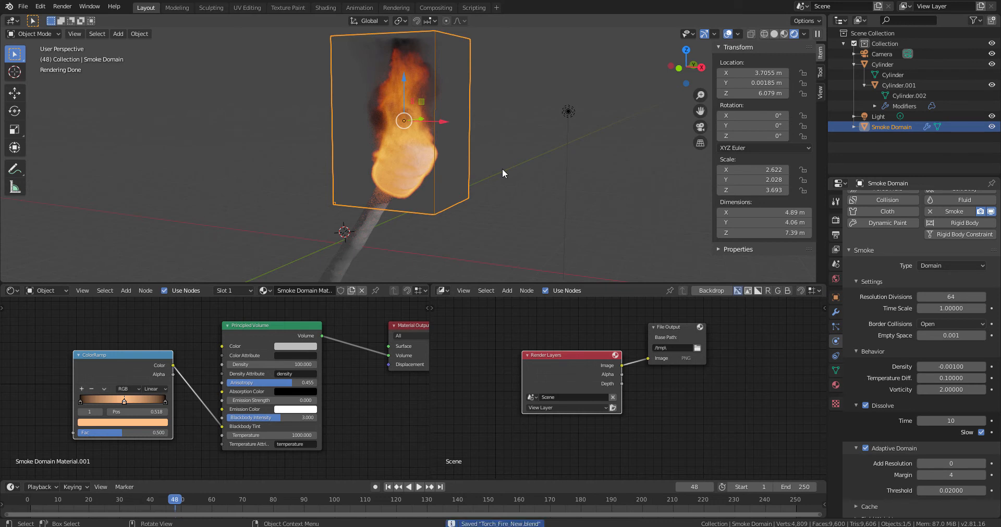
mouse_move(894, 253)
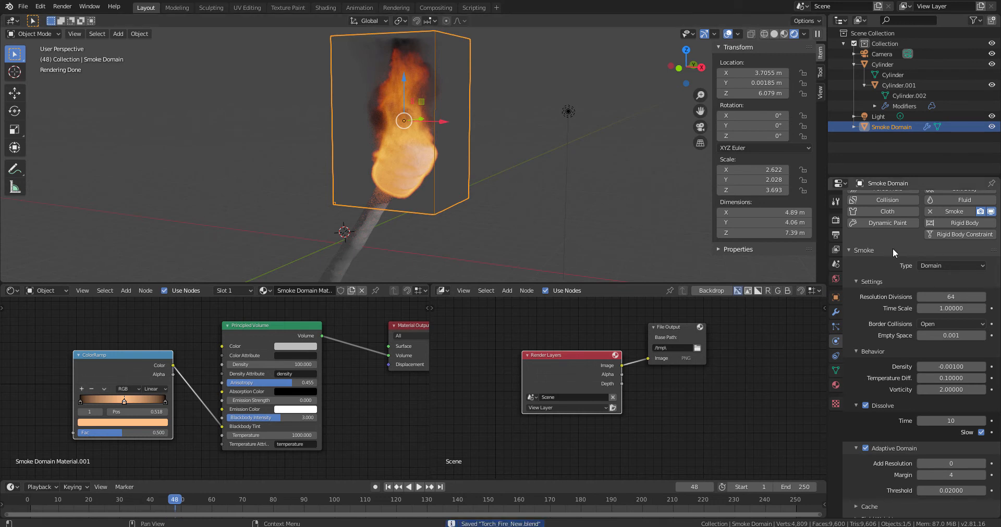
mouse_move(884, 288)
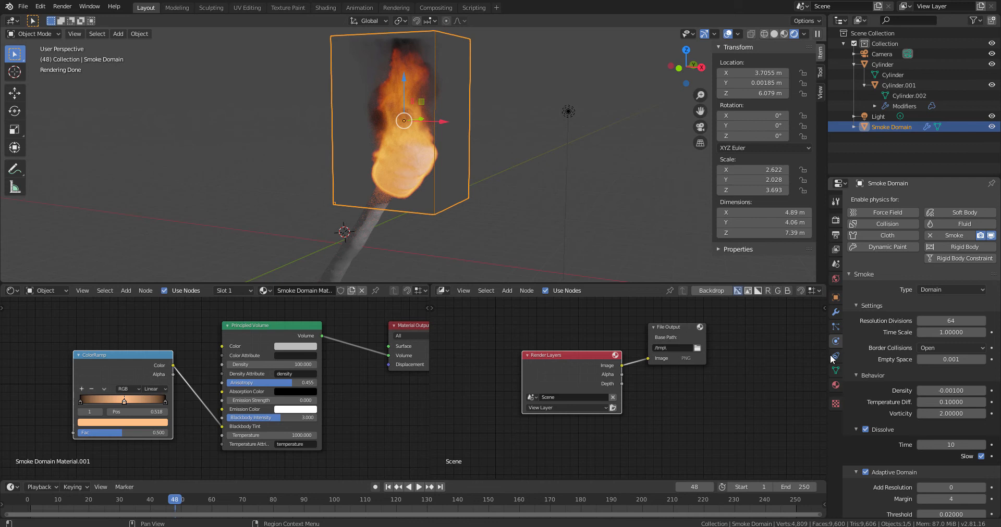
Free the old smoke cache at frame 1 and bake the fire simulation.
click(835, 355)
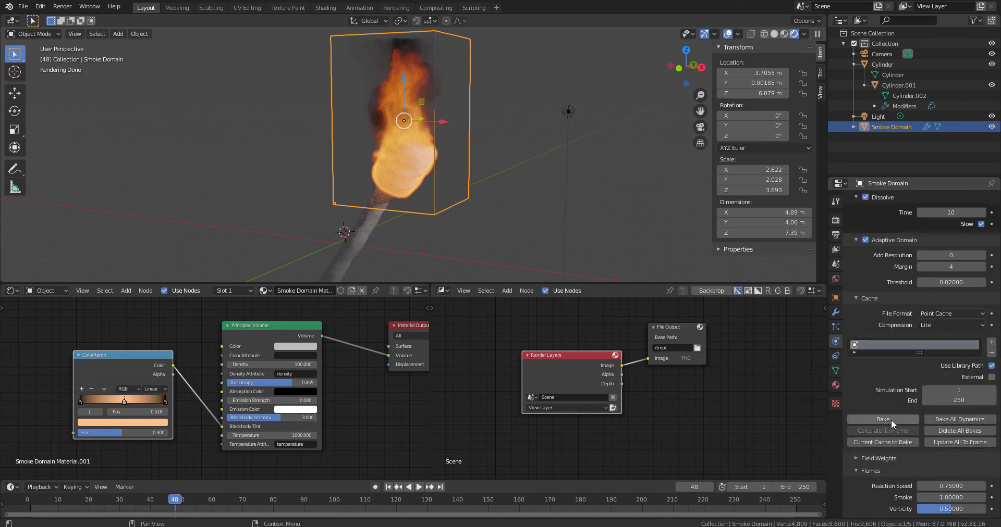
mouse_move(883, 419)
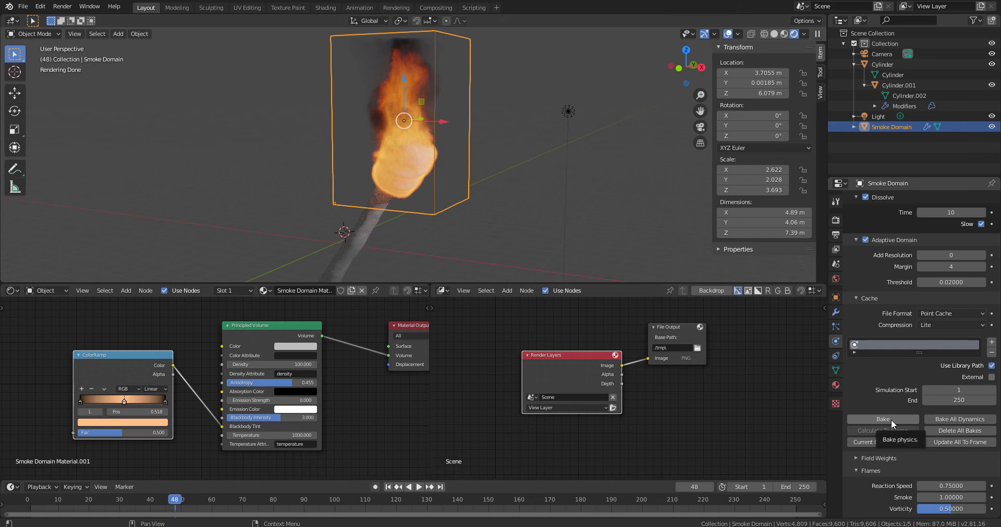
mouse_move(886, 425)
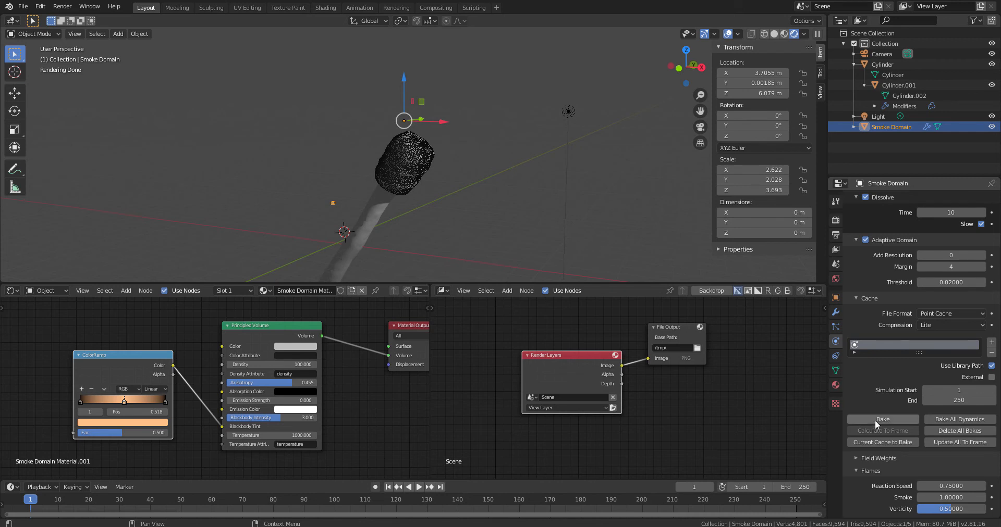
mouse_move(882, 419)
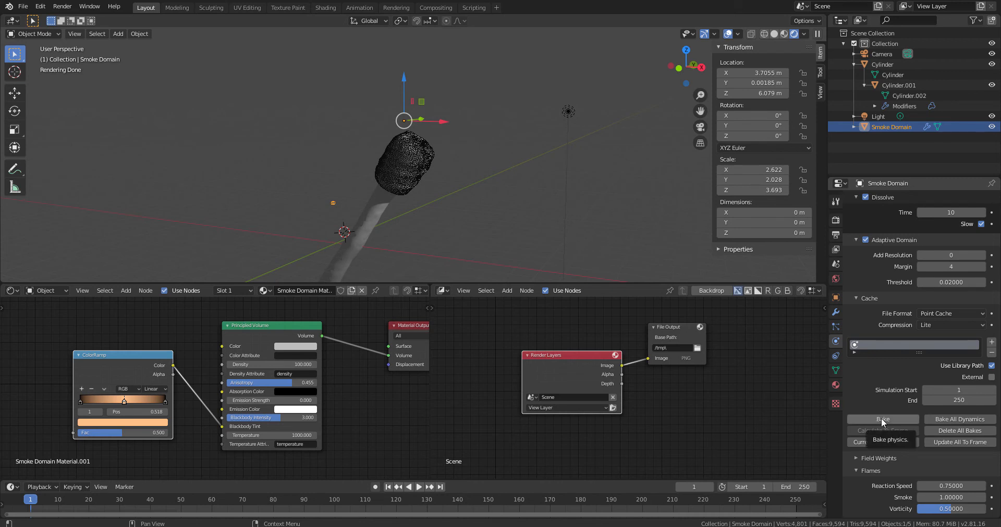
click(882, 419)
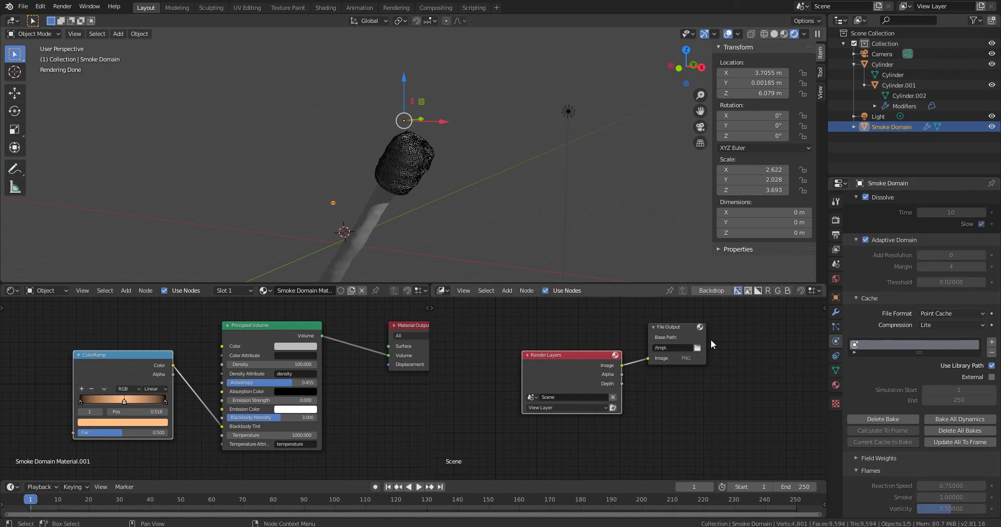
mouse_move(730, 418)
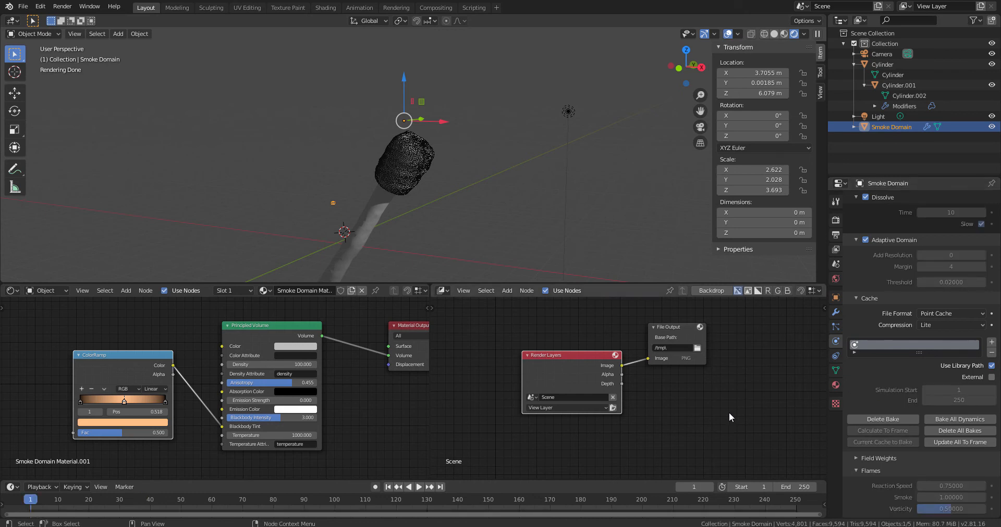
mouse_move(789, 420)
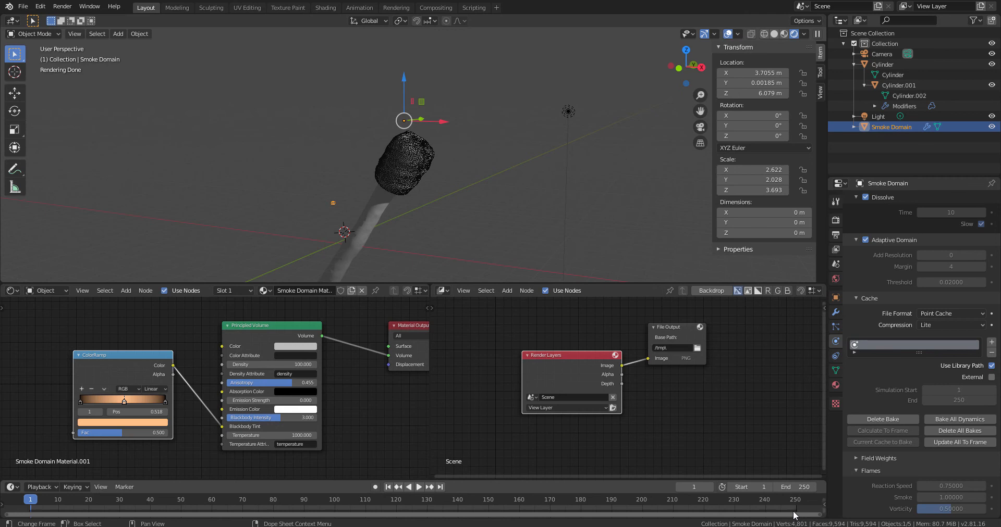
mouse_move(664, 516)
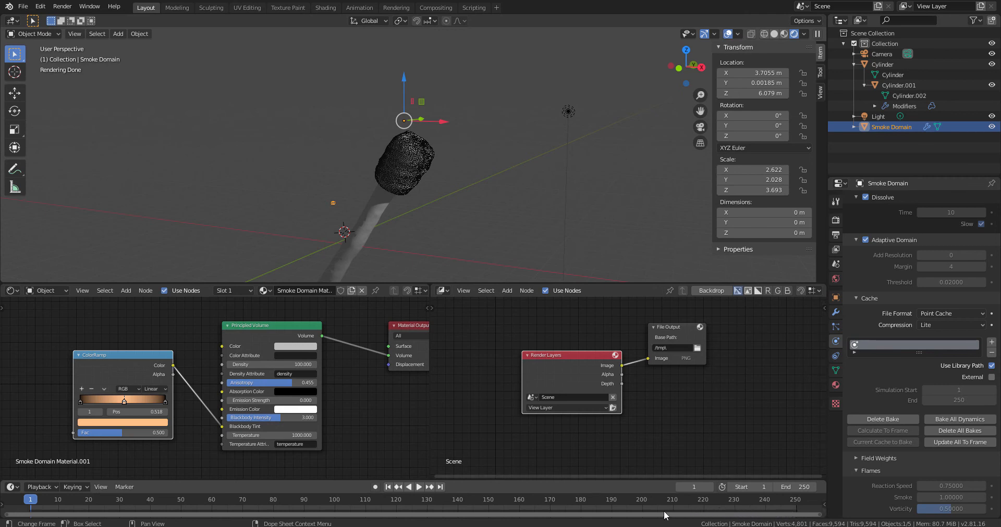
mouse_move(422, 515)
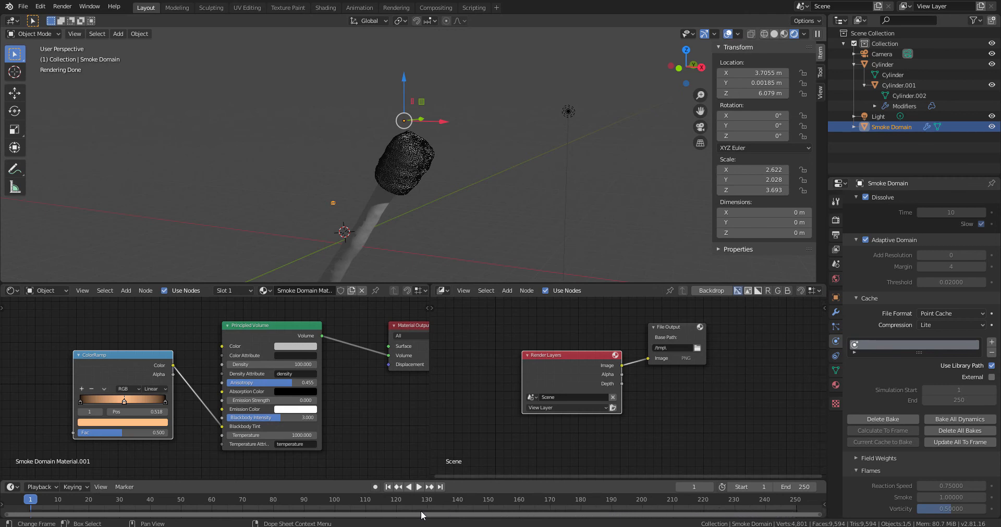
mouse_move(195, 516)
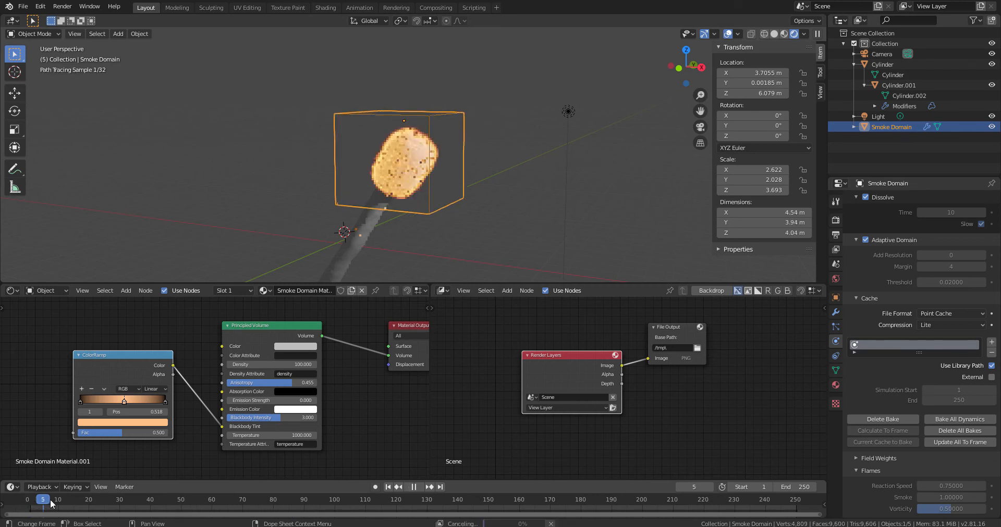
Render frame 83 showing the full torch flame, then close the render result.
click(338, 501)
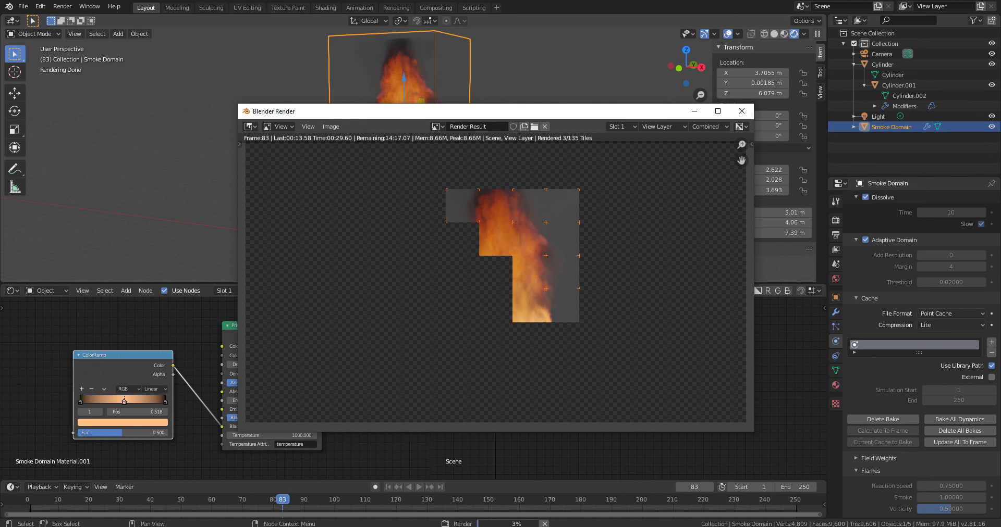
drag(274, 110, 424, 87)
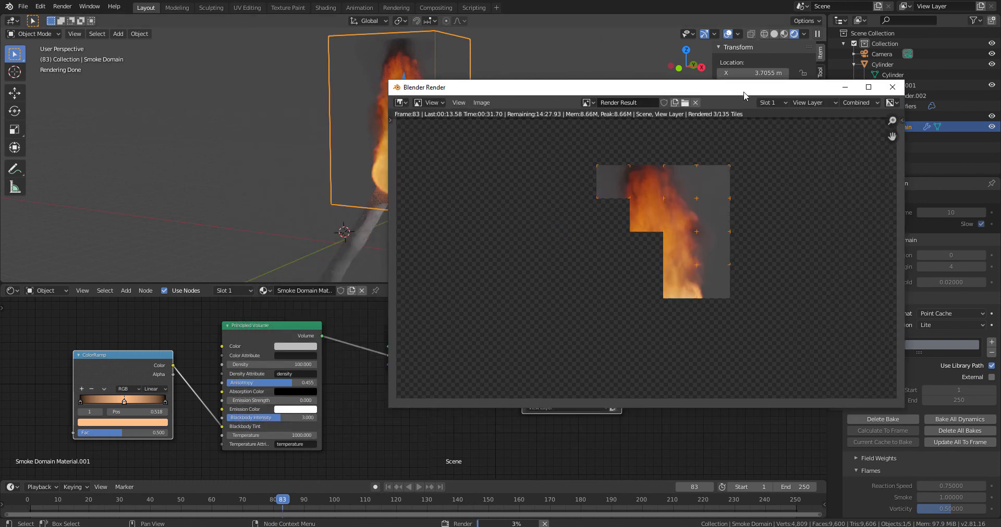
mouse_move(774, 274)
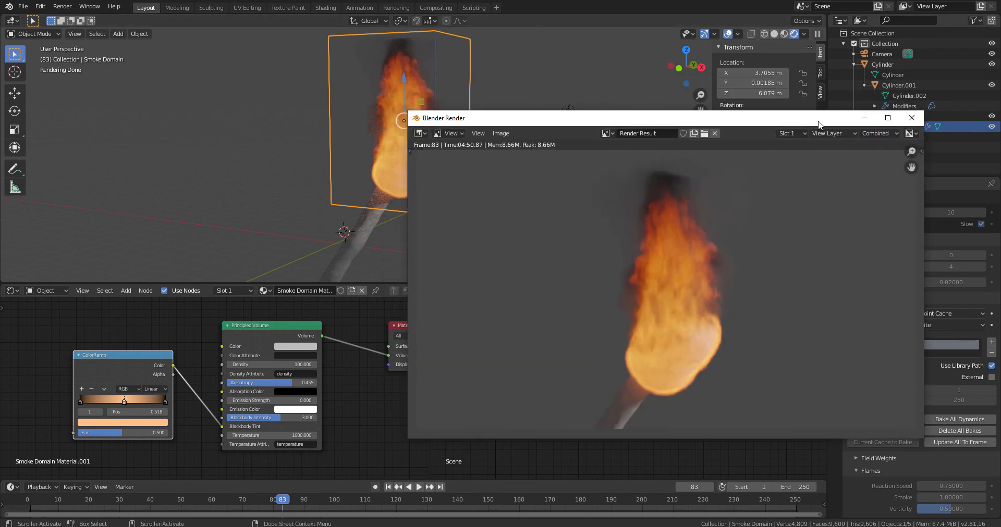
drag(819, 118, 661, 117)
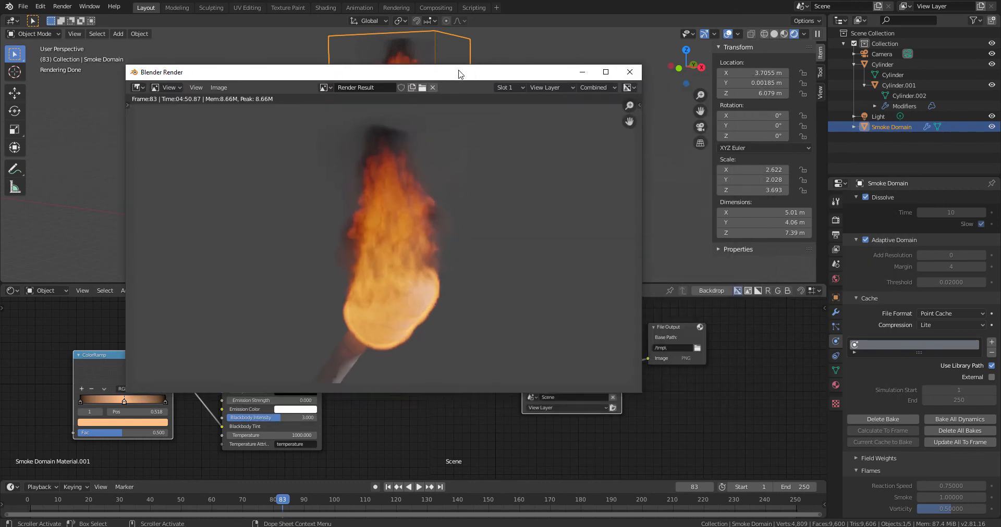
click(629, 72)
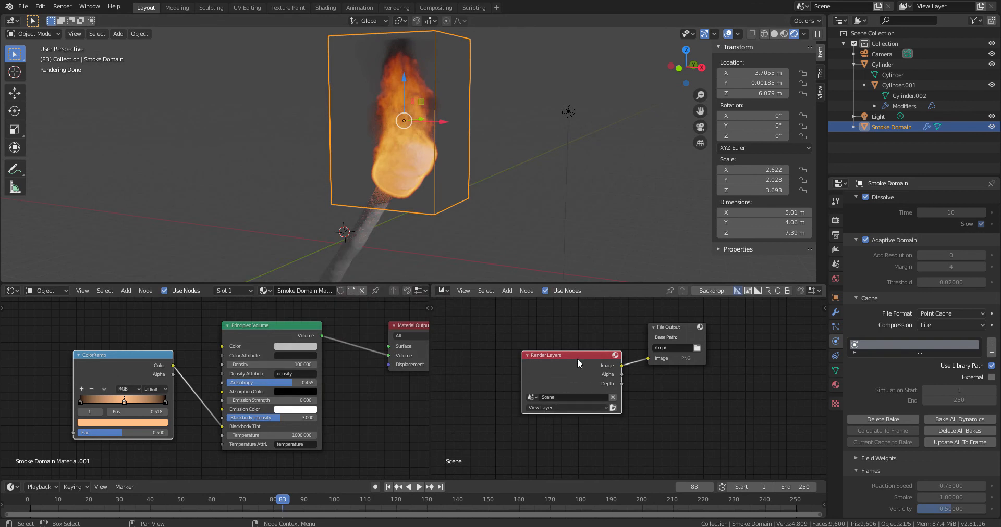
Enlarge the node area and add a Glare node below Render Layers.
drag(577, 364, 559, 334)
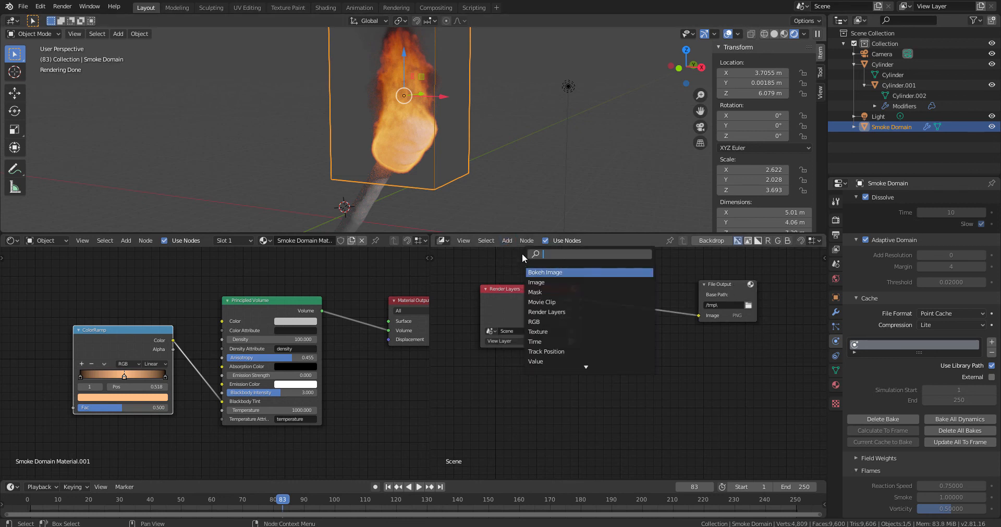
text(glare)
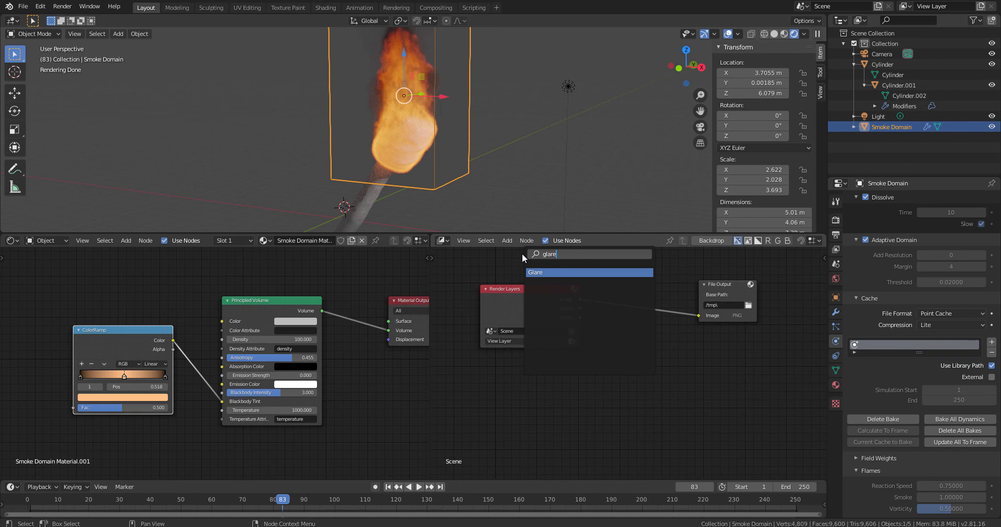
click(535, 273)
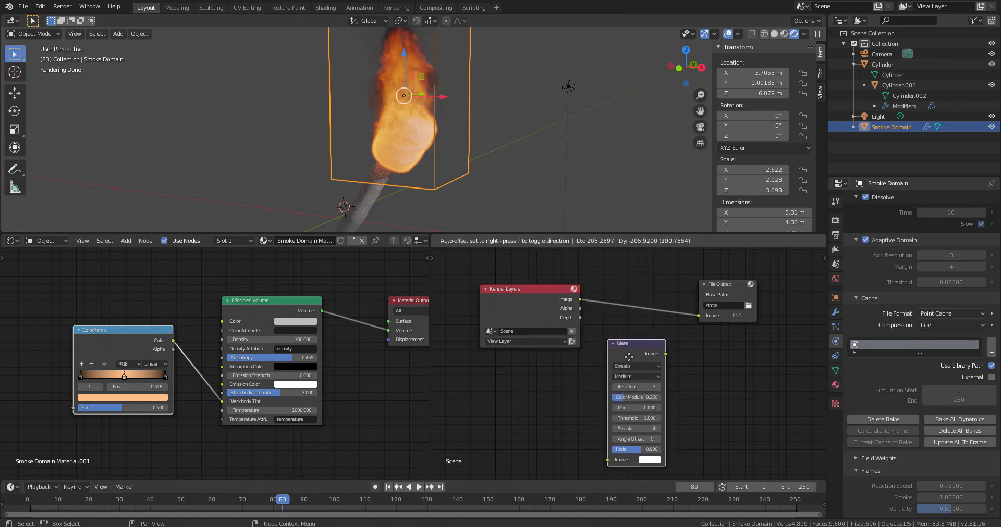
click(506, 241)
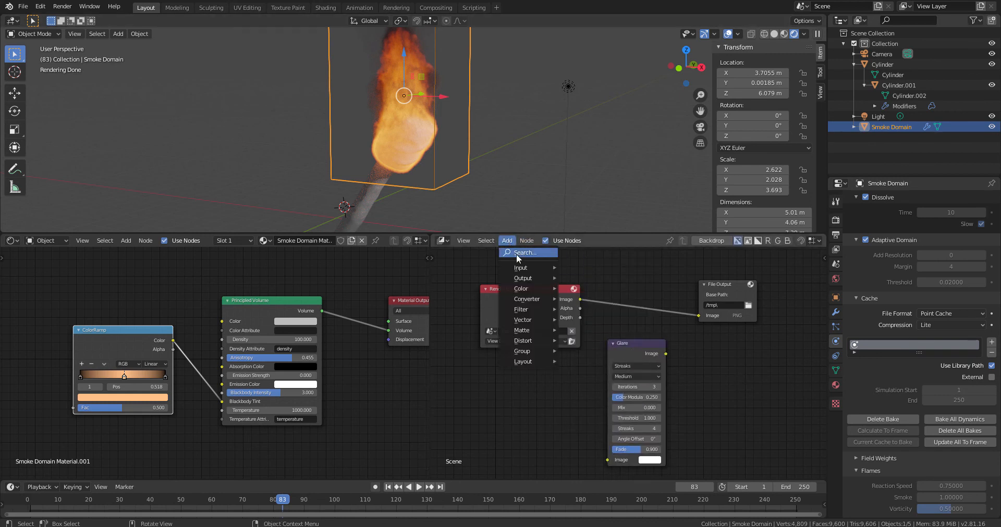
Add a Viewer node to receive the render image.
click(524, 253)
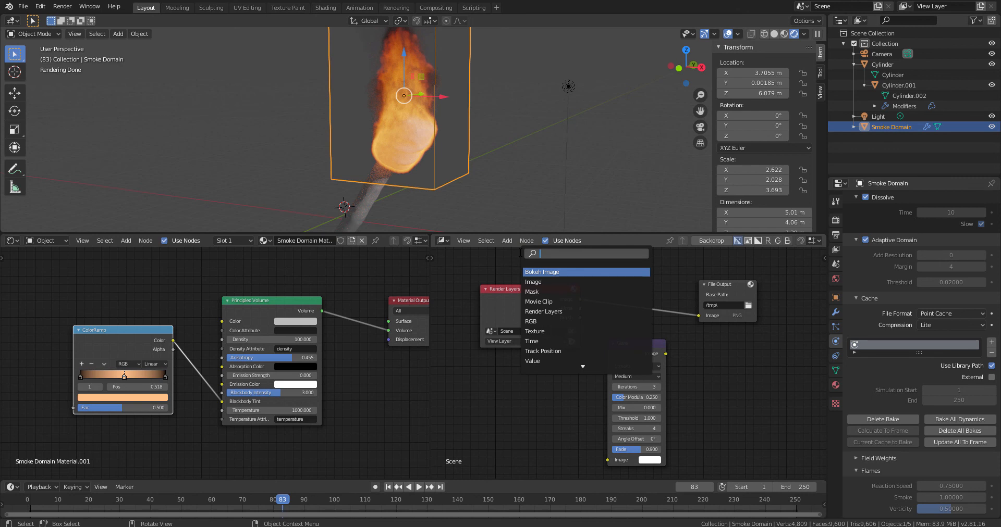
text(vie)
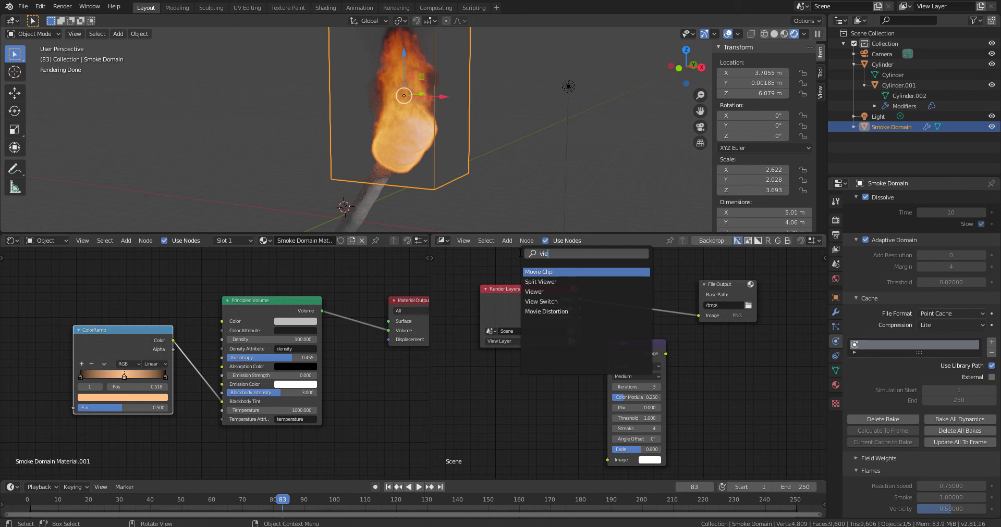
click(533, 292)
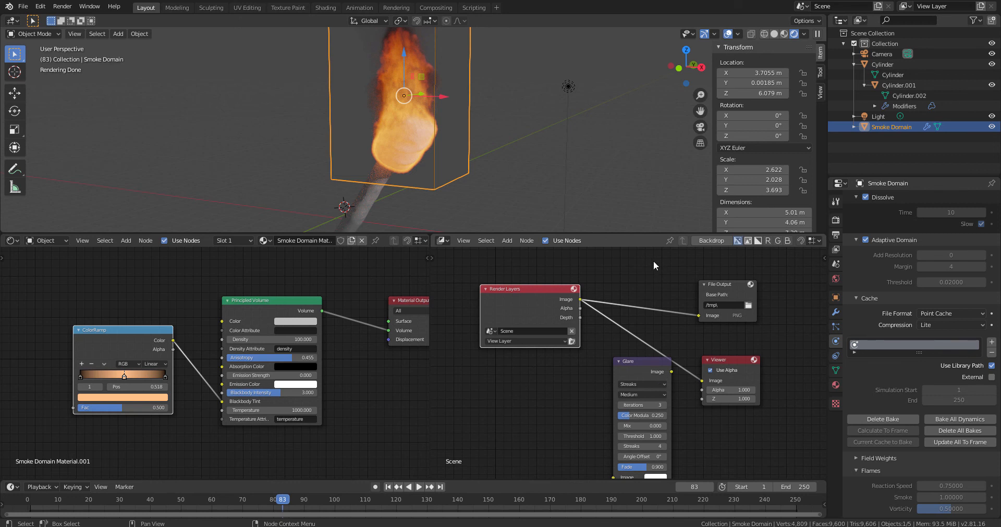
click(710, 241)
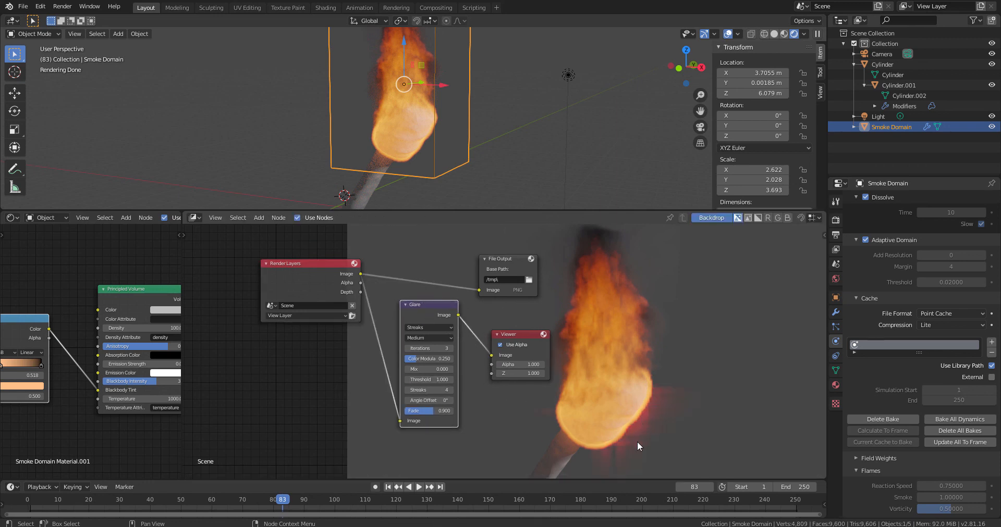
Set the Glare node to Fog Glow at High quality with Mix 0.200.
click(426, 327)
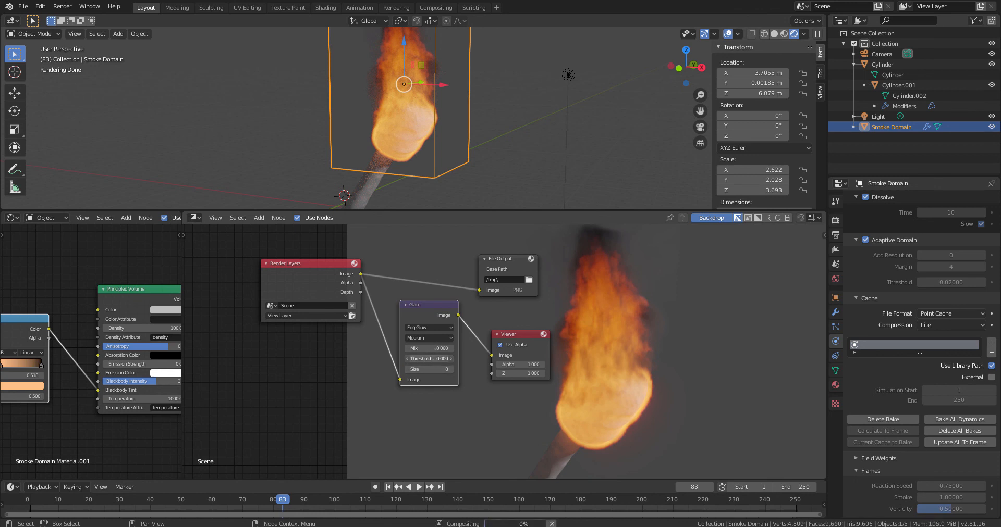
click(428, 359)
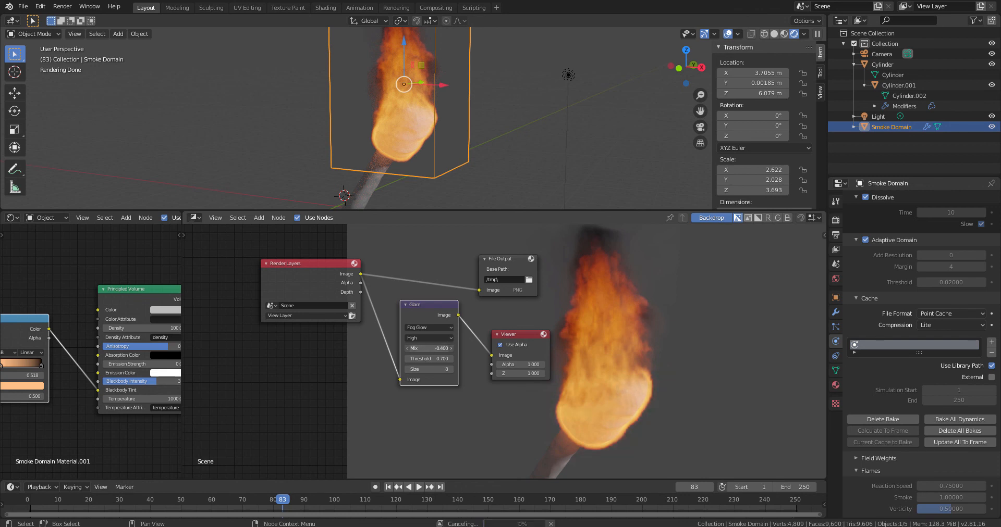
drag(428, 349, 448, 349)
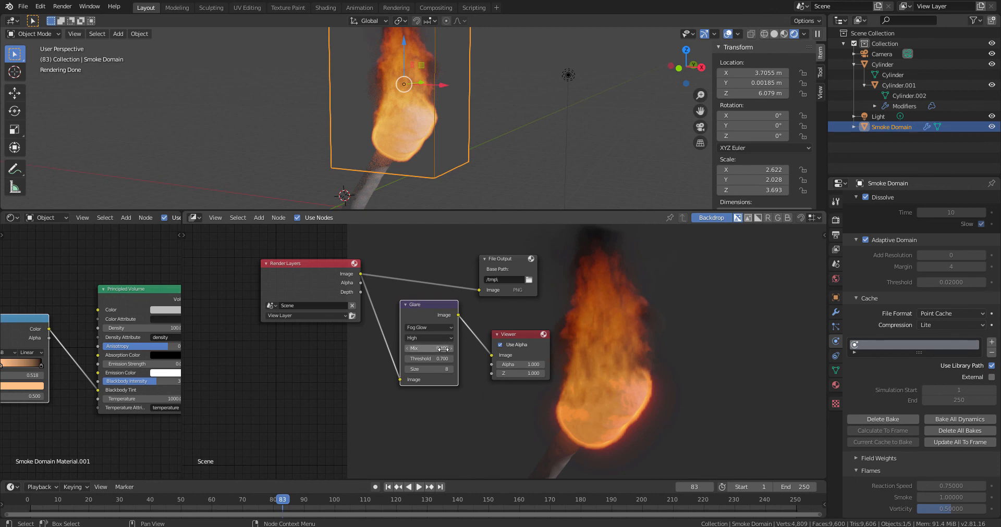
drag(434, 349, 415, 349)
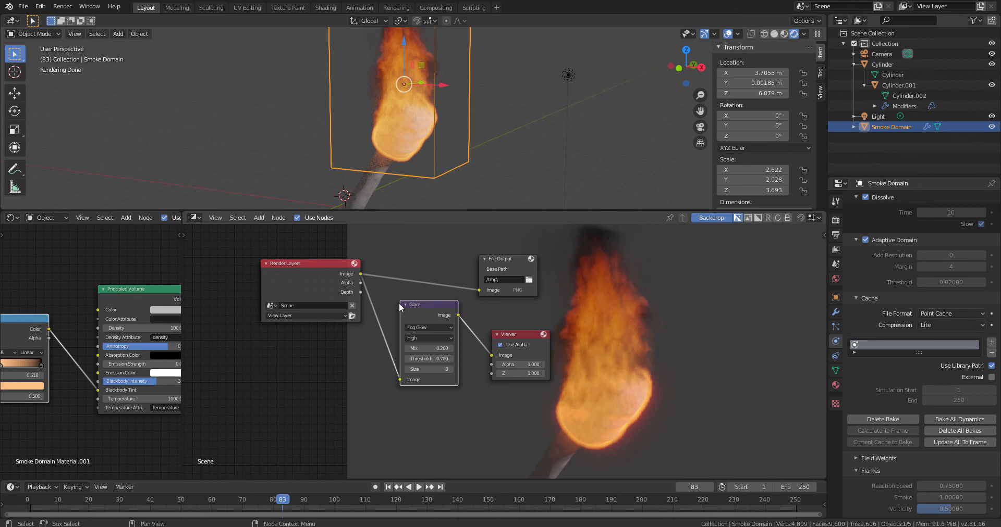
mouse_move(484, 297)
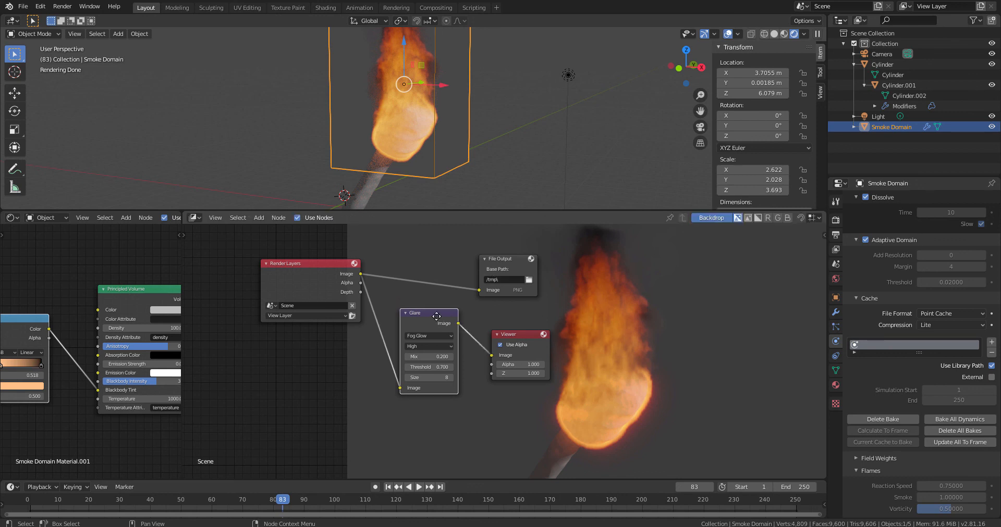
mouse_move(439, 321)
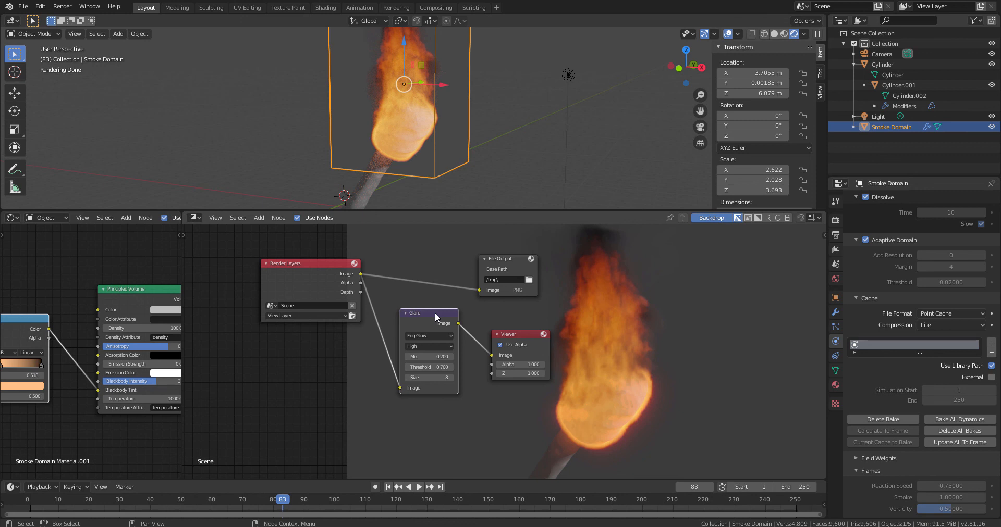
mouse_move(592, 325)
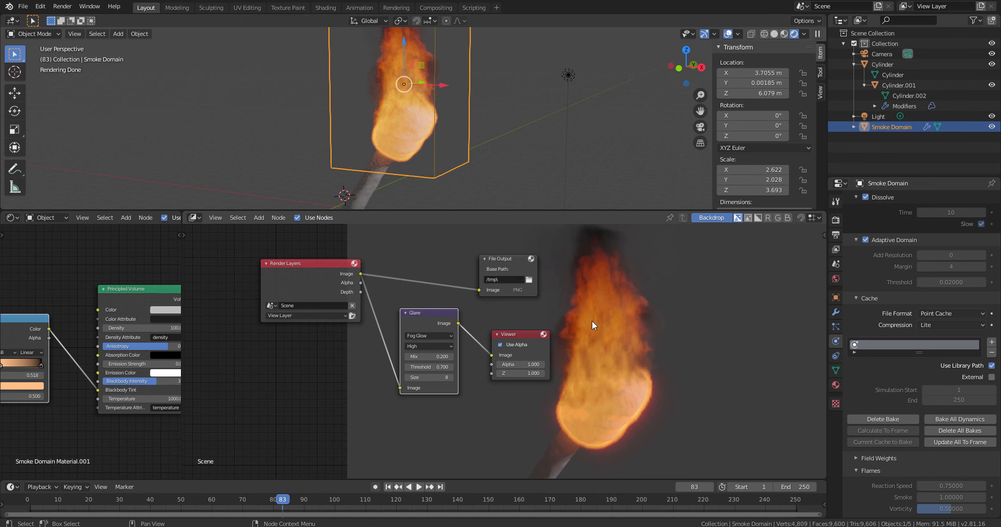